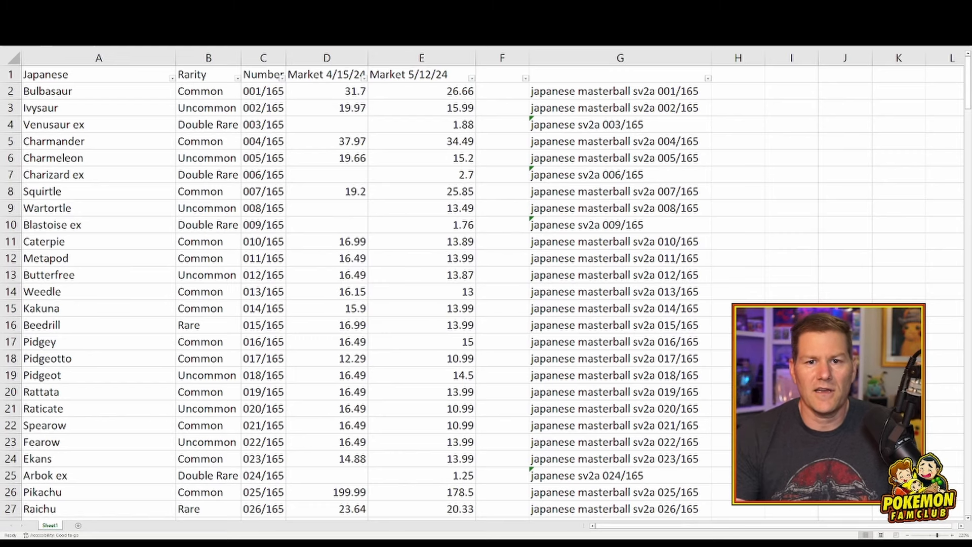
Review the latest market prices of Ivysaur, Squirtle, Caterpie, Arbok ex and Pikachu.
click(76, 208)
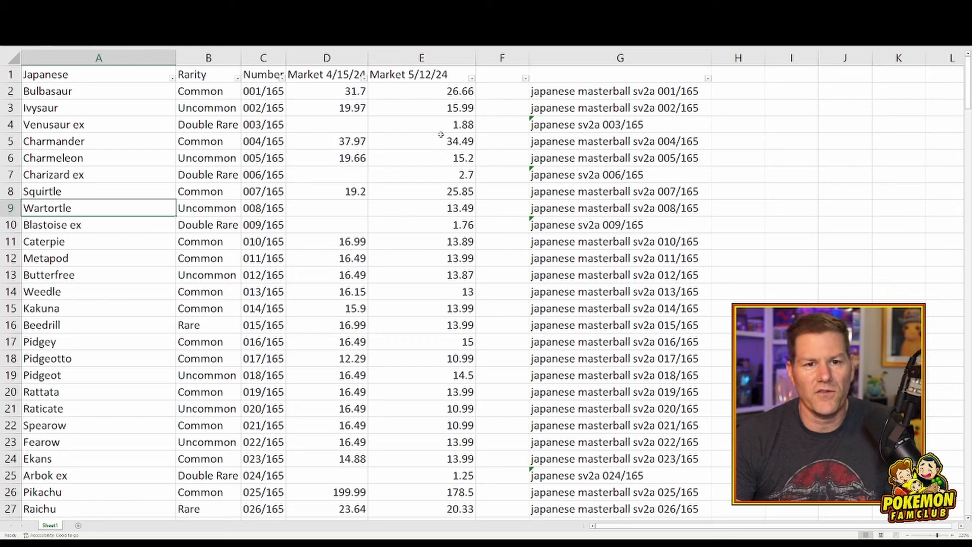
click(421, 107)
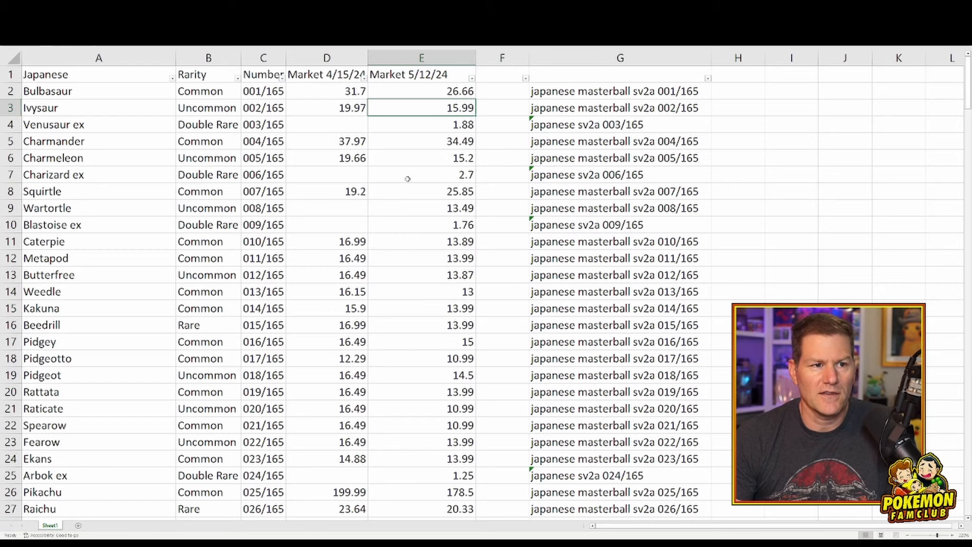
click(421, 191)
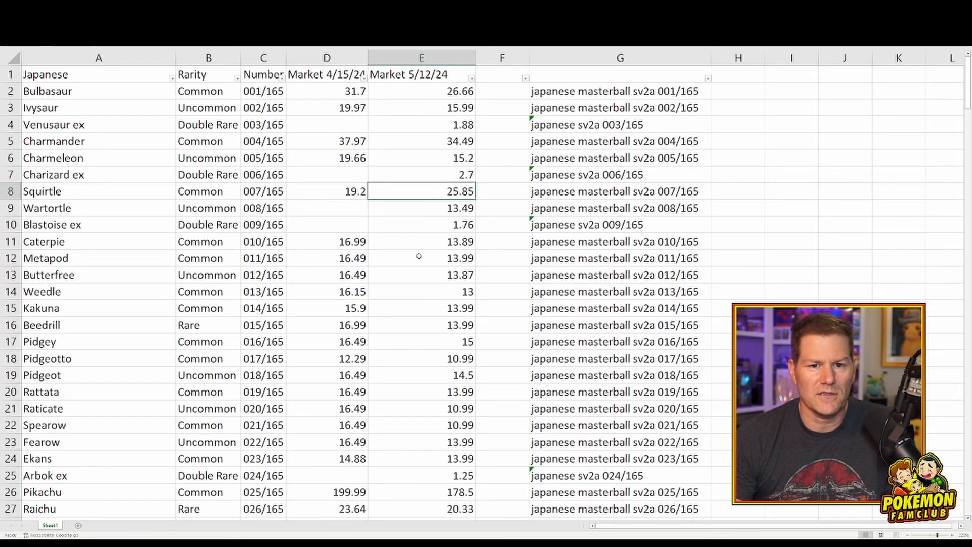
scroll(down, 3)
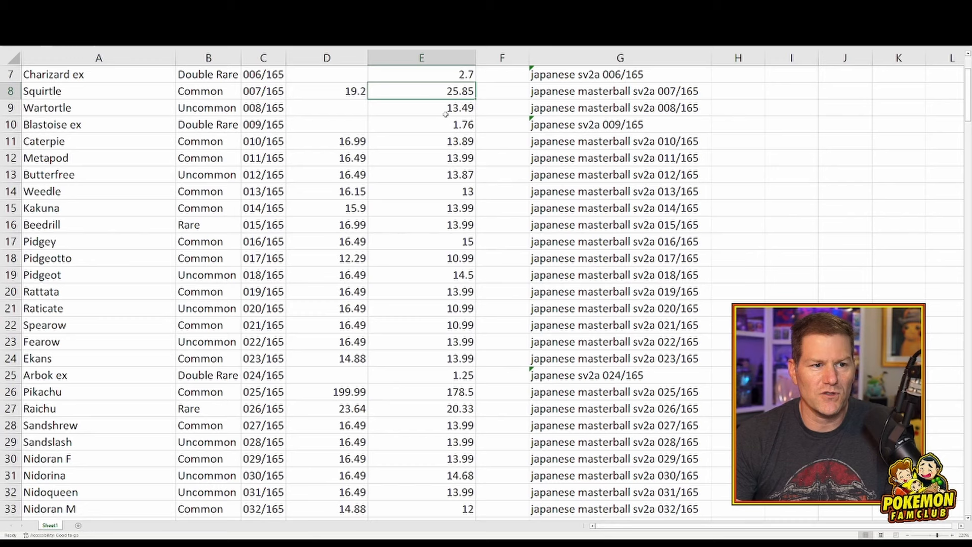
click(421, 141)
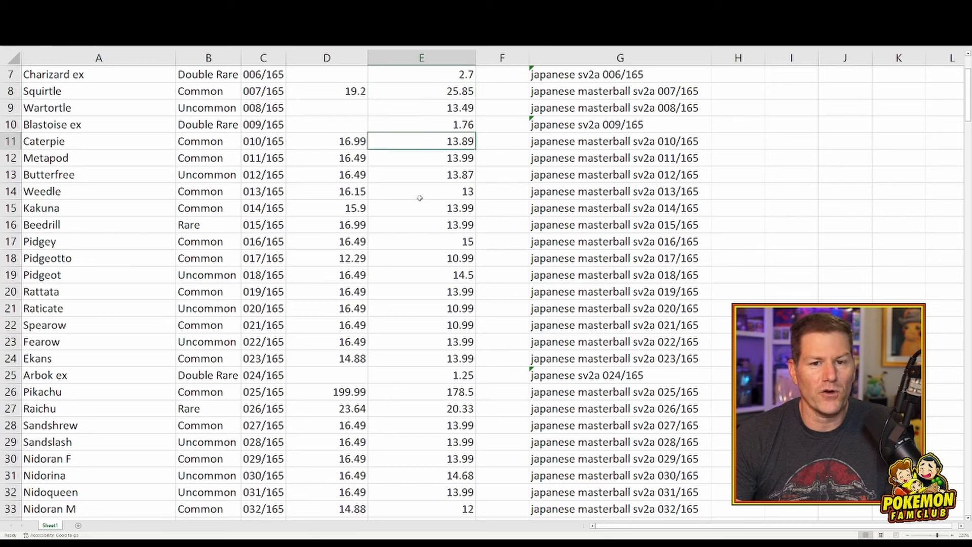
mouse_move(415, 202)
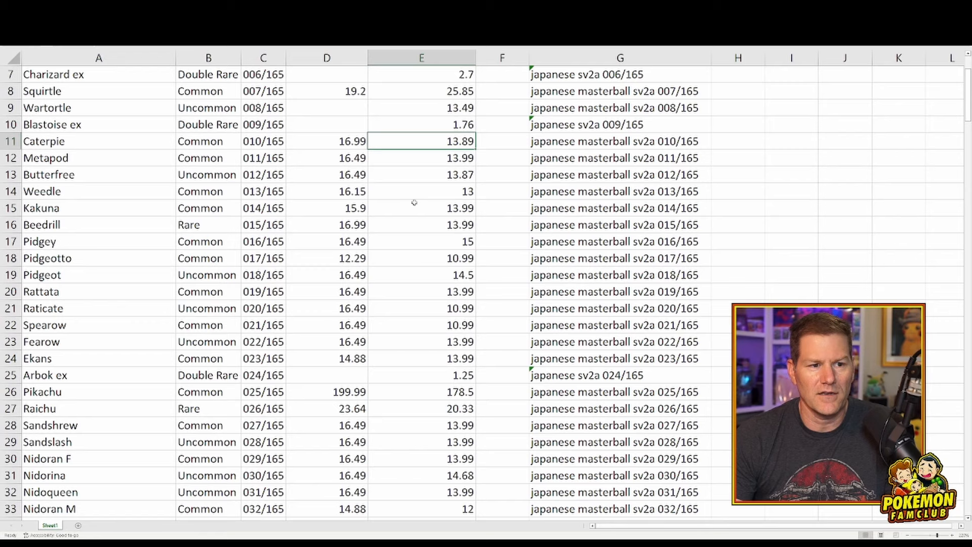
mouse_move(416, 274)
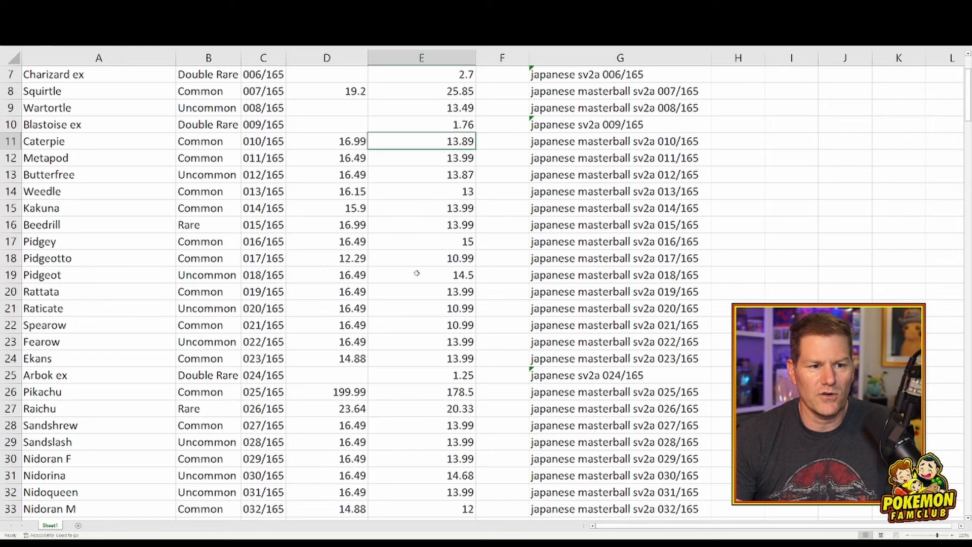
scroll(down, 3)
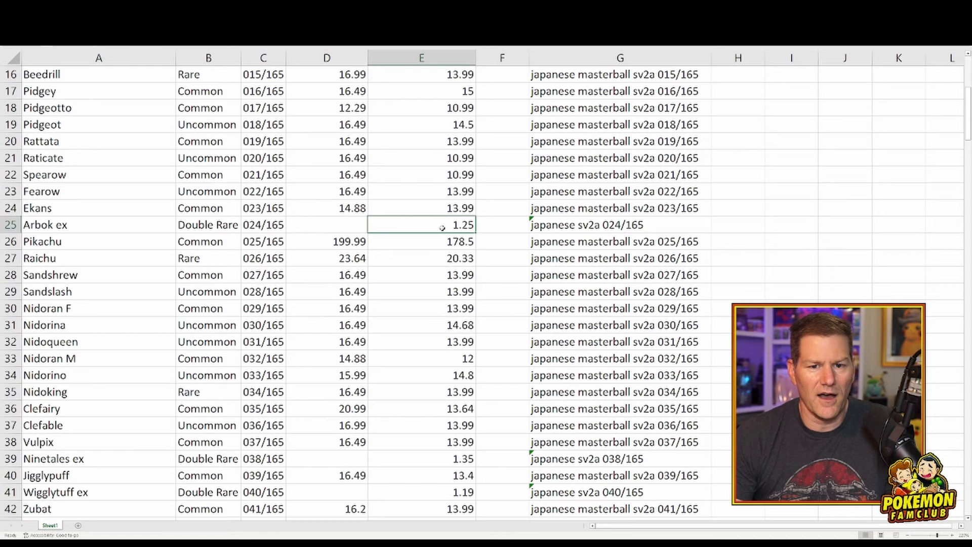
click(81, 225)
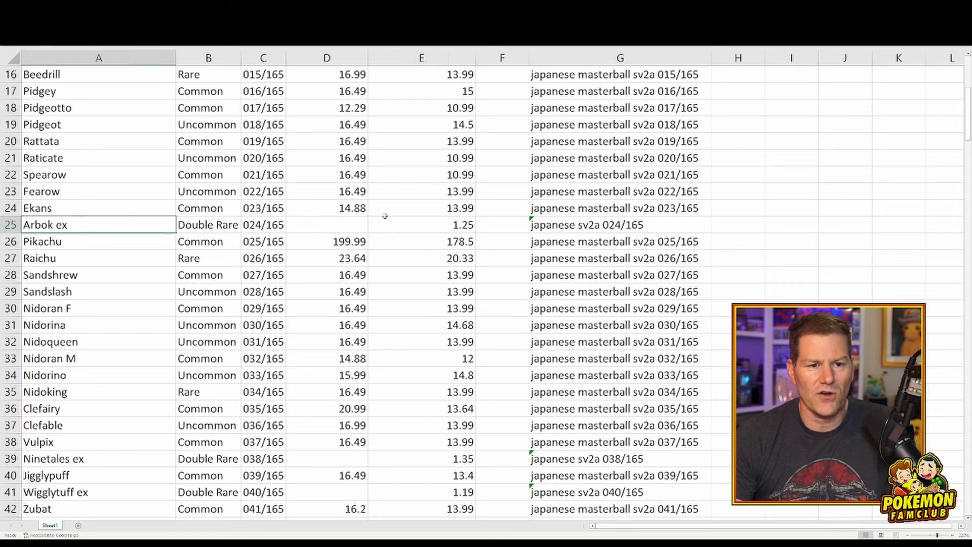
click(422, 225)
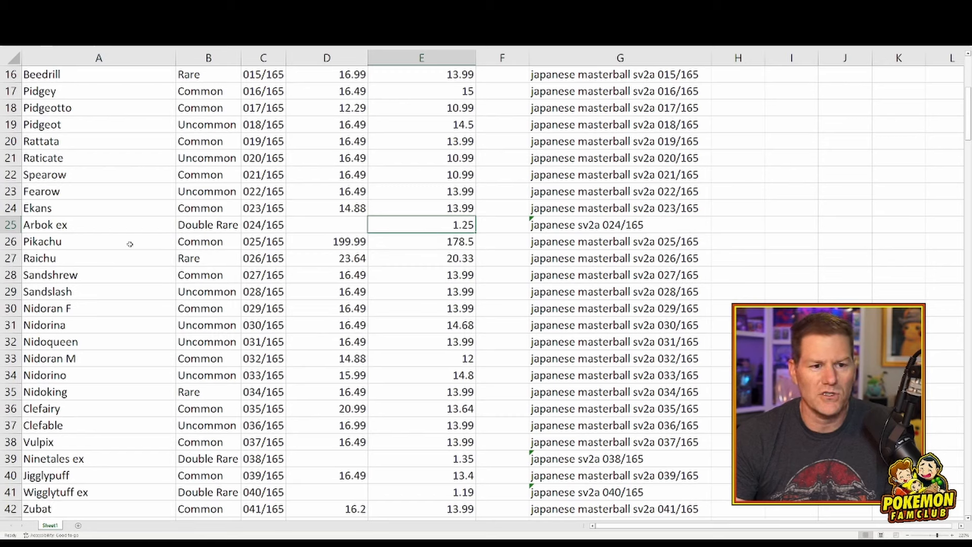
click(421, 241)
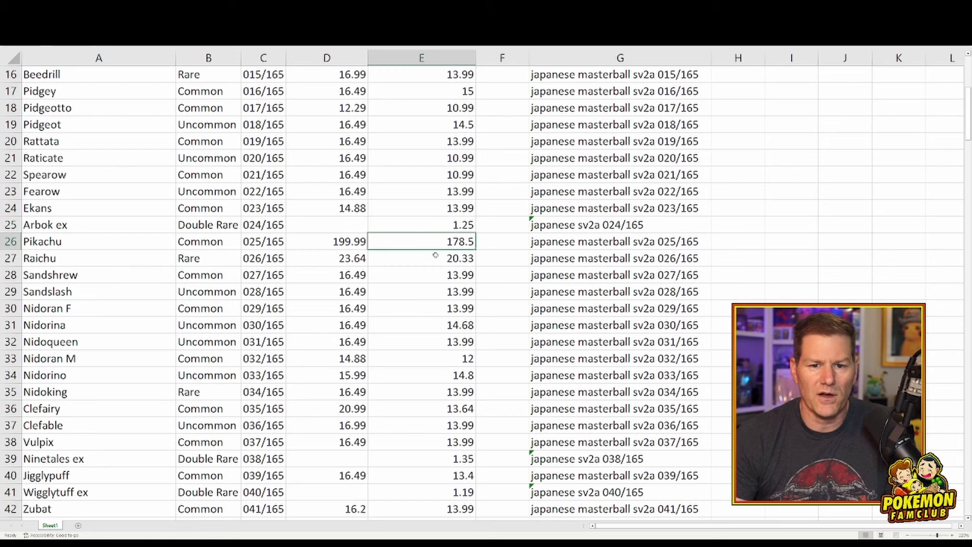
mouse_move(429, 255)
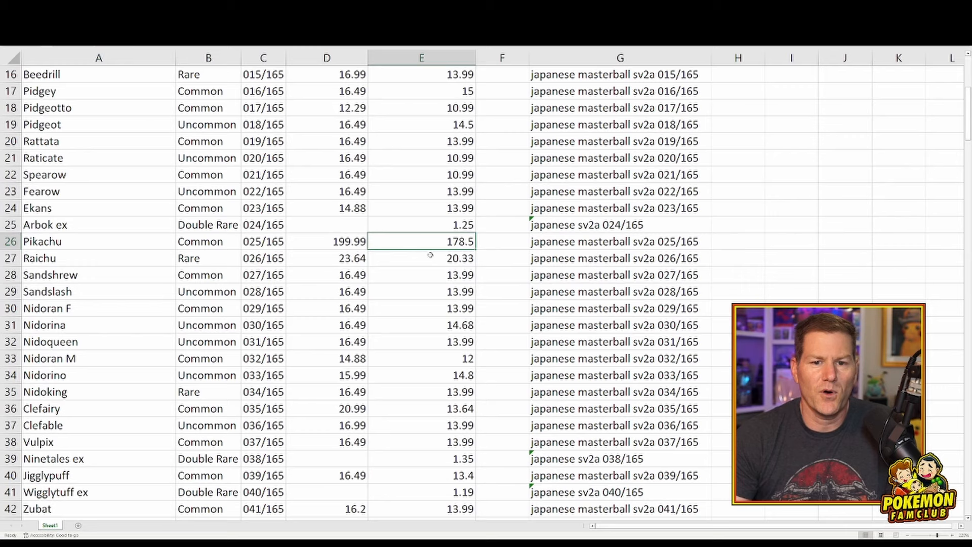
mouse_move(425, 267)
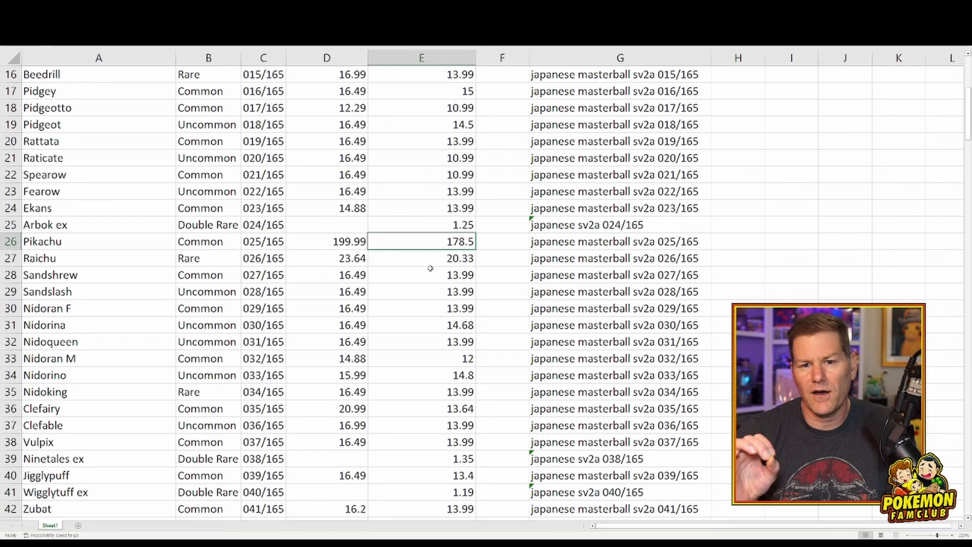
Check the rarity and latest market price of Gengar and the second Pikachu further down the list.
scroll(down, 3)
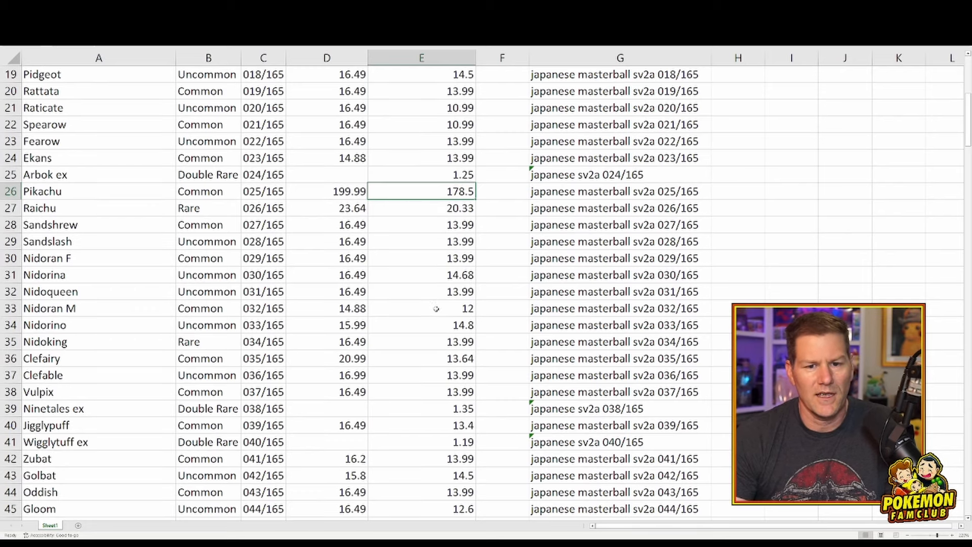
scroll(down, 3)
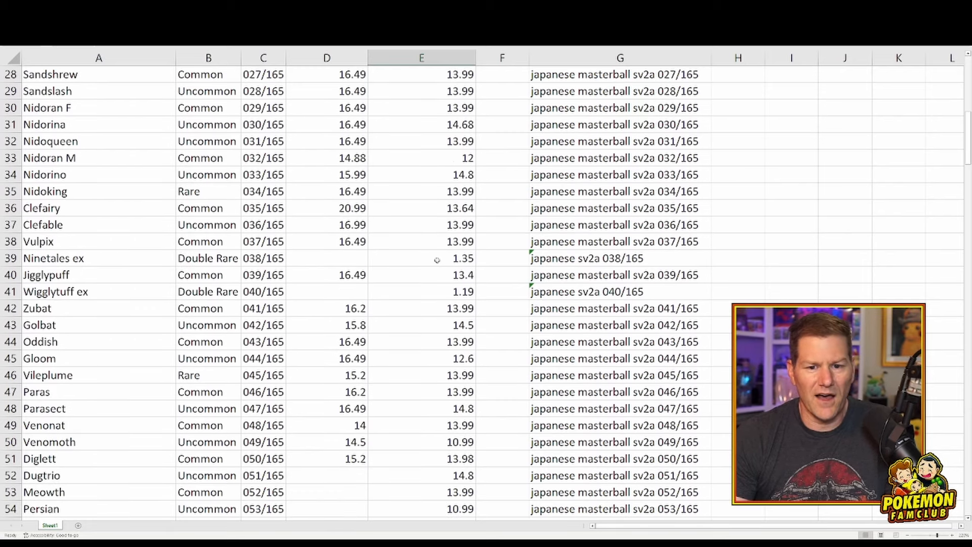
scroll(down, 3)
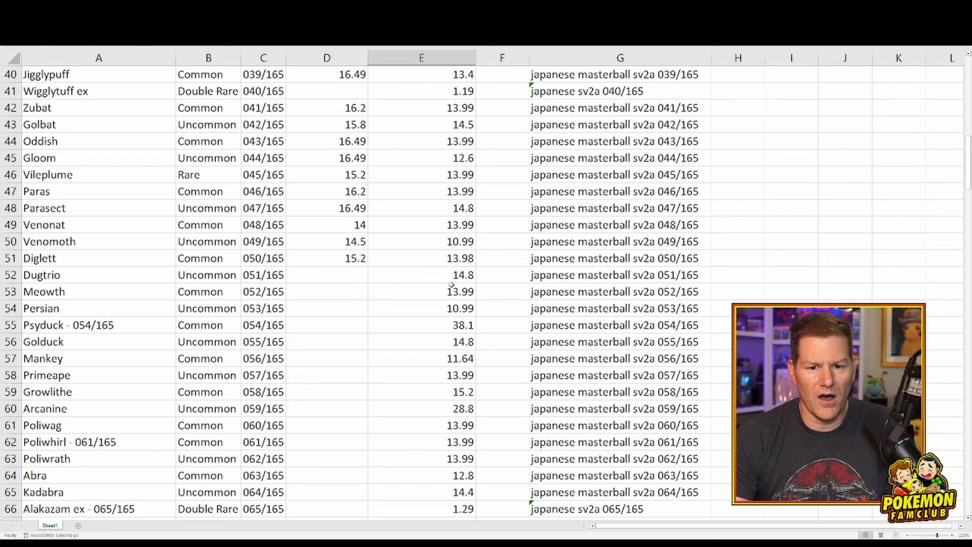
scroll(down, 3)
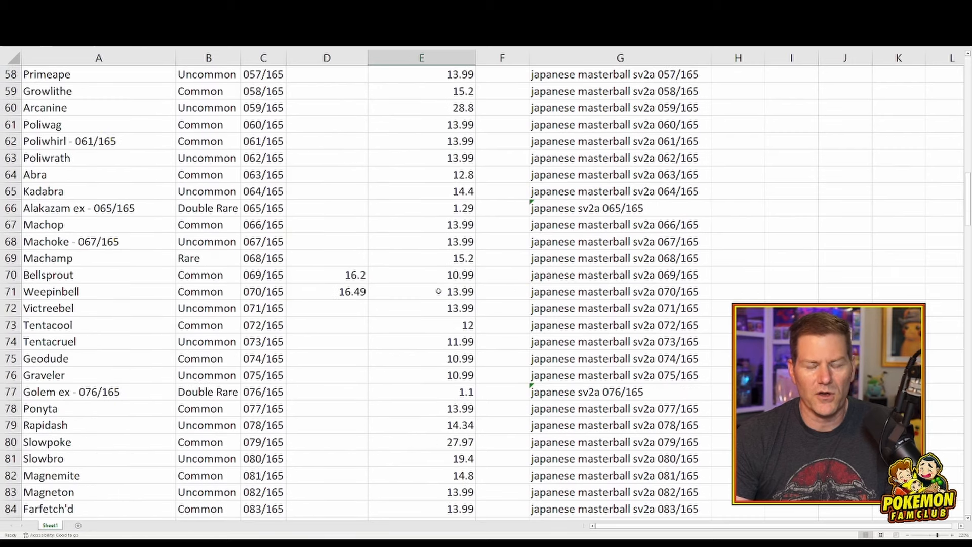
scroll(down, 3)
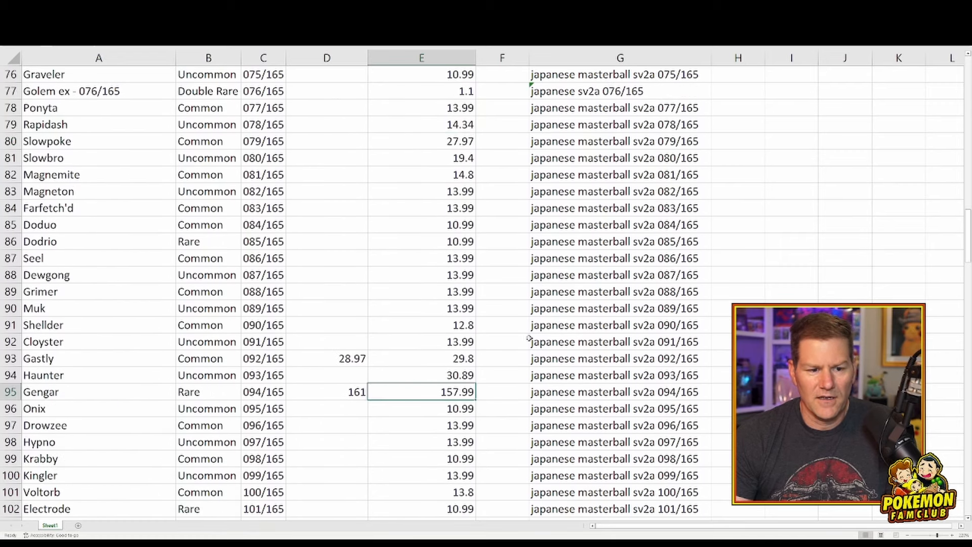
scroll(down, 3)
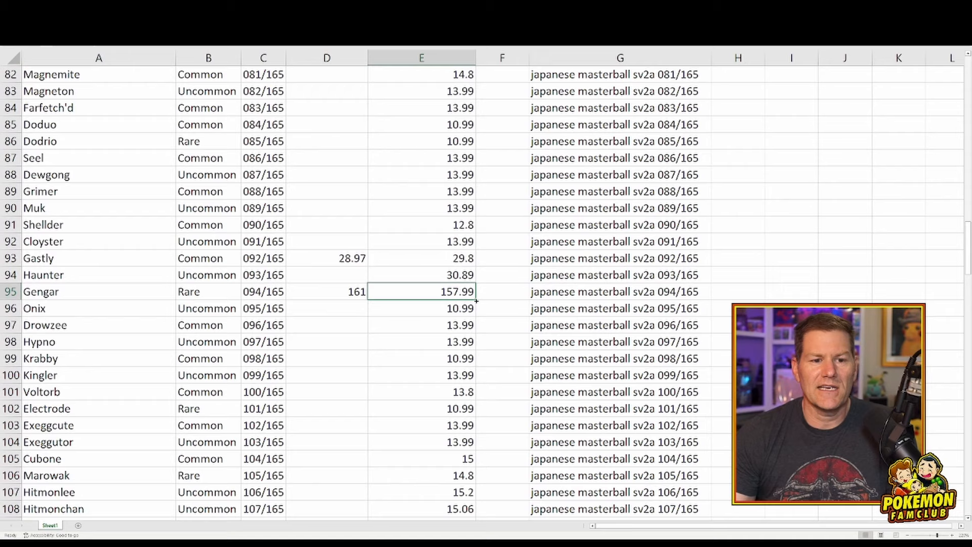
click(207, 291)
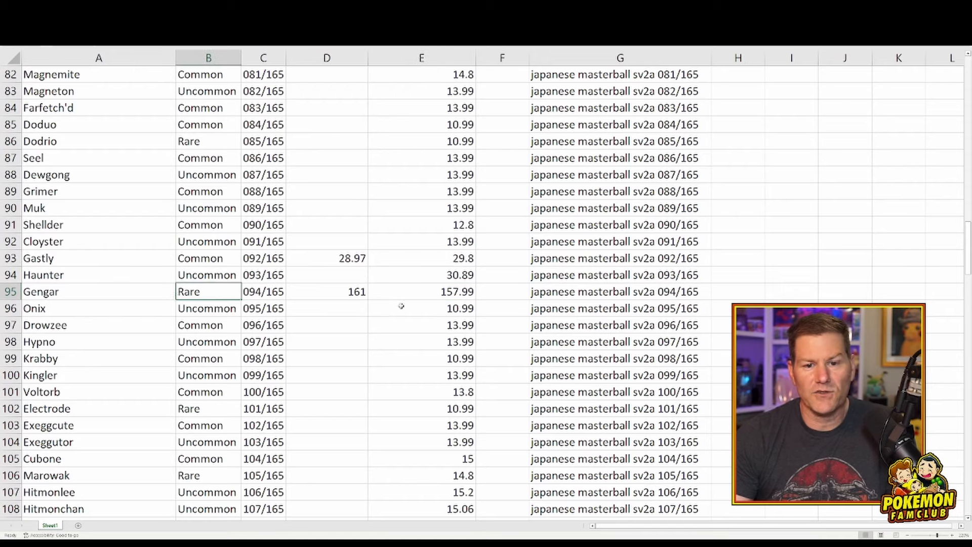
click(436, 291)
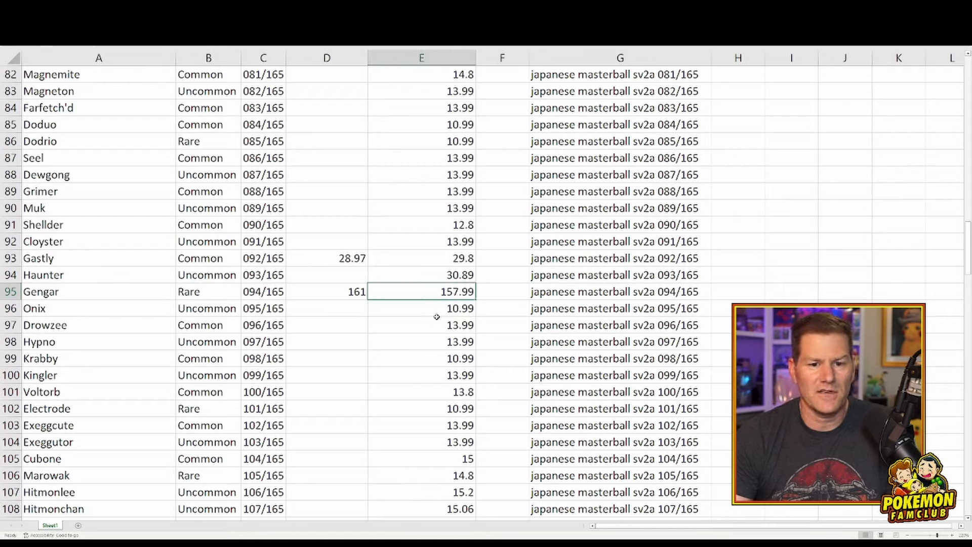
scroll(up, 3)
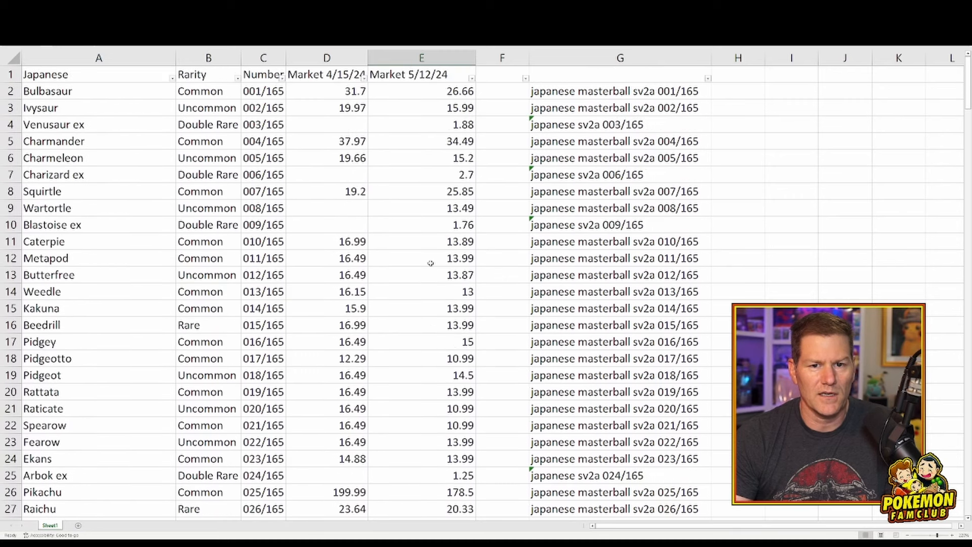
scroll(down, 3)
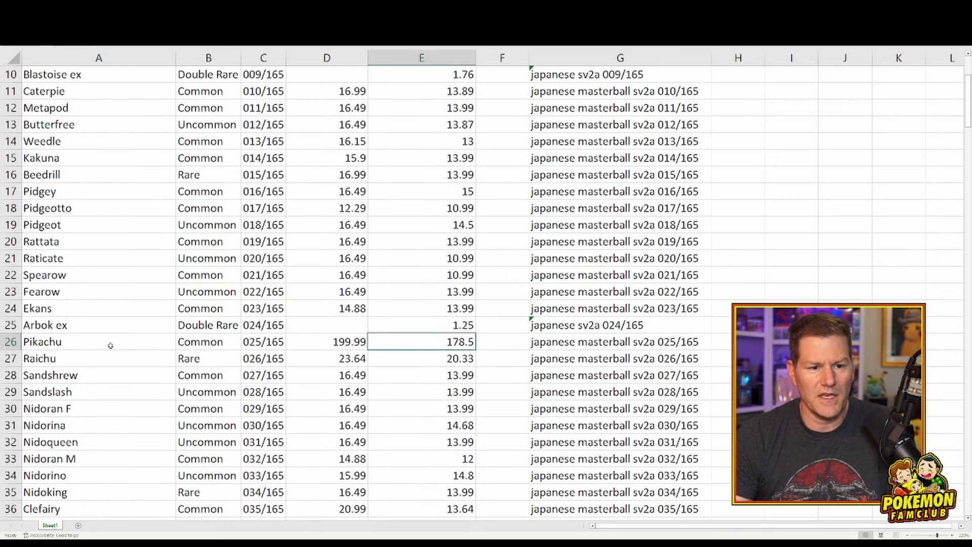
click(201, 342)
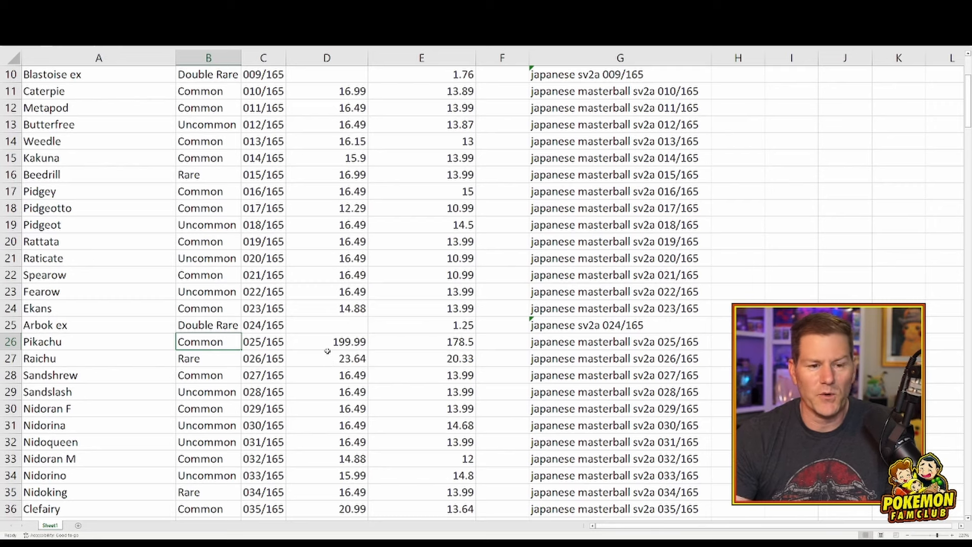
click(399, 341)
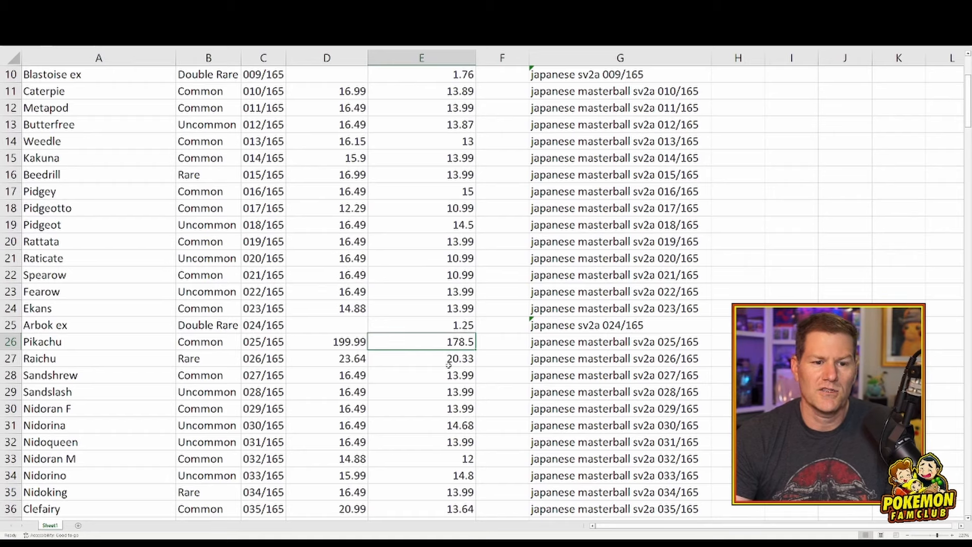
Check Eevee's 42.97 price and the Ditto card's row.
scroll(down, 3)
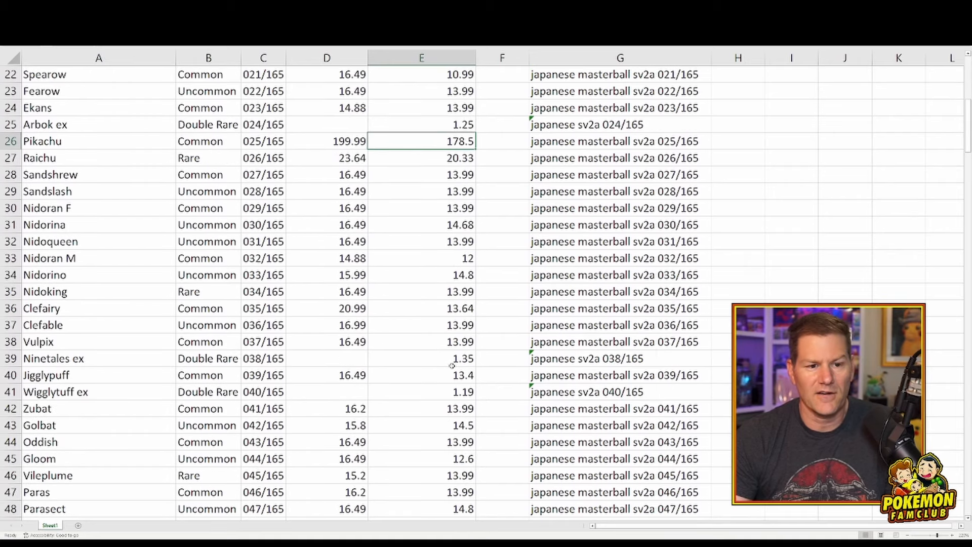
scroll(down, 3)
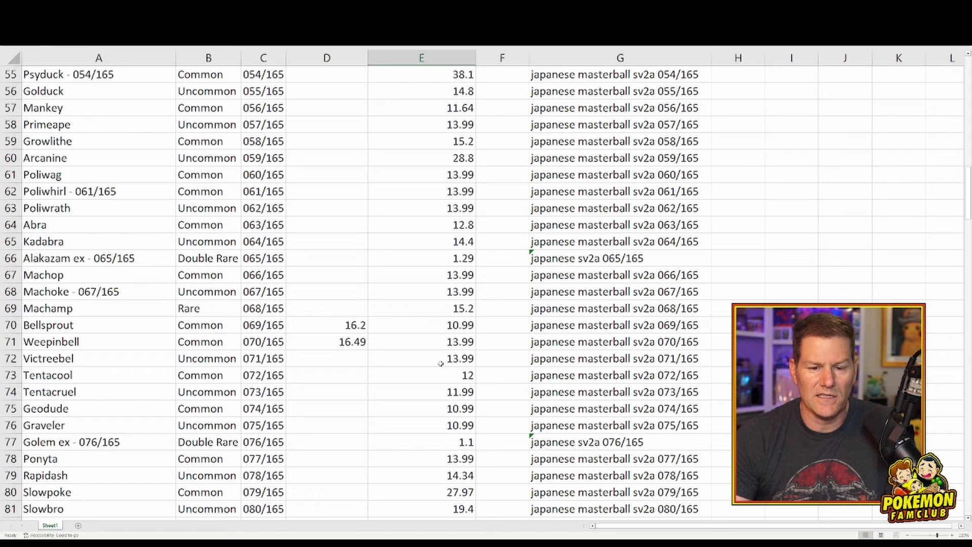
mouse_move(415, 373)
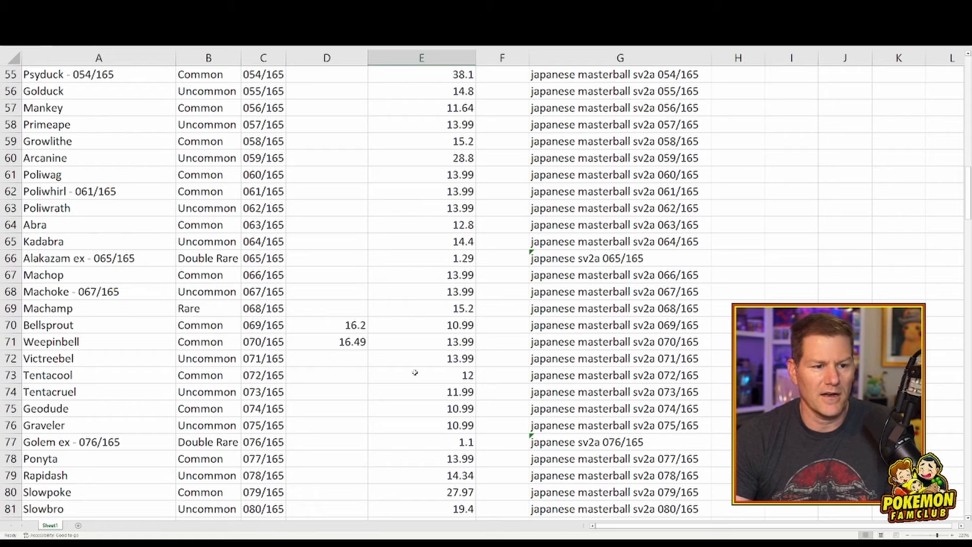
scroll(down, 3)
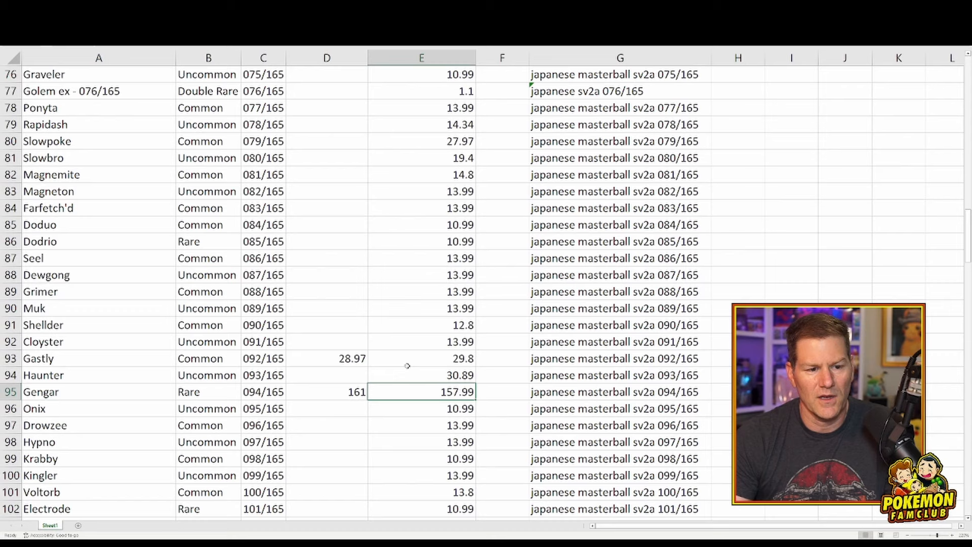
scroll(down, 3)
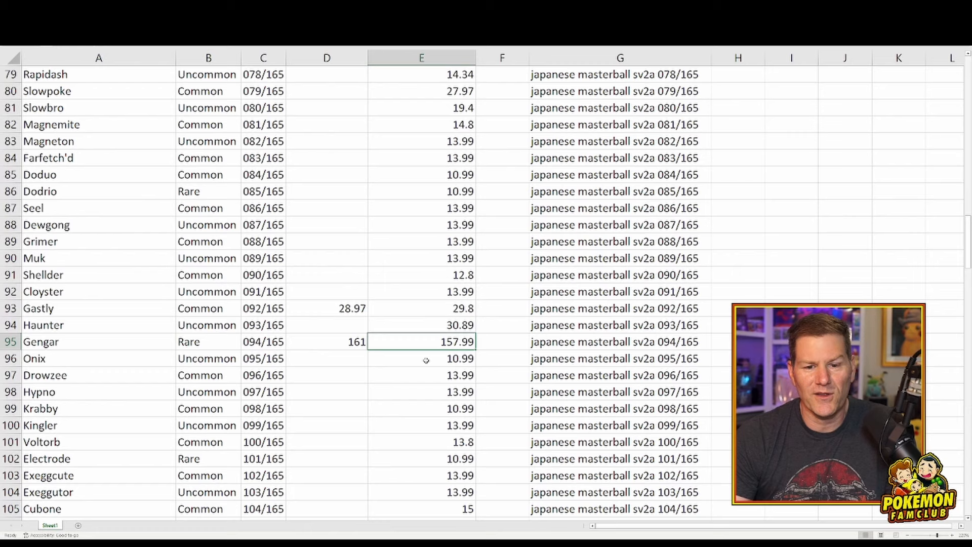
mouse_move(437, 346)
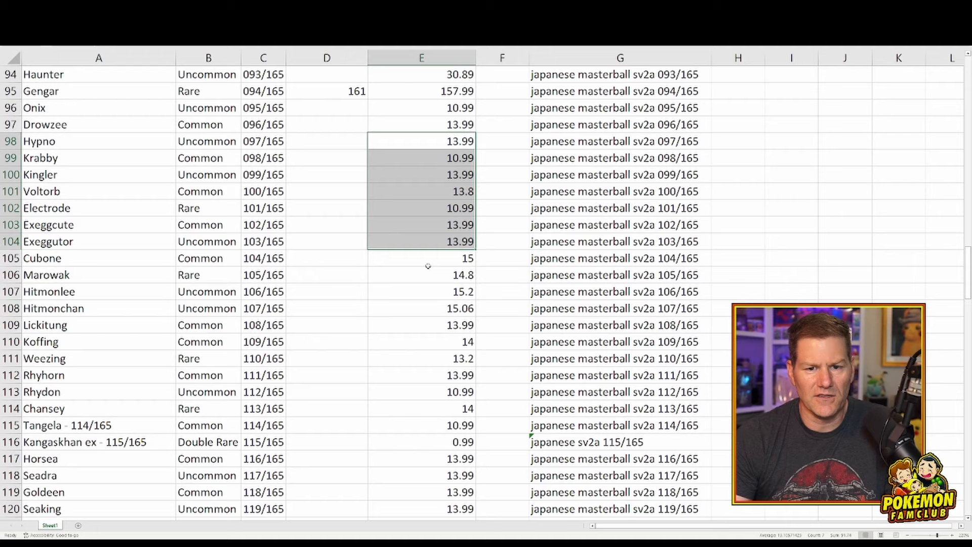
scroll(down, 3)
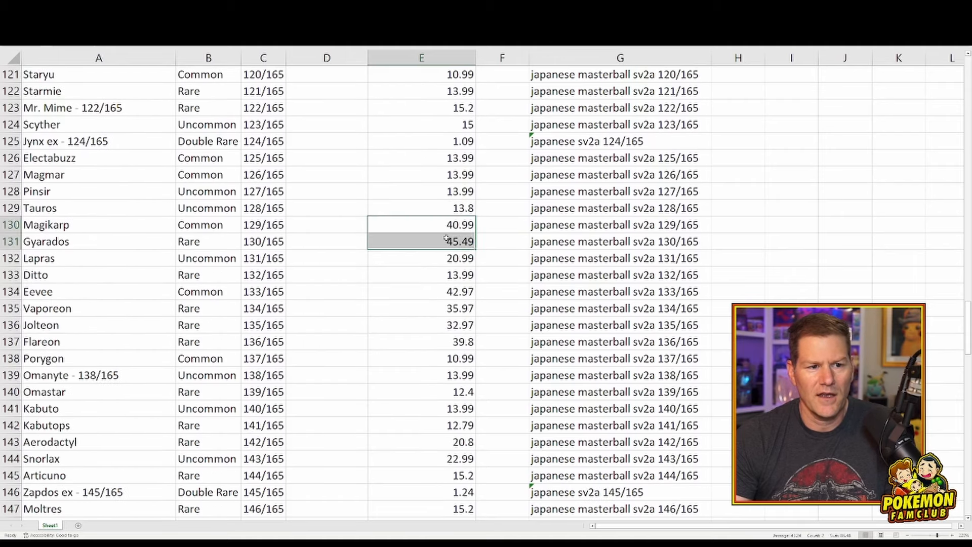
click(421, 225)
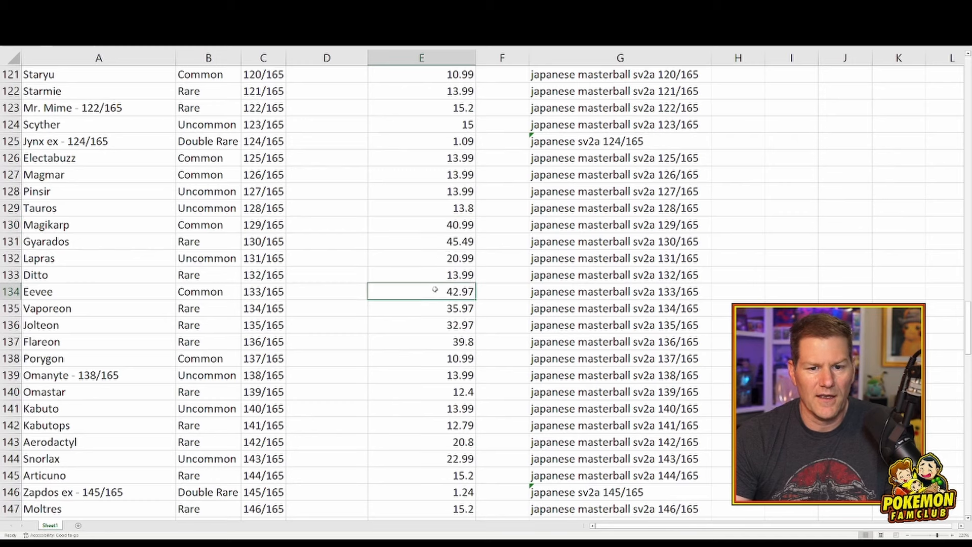
scroll(down, 3)
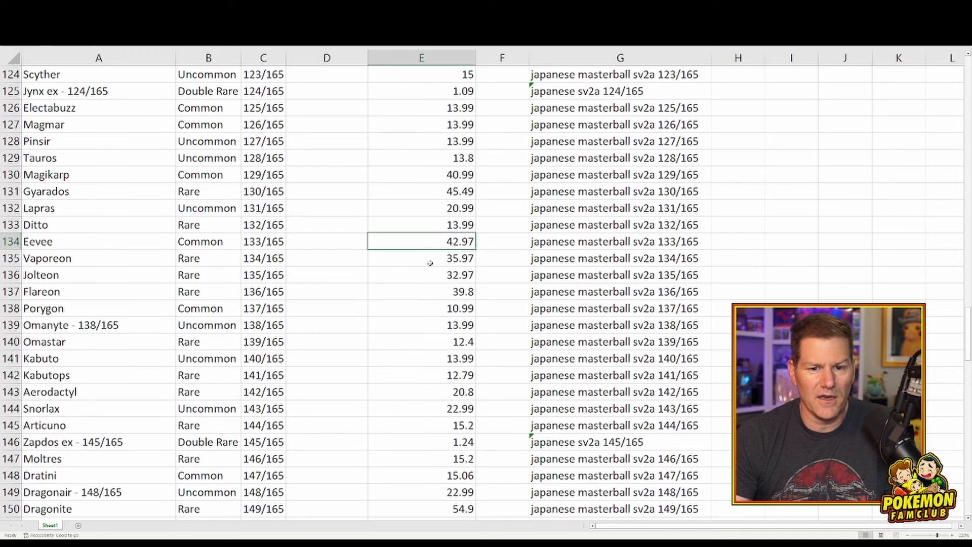
click(421, 275)
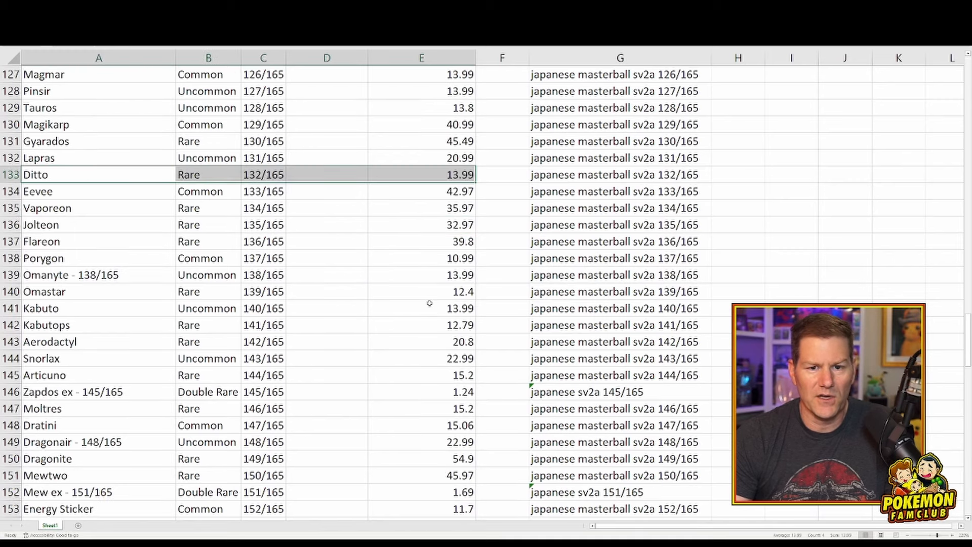
Inspect the combined prices from Energy Sticker to Big Air Balloon and Erika's Invitation at 43.97.
scroll(down, 3)
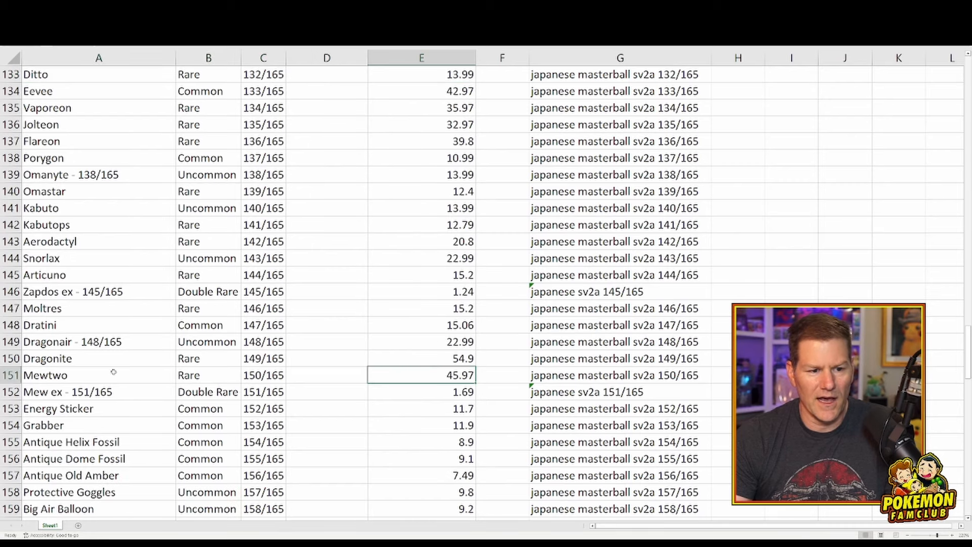
scroll(down, 3)
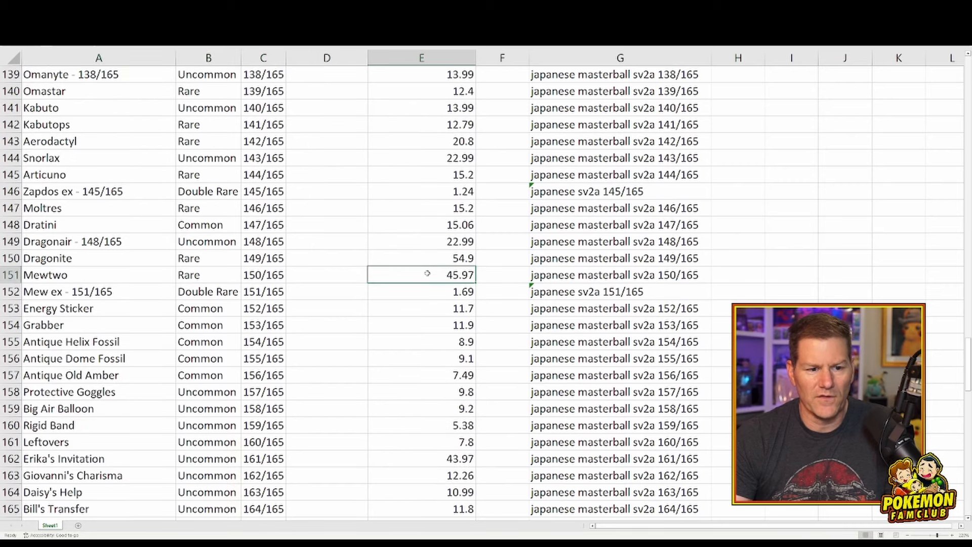
scroll(down, 3)
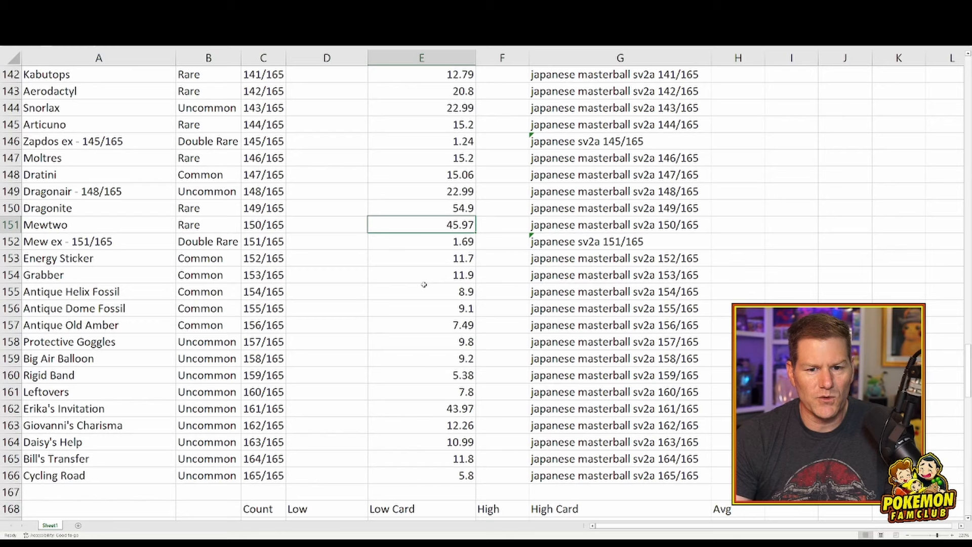
drag(421, 258, 421, 291)
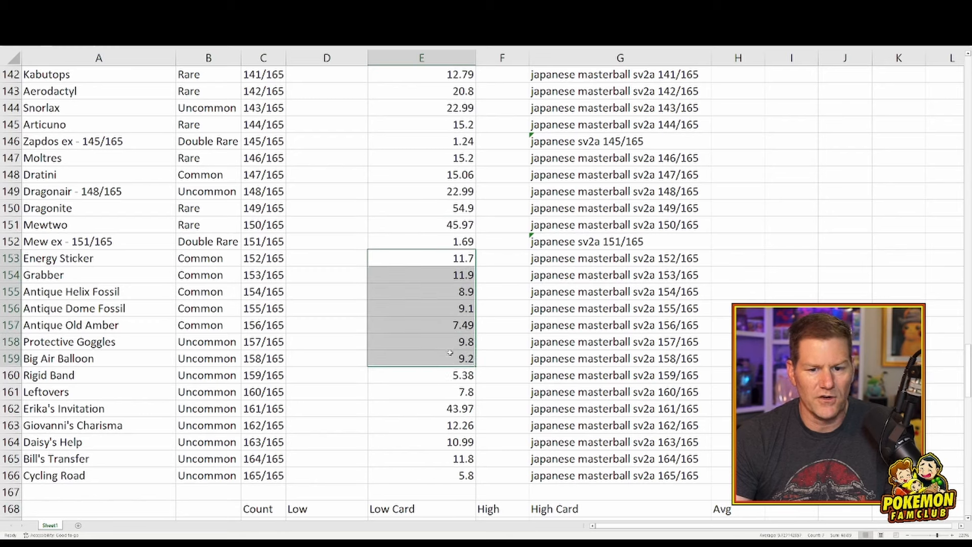
click(421, 408)
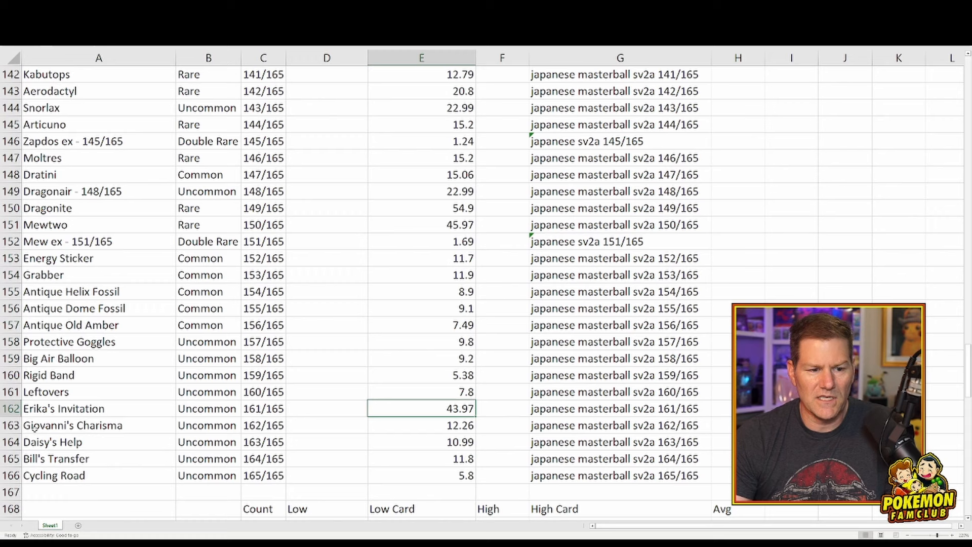
scroll(down, 3)
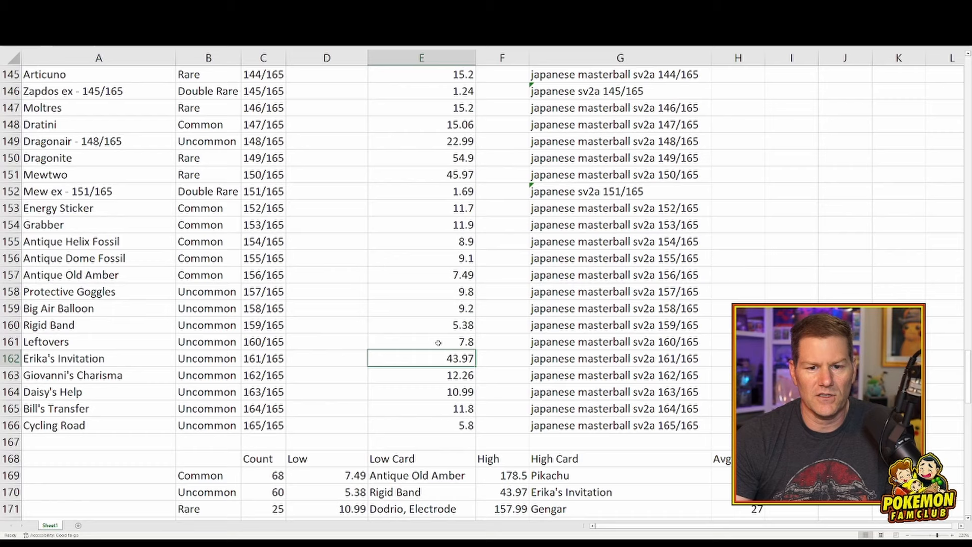
scroll(down, 3)
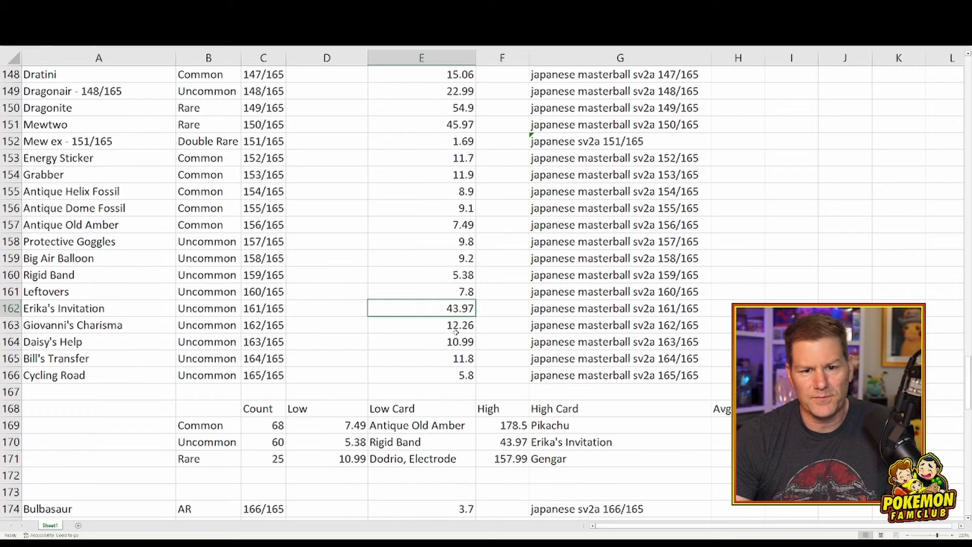
scroll(down, 3)
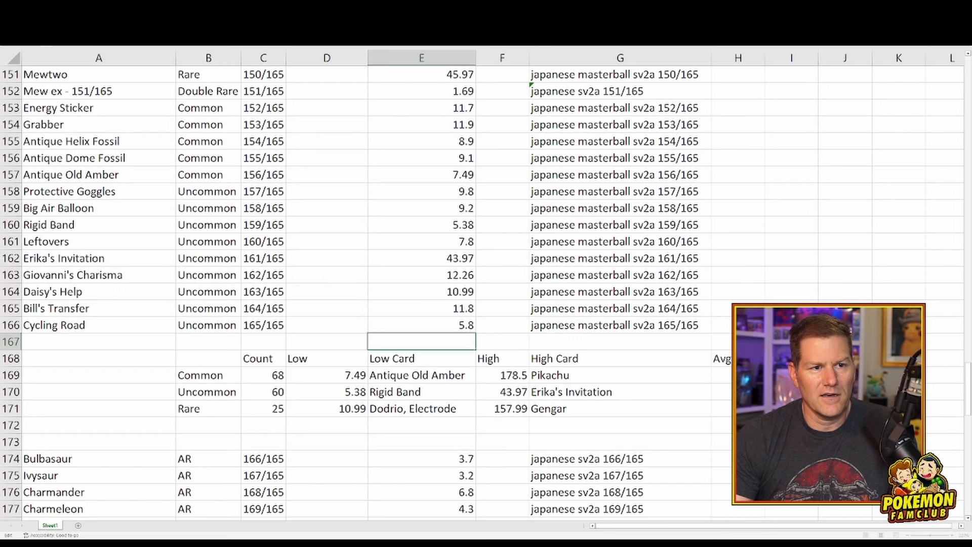
Start the =SUM total of all card prices E2:E166 in E167, giving 2791.35.
text(=)
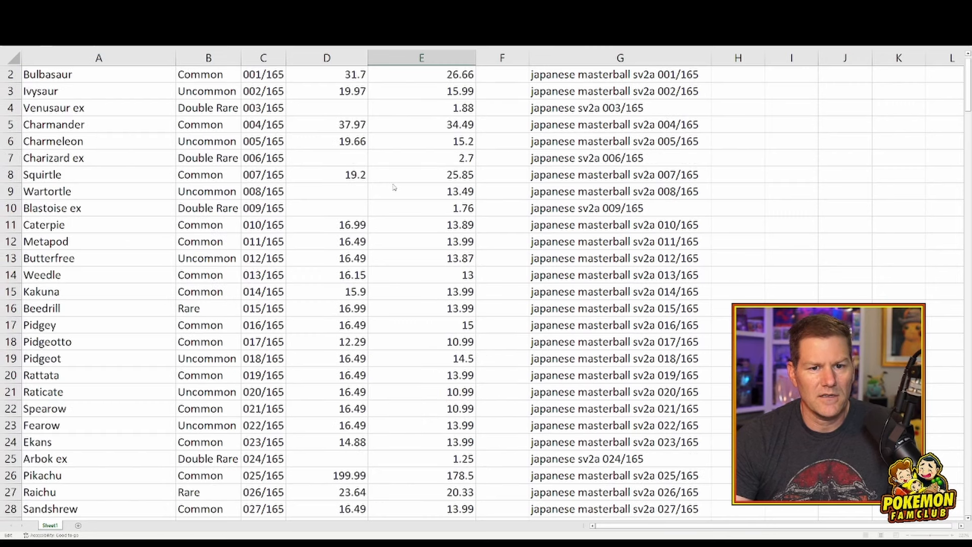
scroll(down, 3)
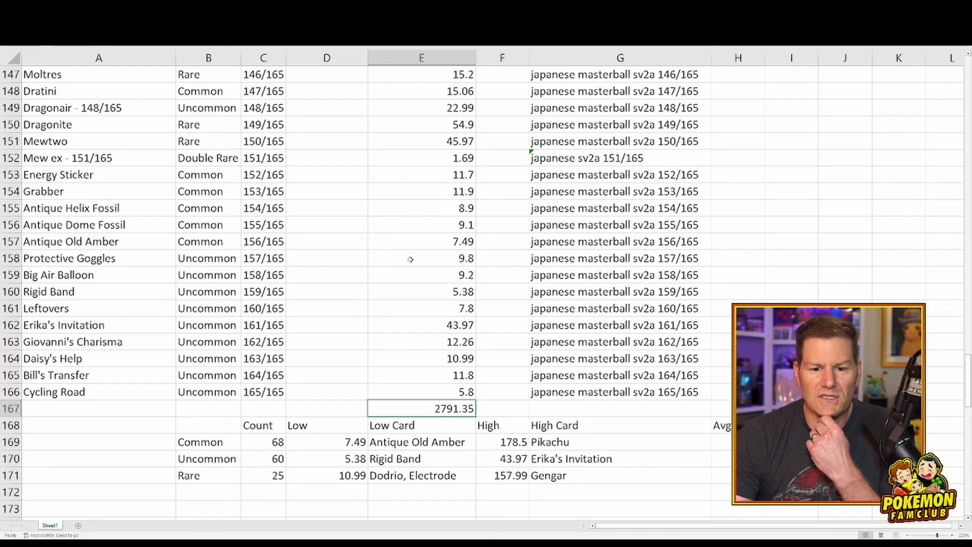
scroll(down, 3)
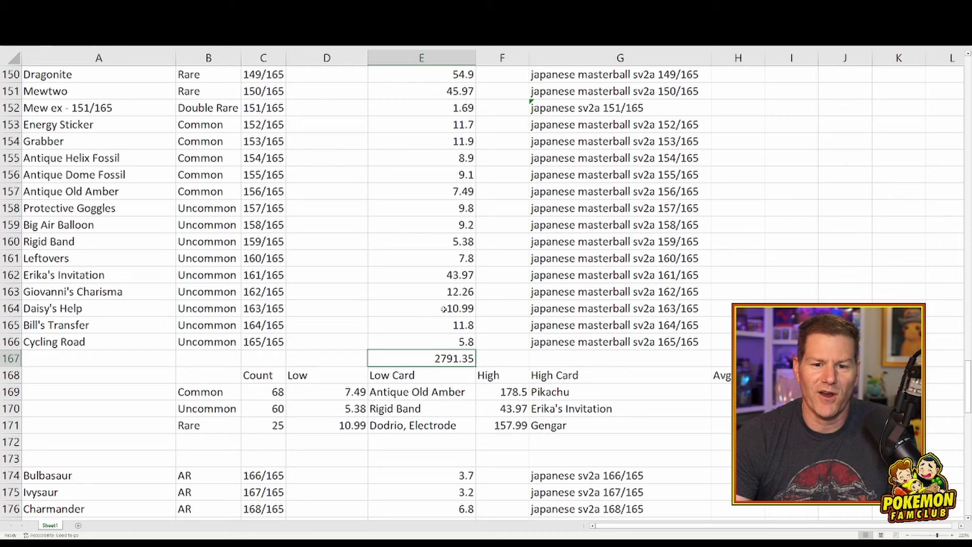
scroll(down, 3)
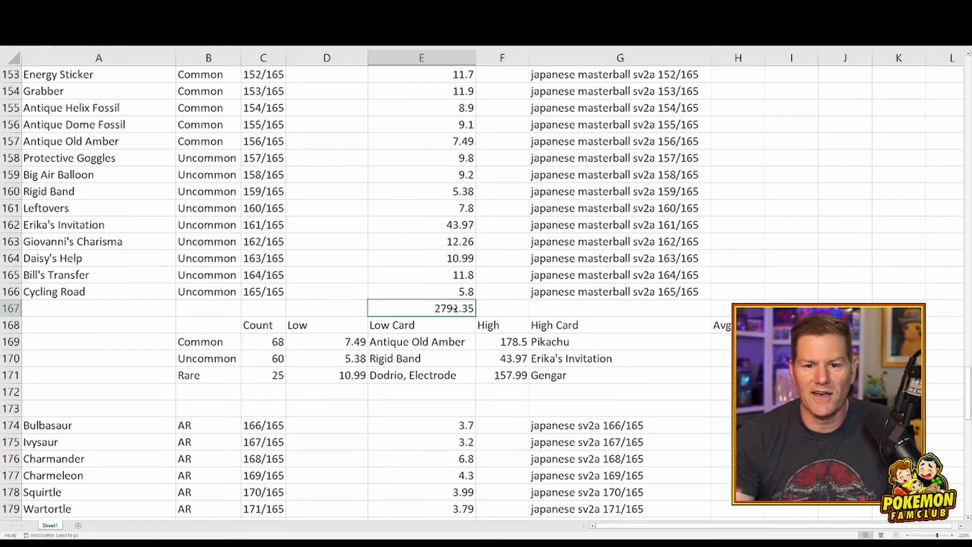
click(262, 342)
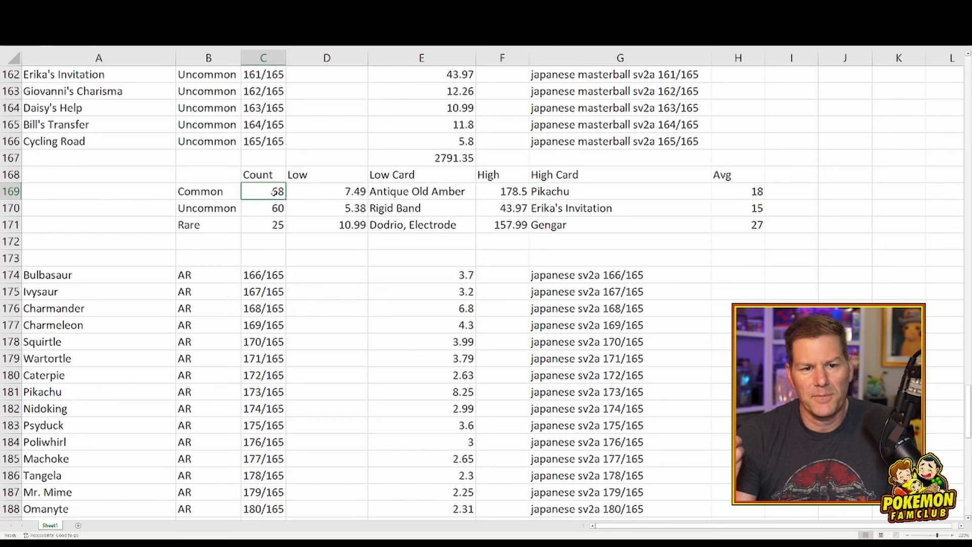
click(326, 192)
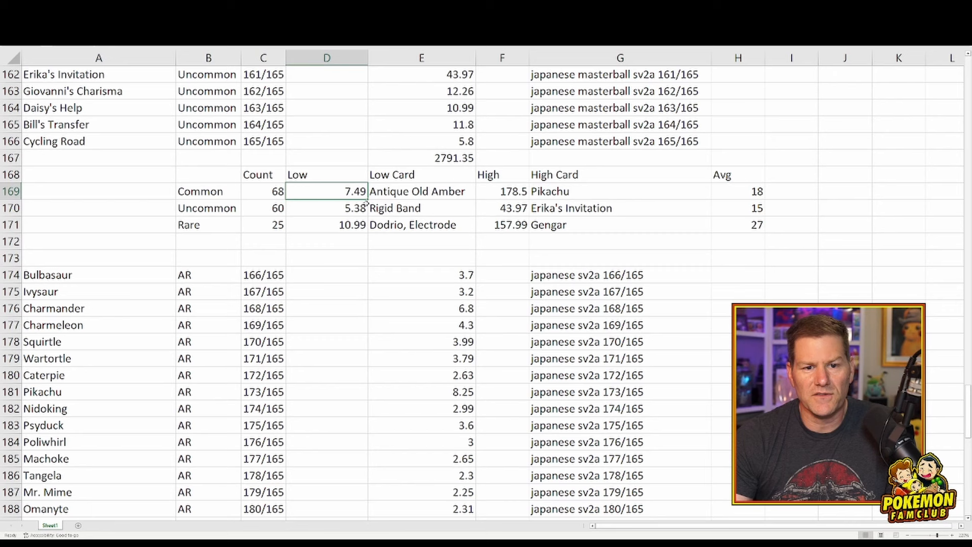
click(502, 190)
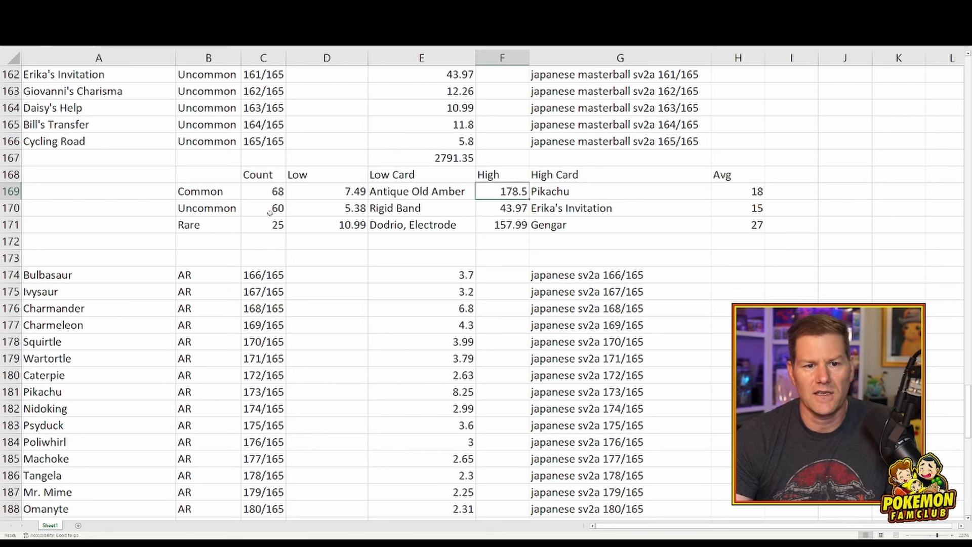
click(264, 208)
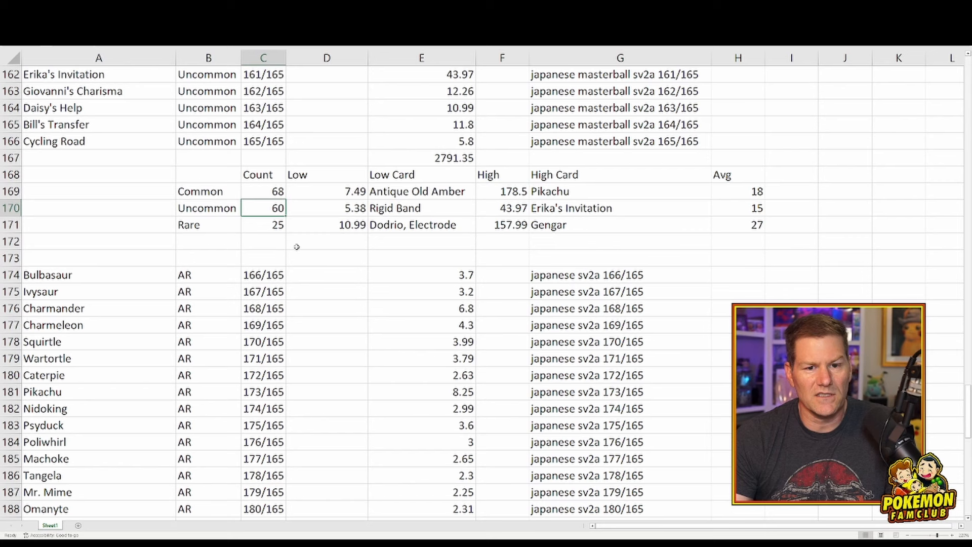
click(326, 208)
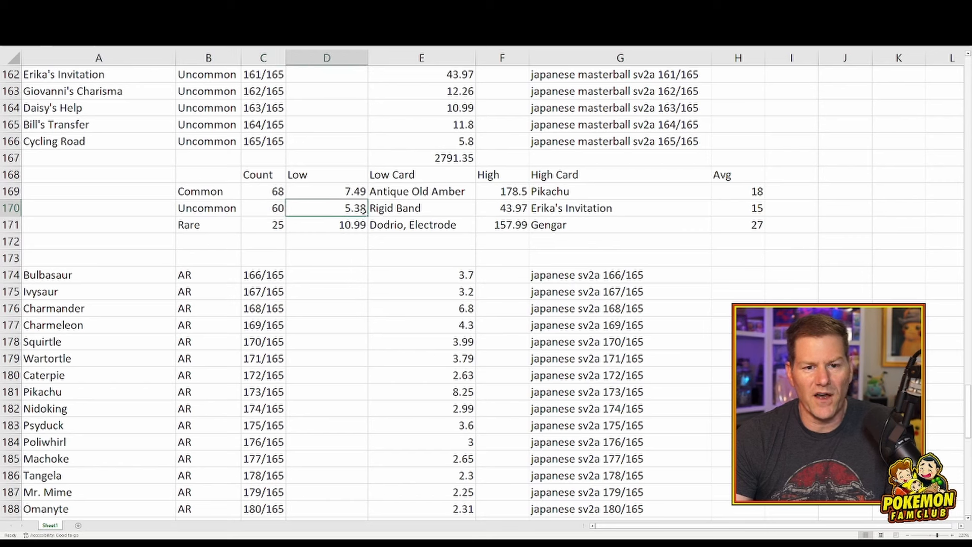
click(502, 207)
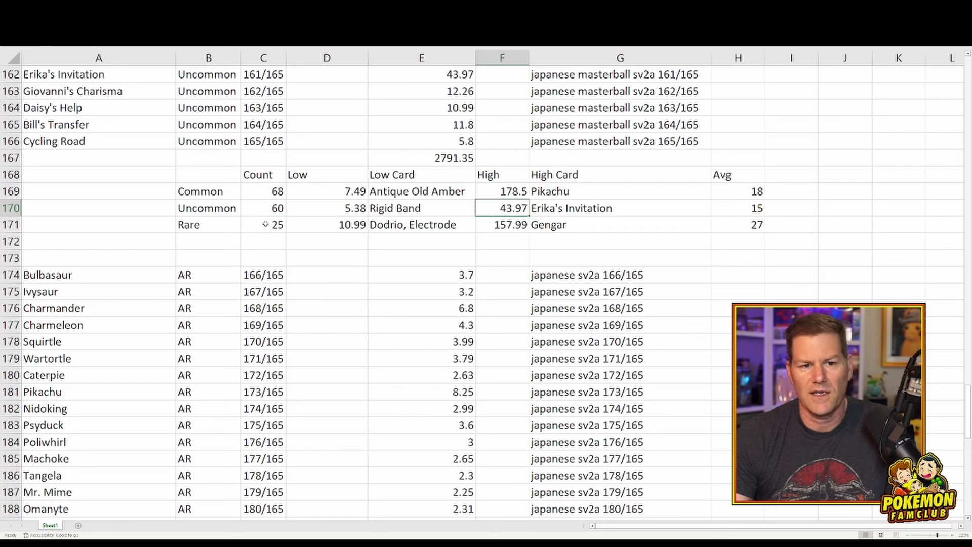
click(262, 224)
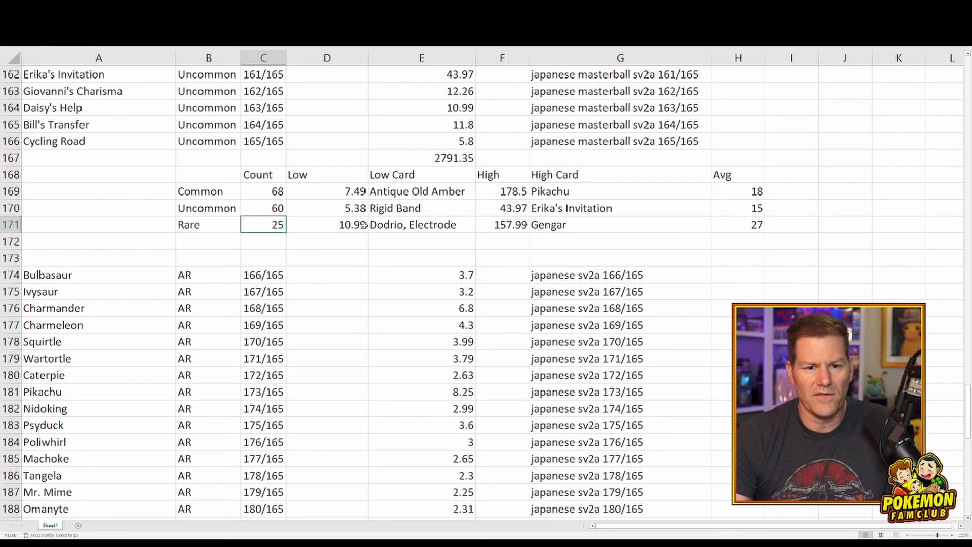
click(326, 224)
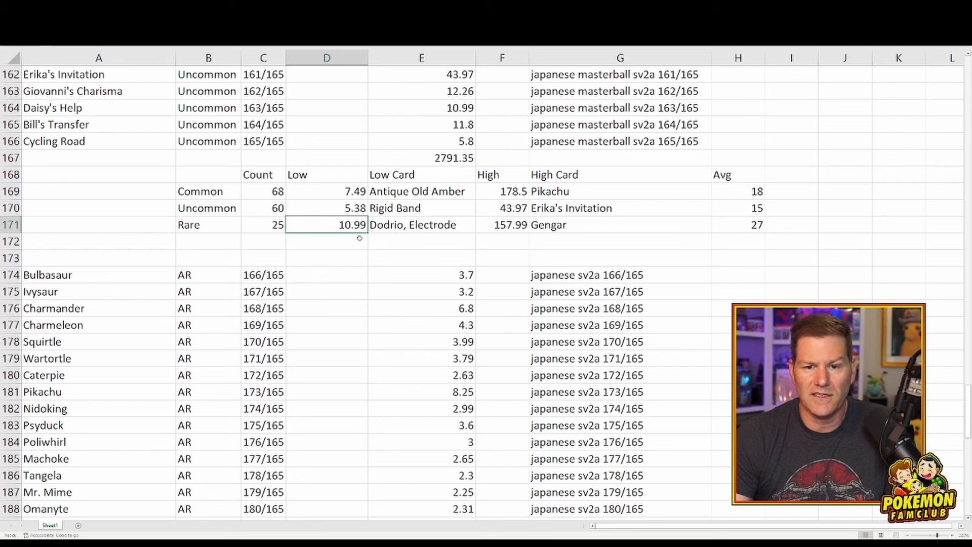
click(502, 225)
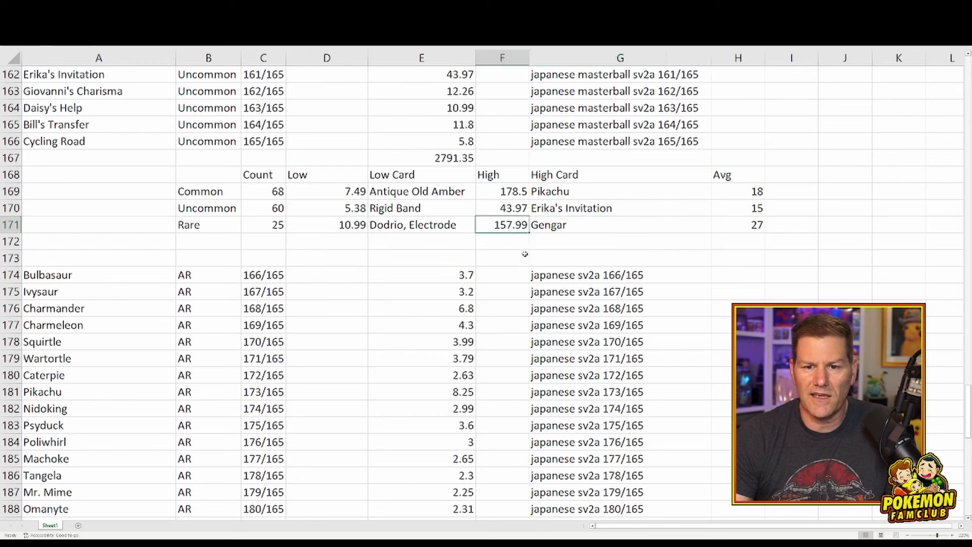
mouse_move(735, 261)
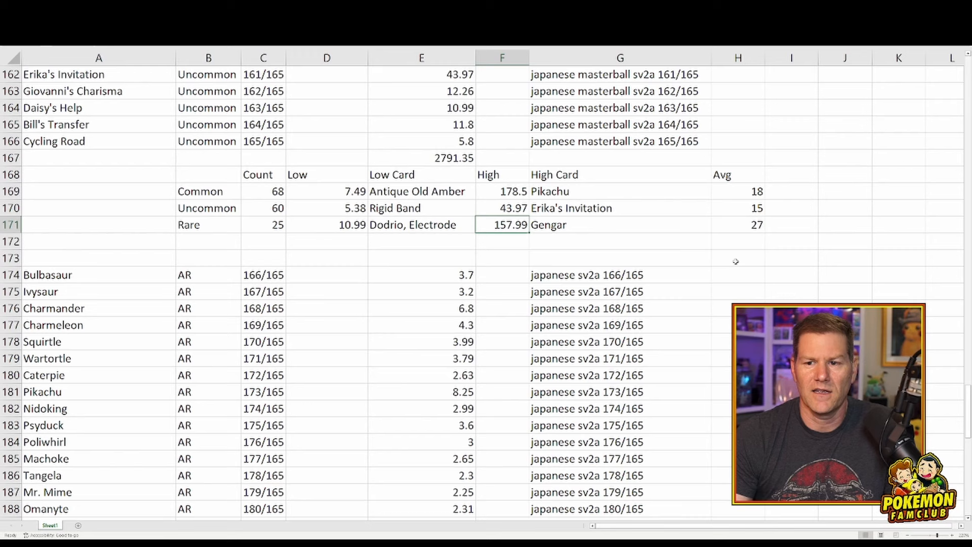
mouse_move(581, 203)
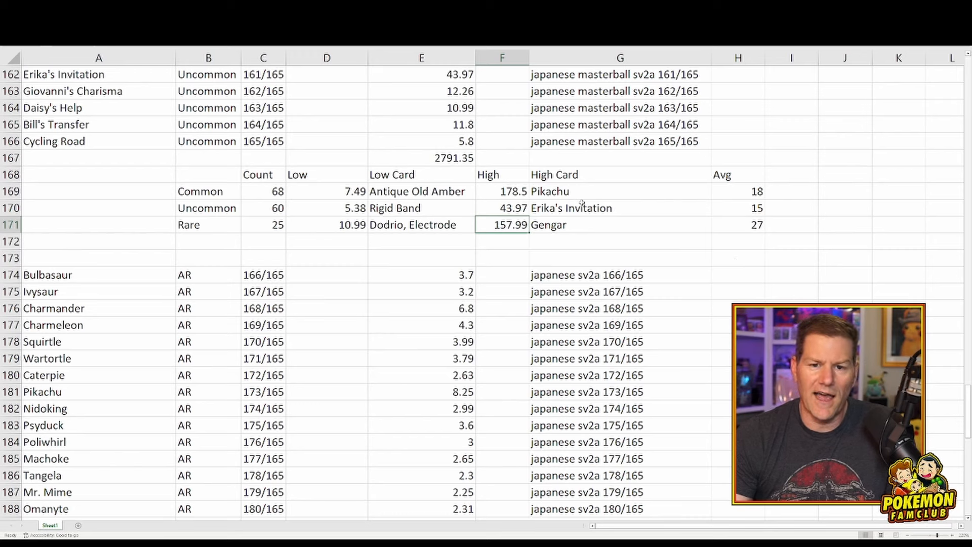
click(737, 192)
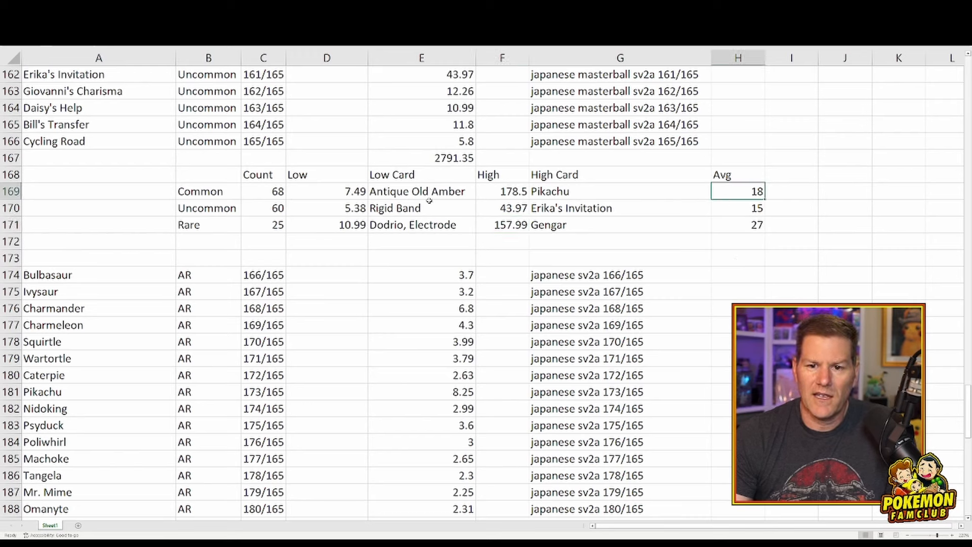
mouse_move(496, 207)
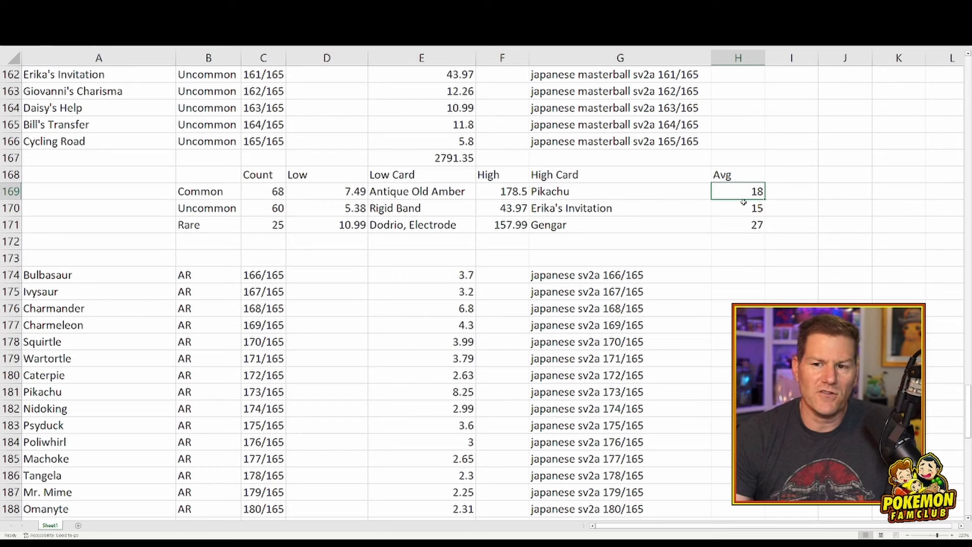
click(737, 207)
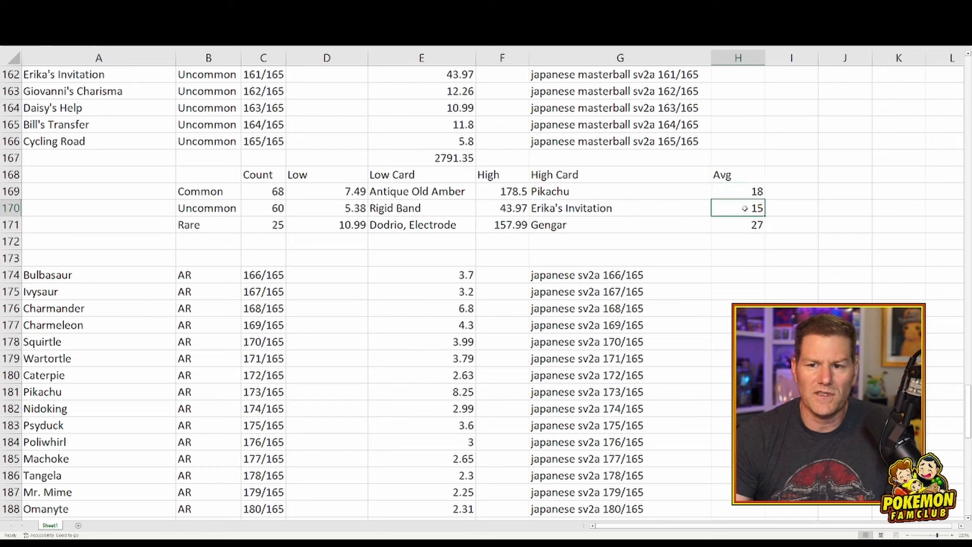
click(737, 225)
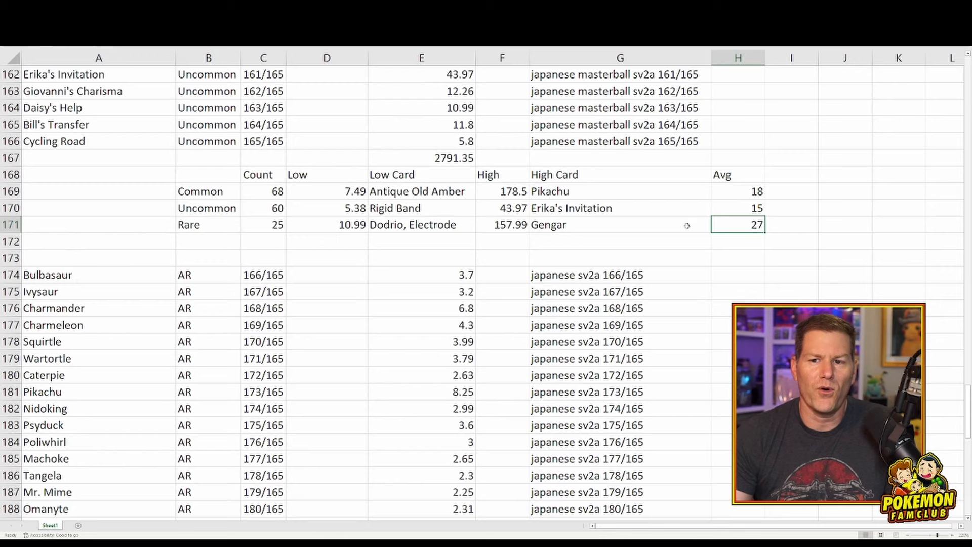
scroll(down, 3)
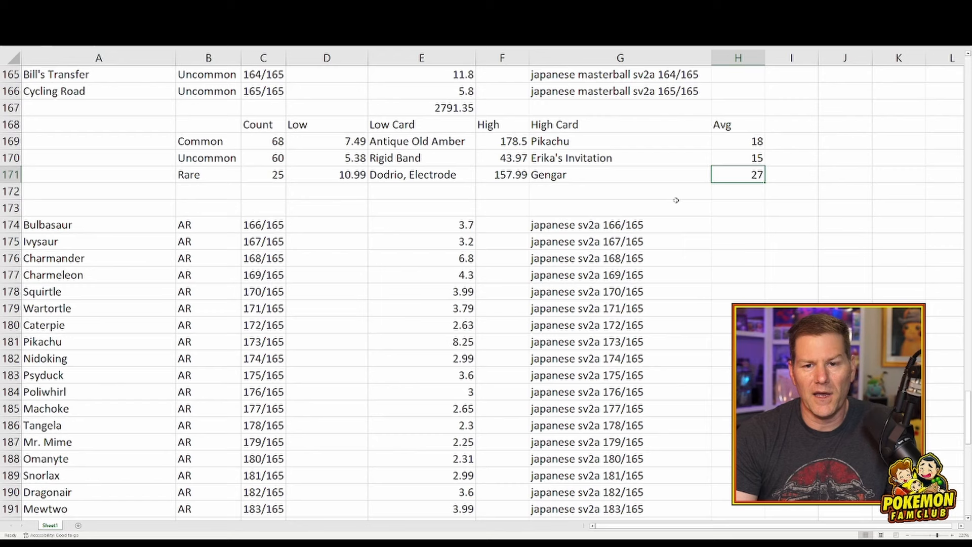
click(791, 157)
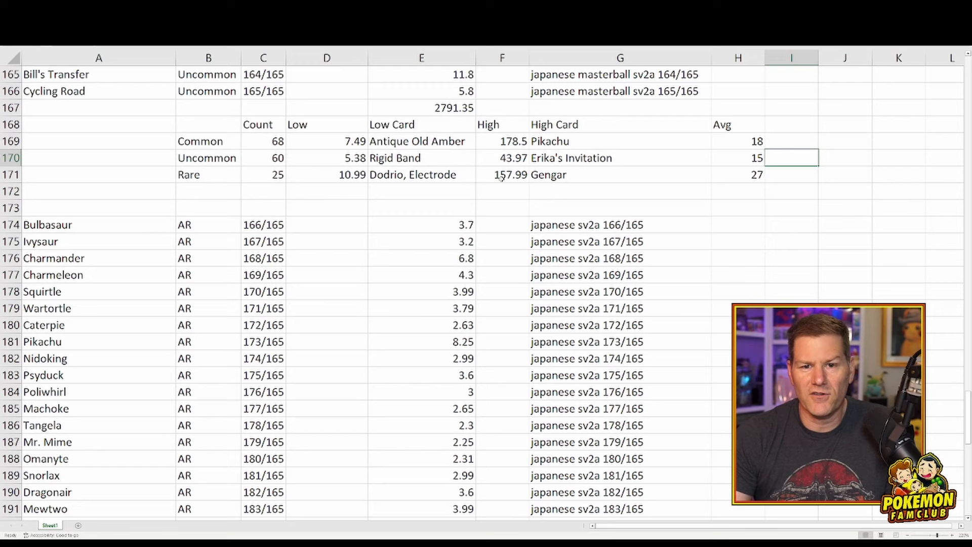
scroll(down, 3)
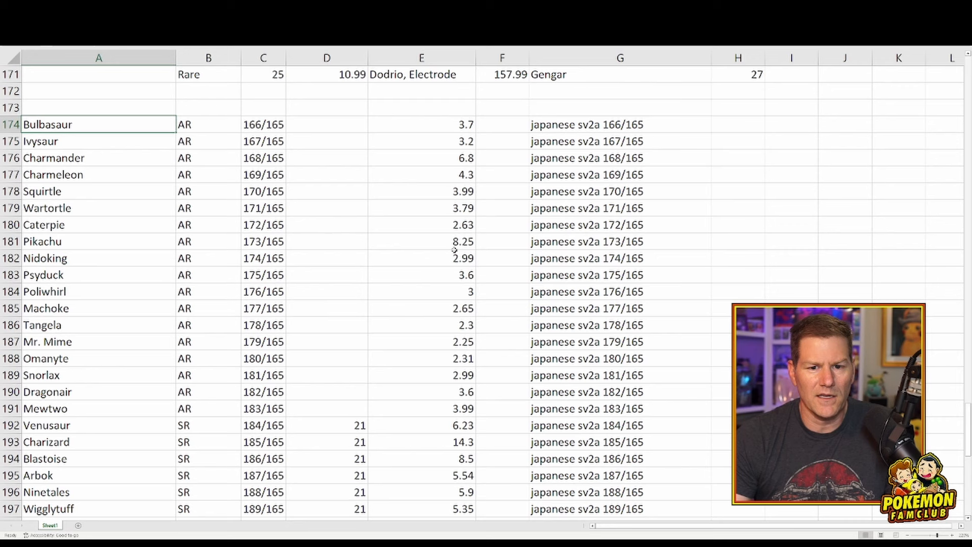
Verify the AR prices of Pikachu, Charmander, Charmeleon and Mr. Mime and keep the 66.34 AR total in H174.
click(421, 241)
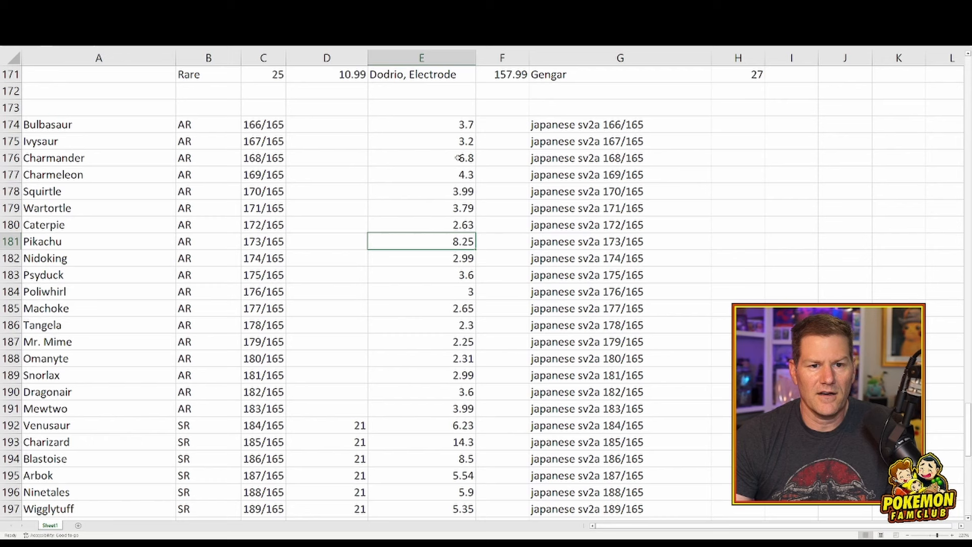
click(421, 158)
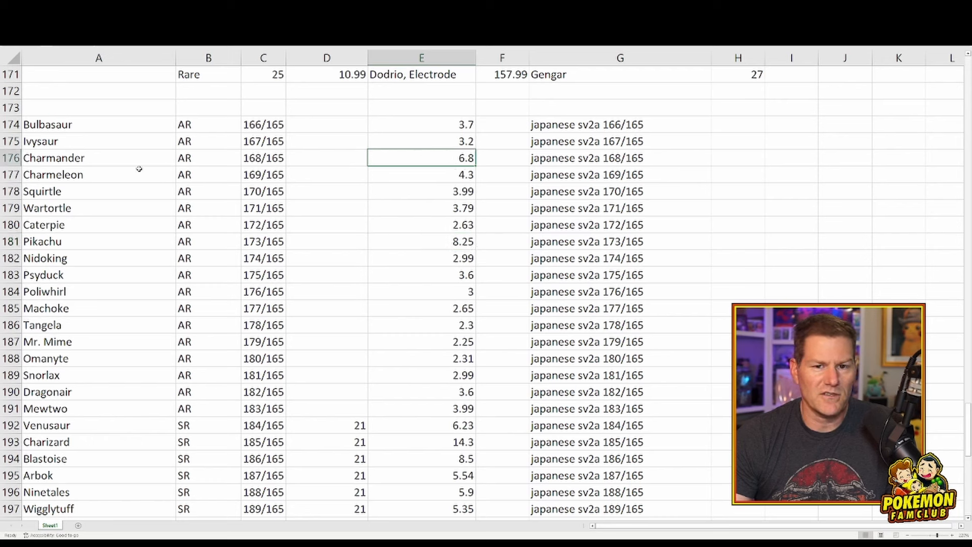
click(412, 174)
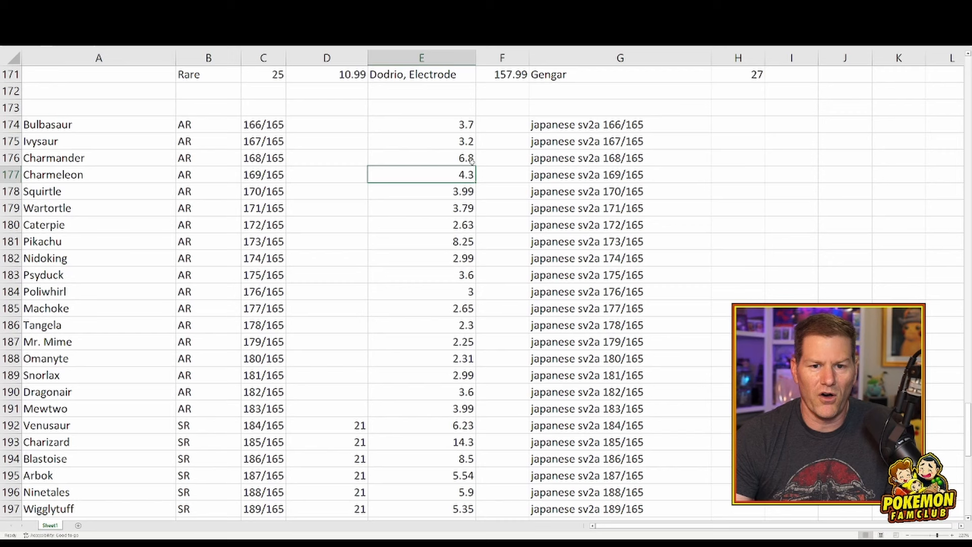
click(421, 341)
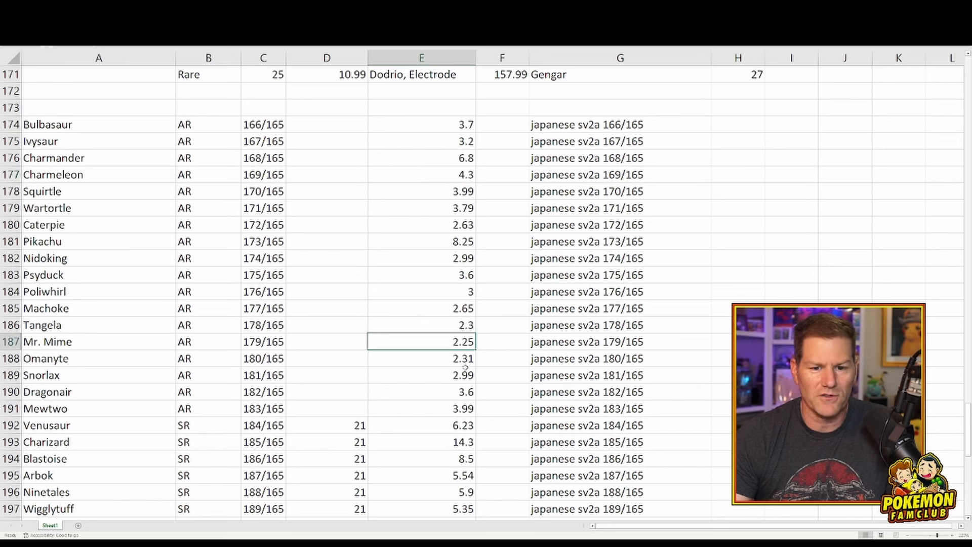
mouse_move(571, 166)
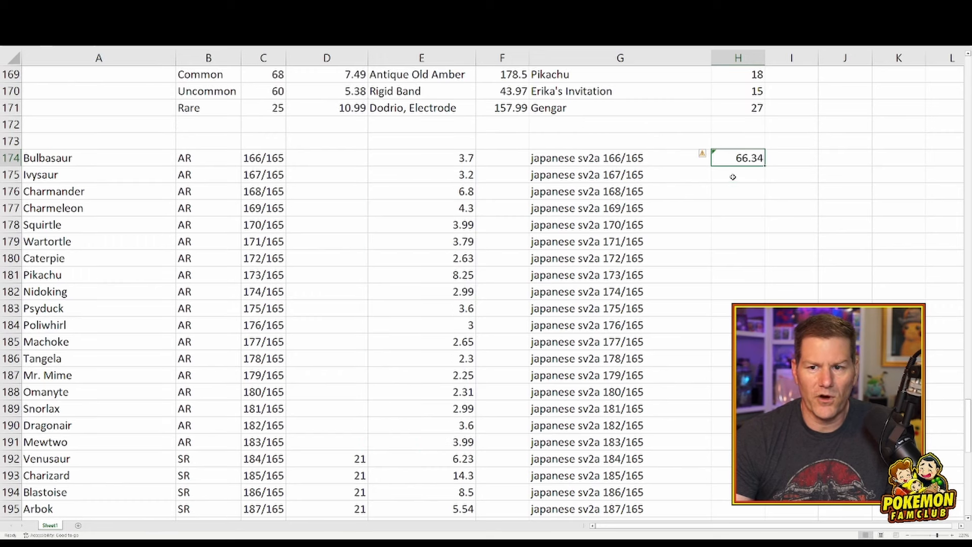
click(737, 174)
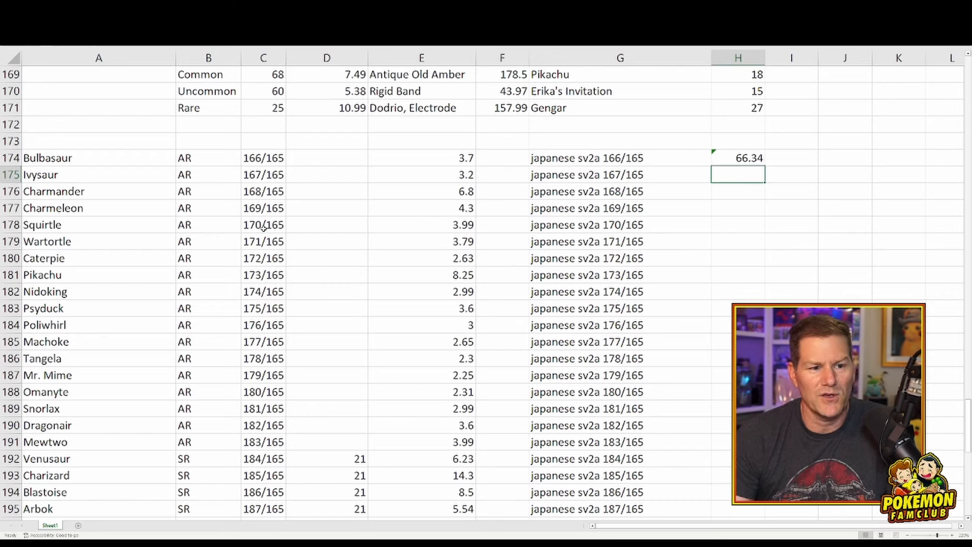
scroll(down, 3)
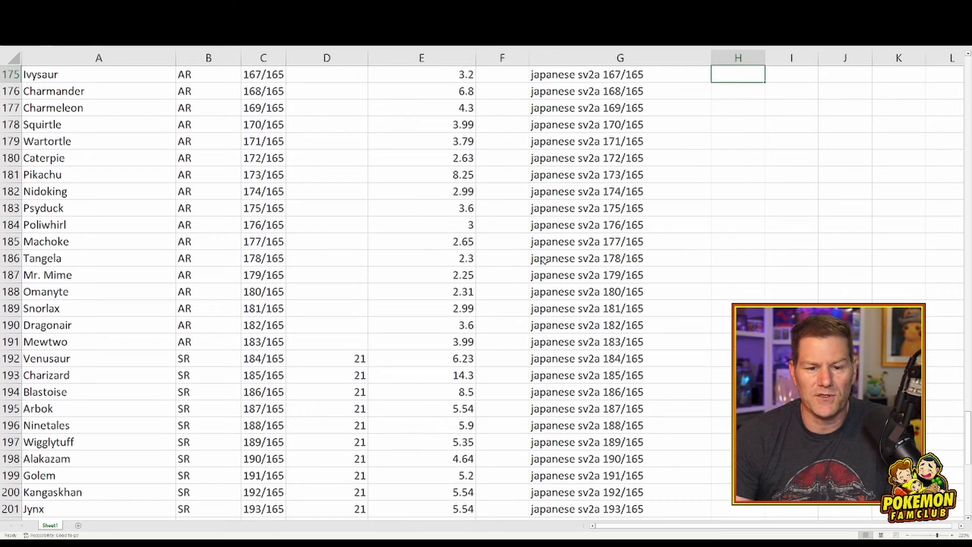
Locate the SR block from Venusaur to Bill's Transfer and begin the =SUM(E192:E207) in H192.
scroll(down, 3)
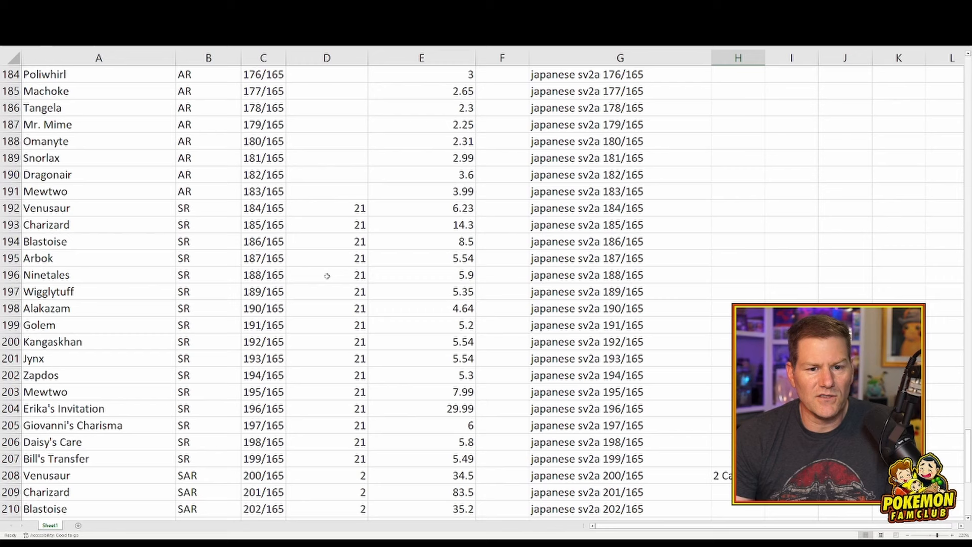
click(421, 208)
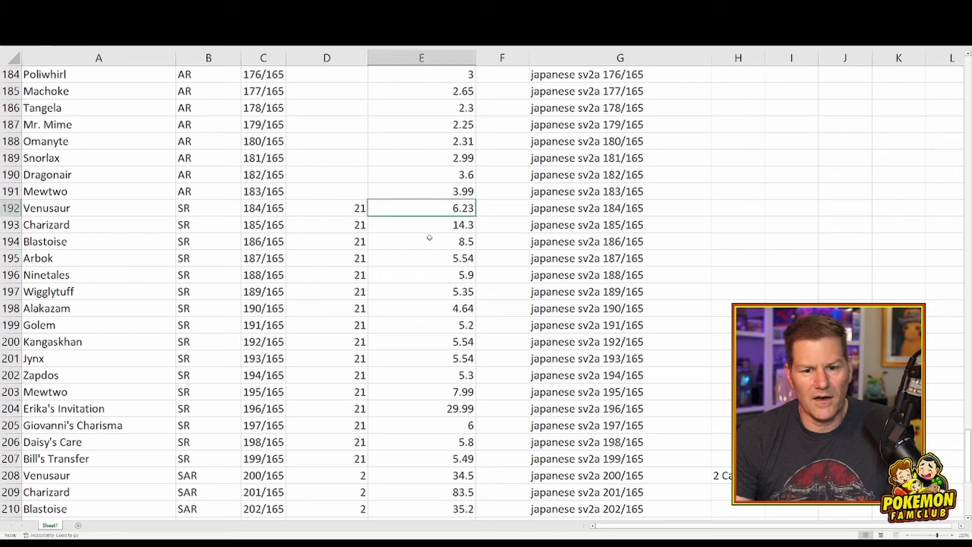
click(435, 408)
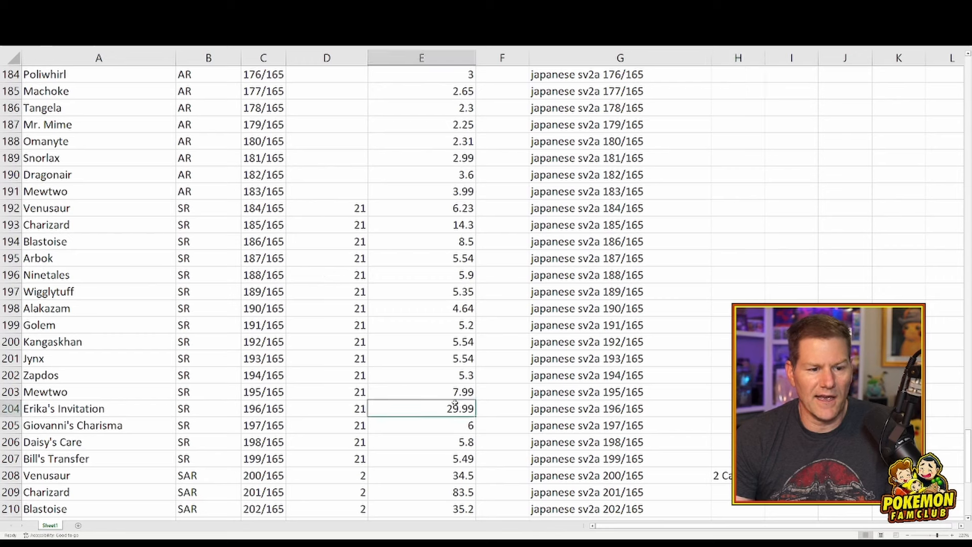
scroll(down, 3)
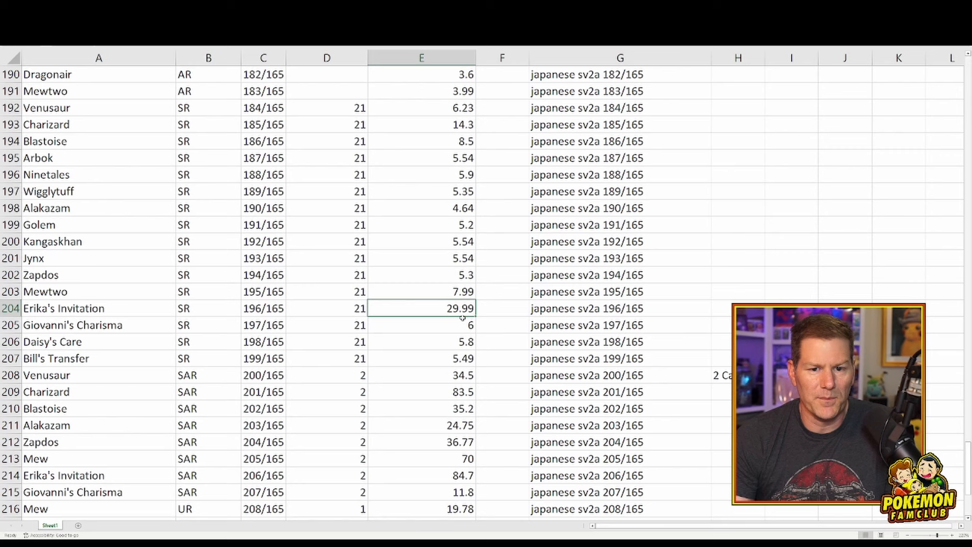
click(422, 358)
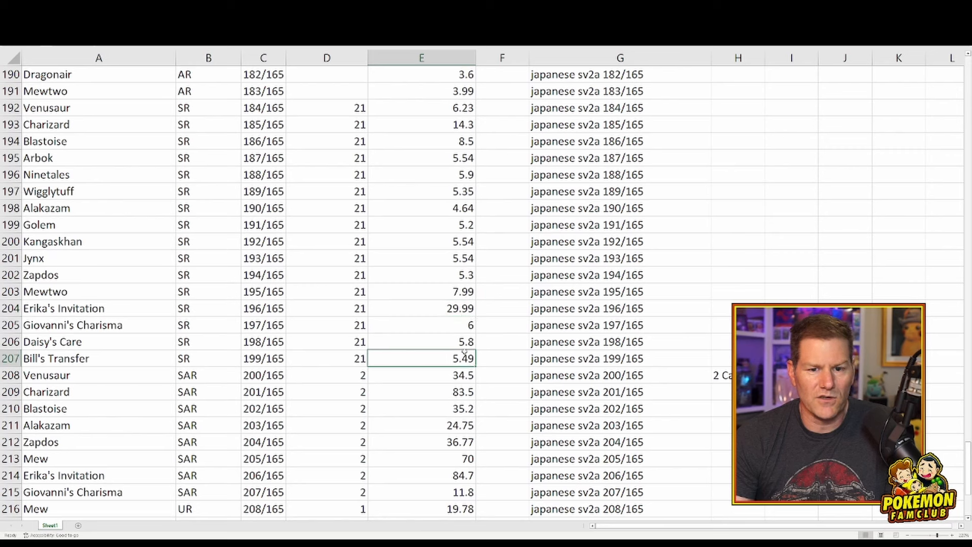
click(421, 108)
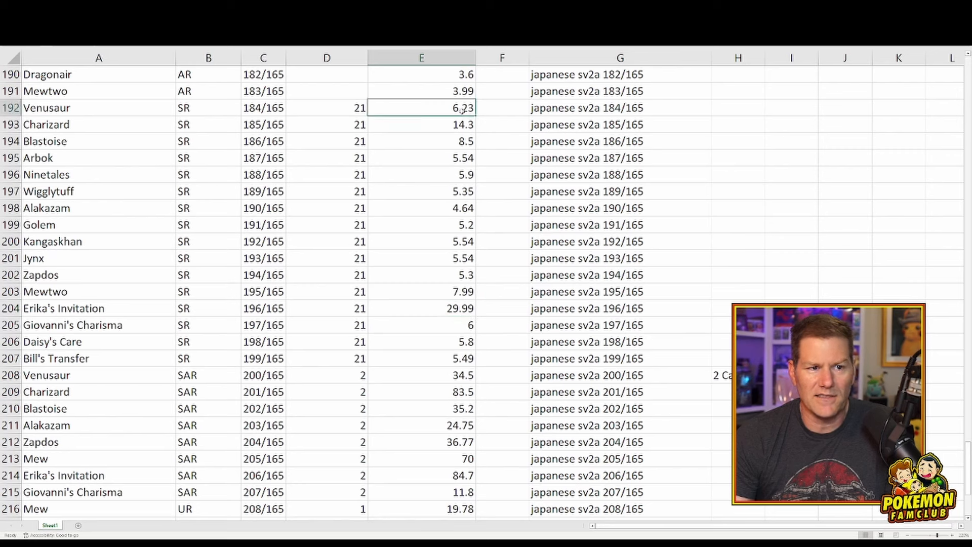
click(421, 158)
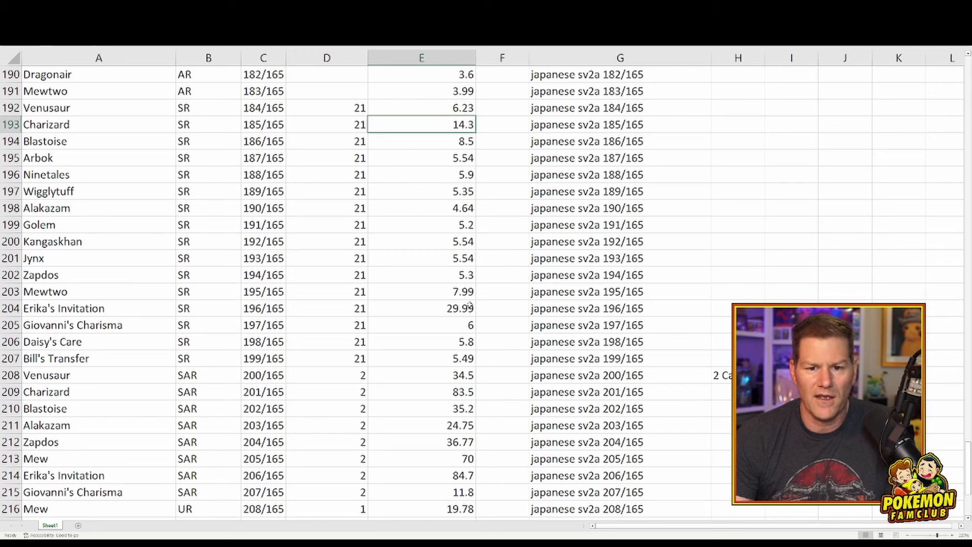
click(422, 292)
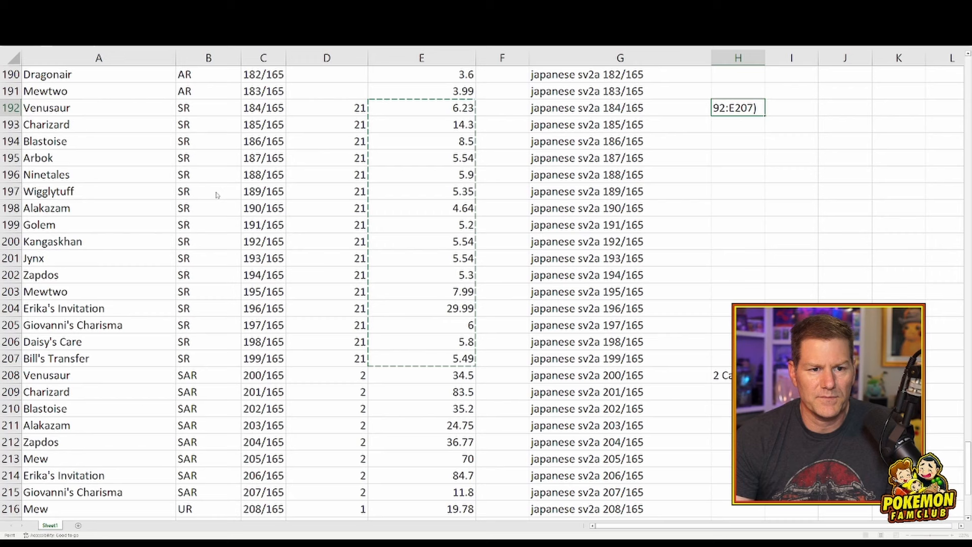
key(Enter)
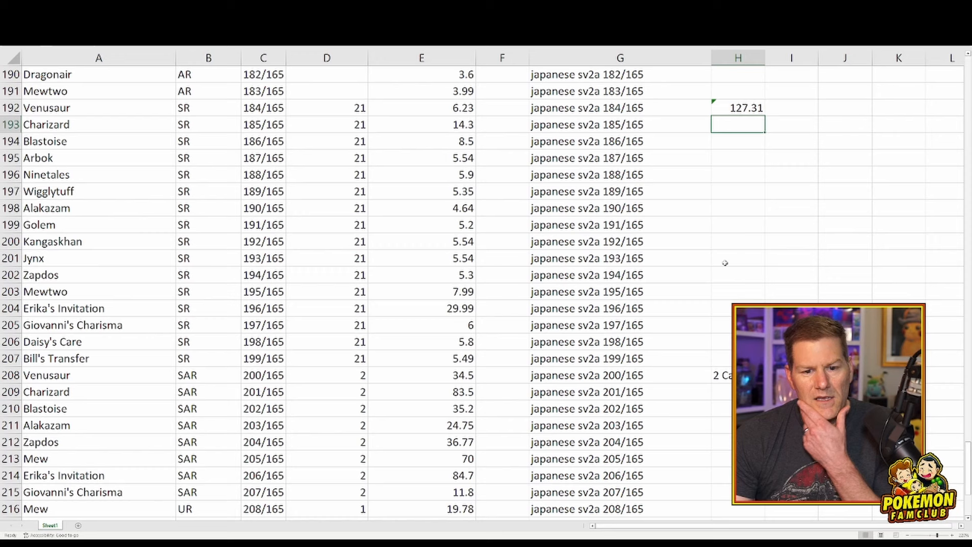
mouse_move(504, 161)
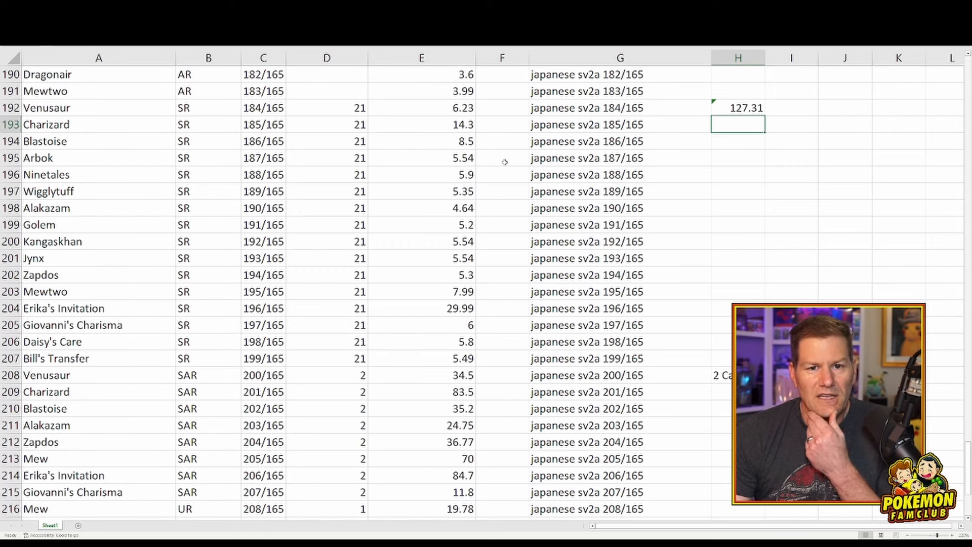
click(429, 308)
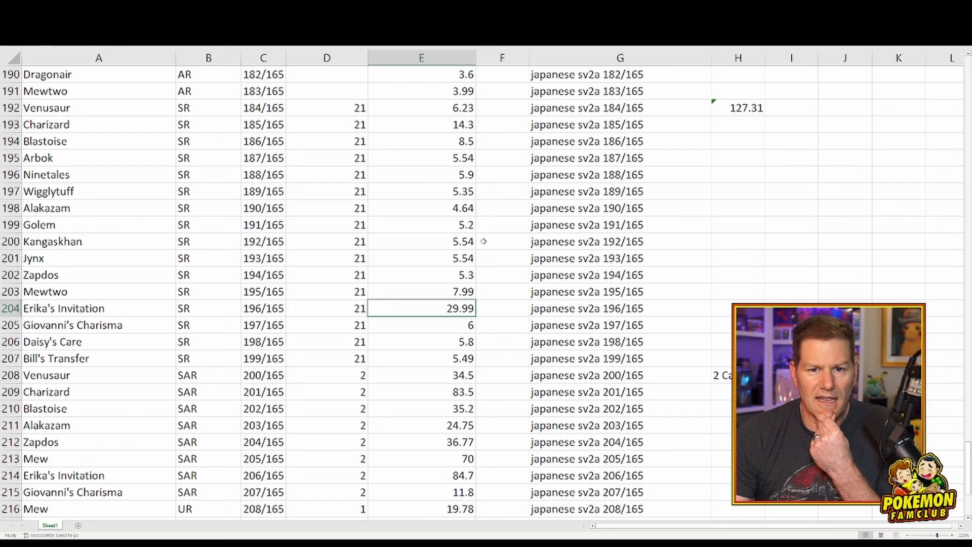
click(421, 125)
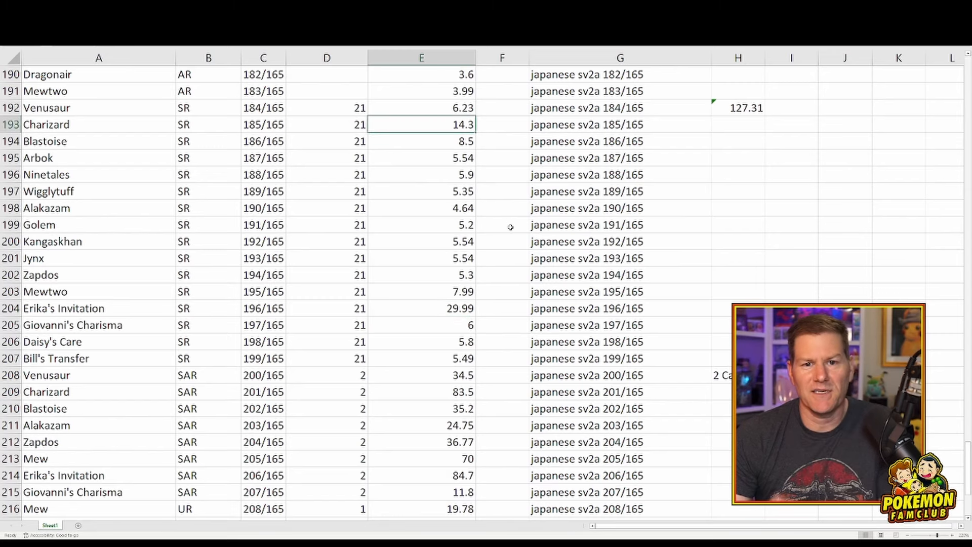
mouse_move(438, 173)
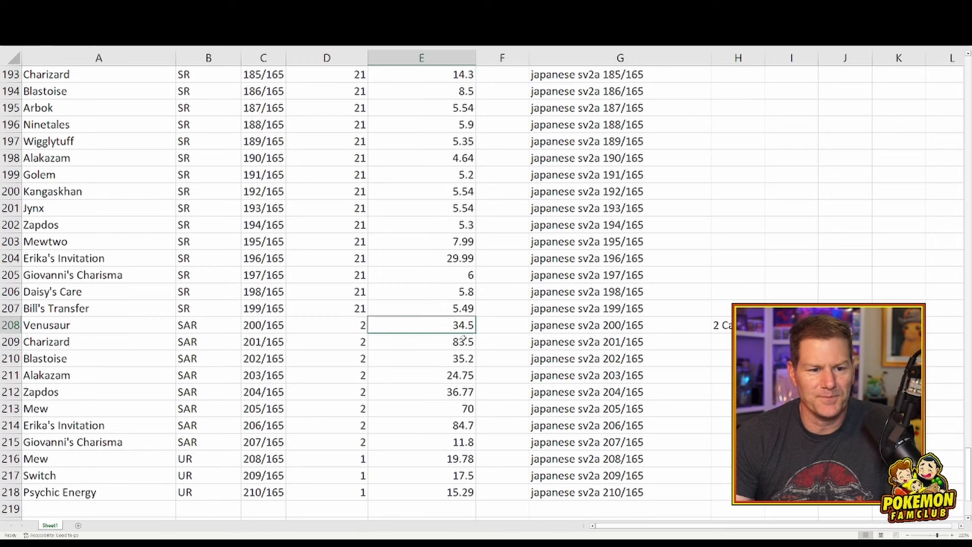
mouse_move(370, 356)
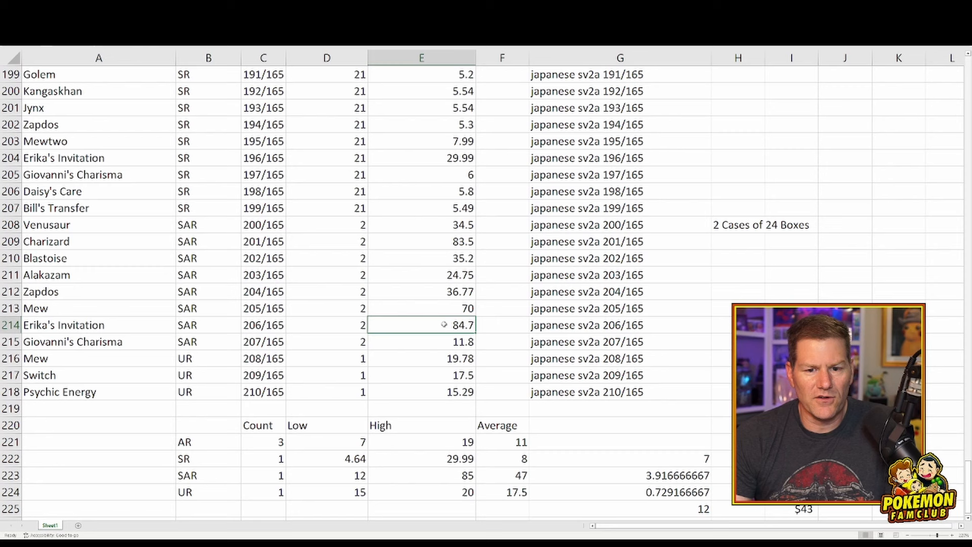
mouse_move(446, 332)
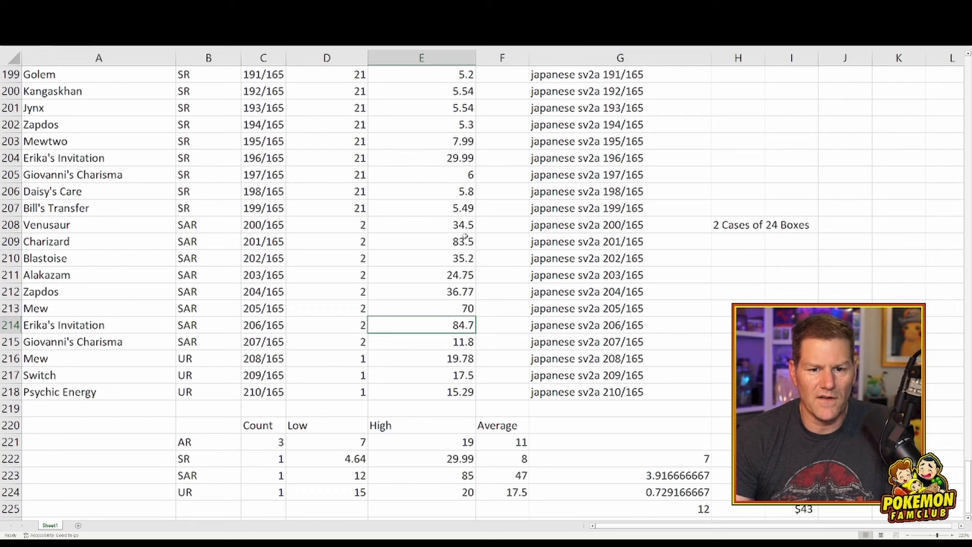
click(422, 241)
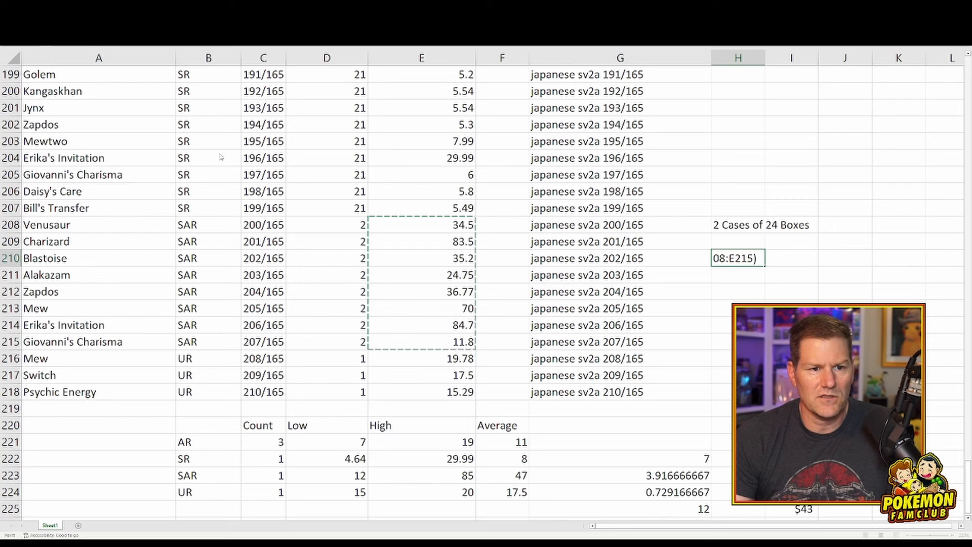
Commit the 381.22 SAR total in H210 and select the three UR card prices E216:E218.
key(Enter)
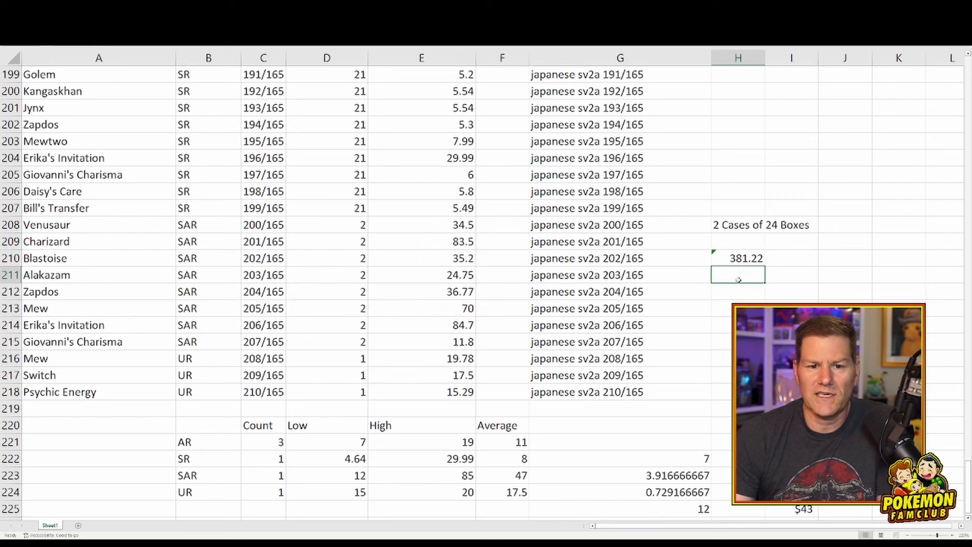
click(791, 258)
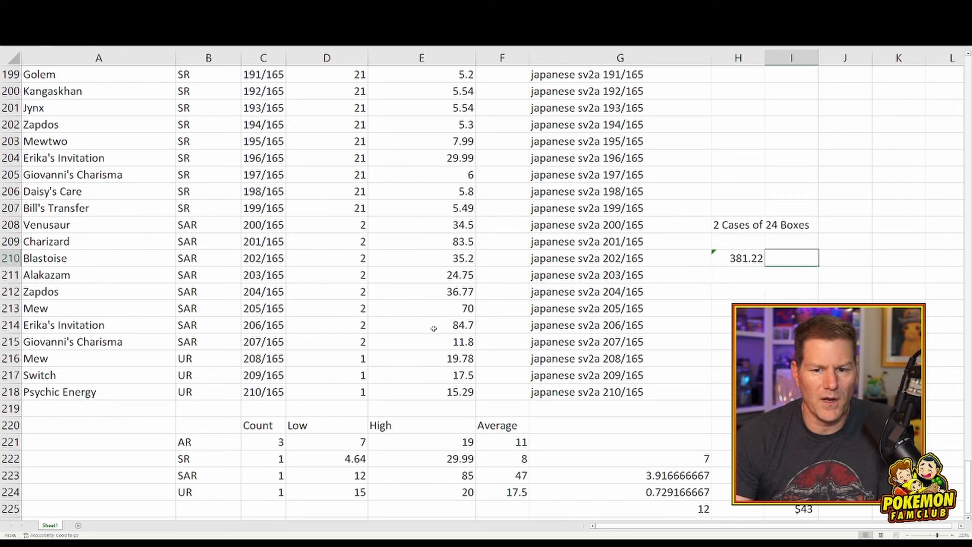
drag(421, 358, 422, 391)
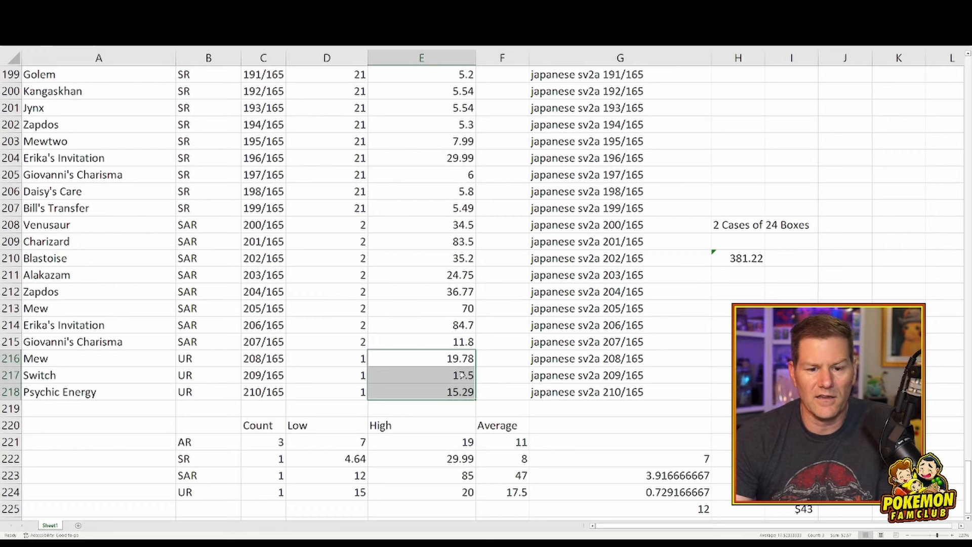
scroll(down, 3)
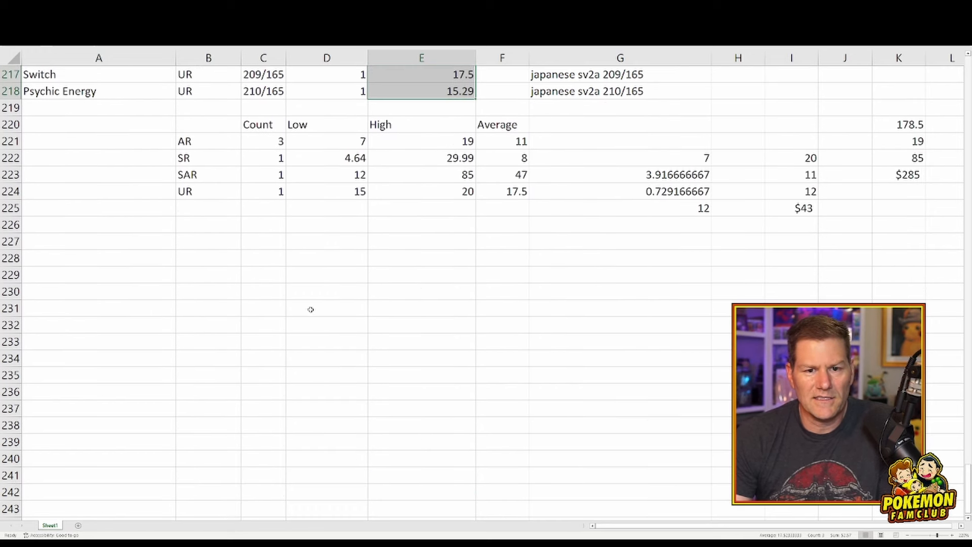
click(262, 141)
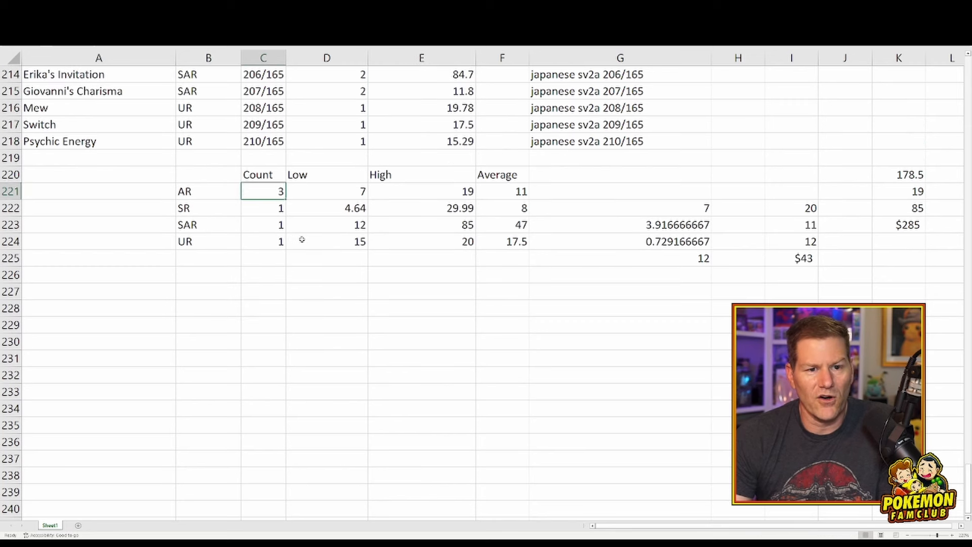
click(326, 192)
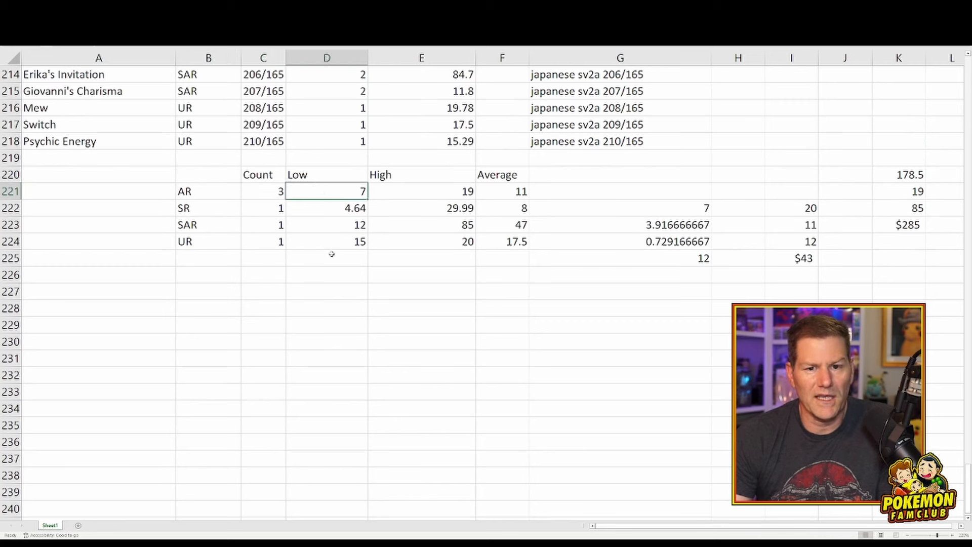
click(421, 192)
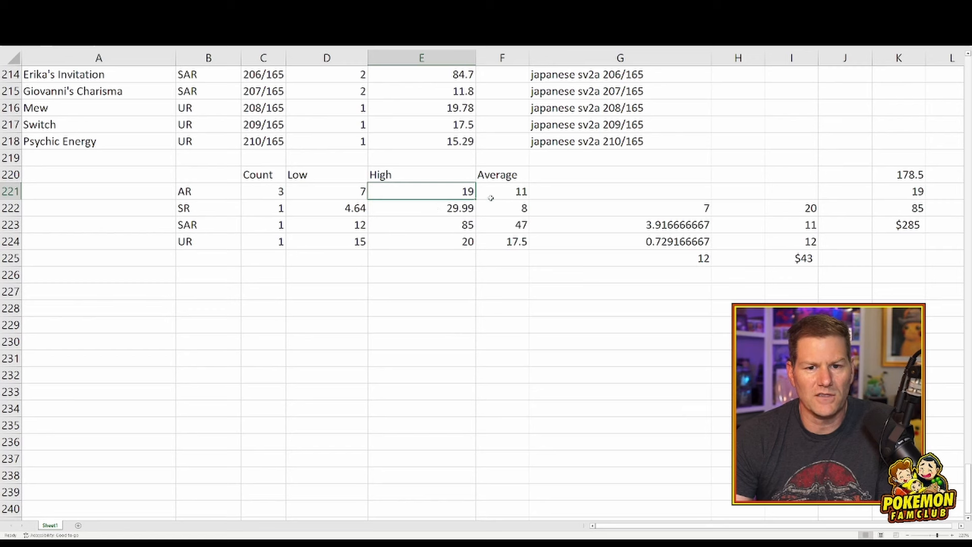
click(502, 191)
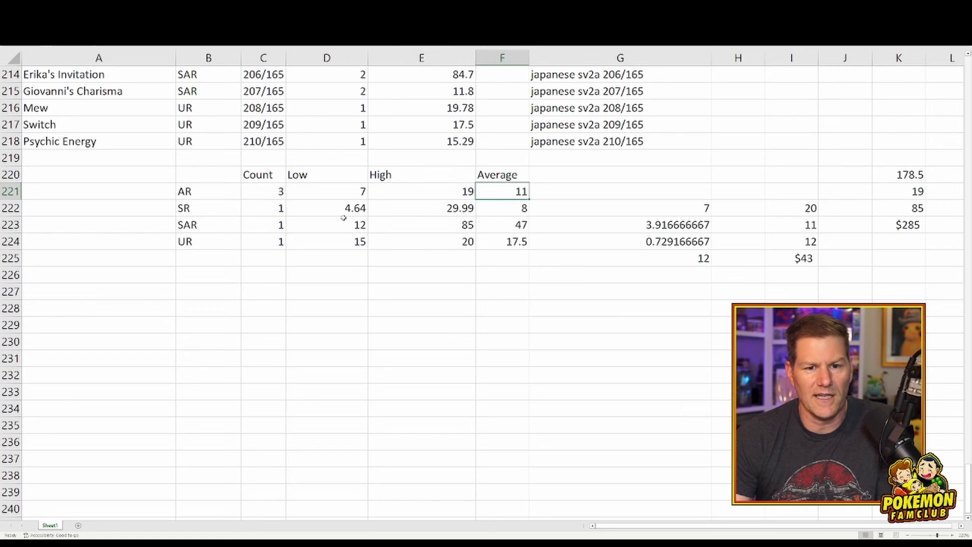
click(262, 209)
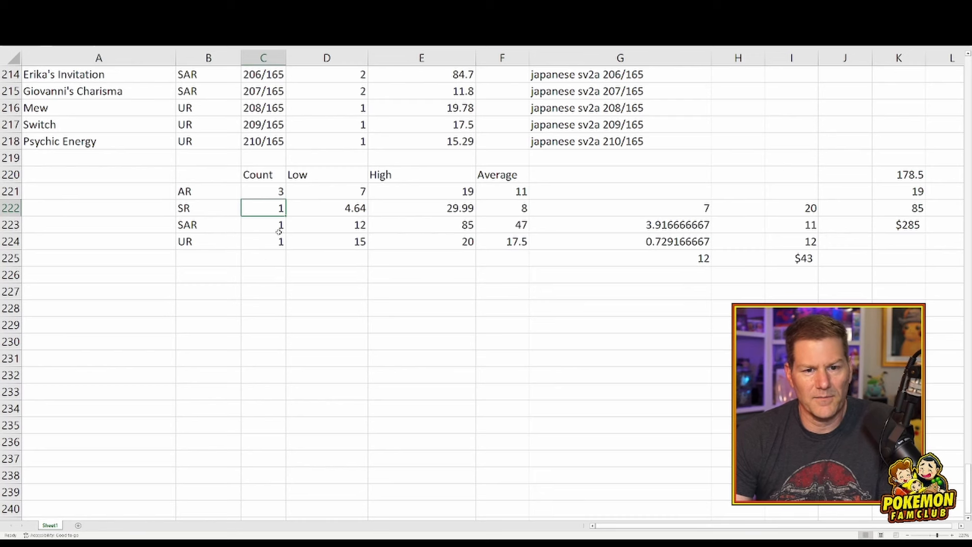
click(326, 208)
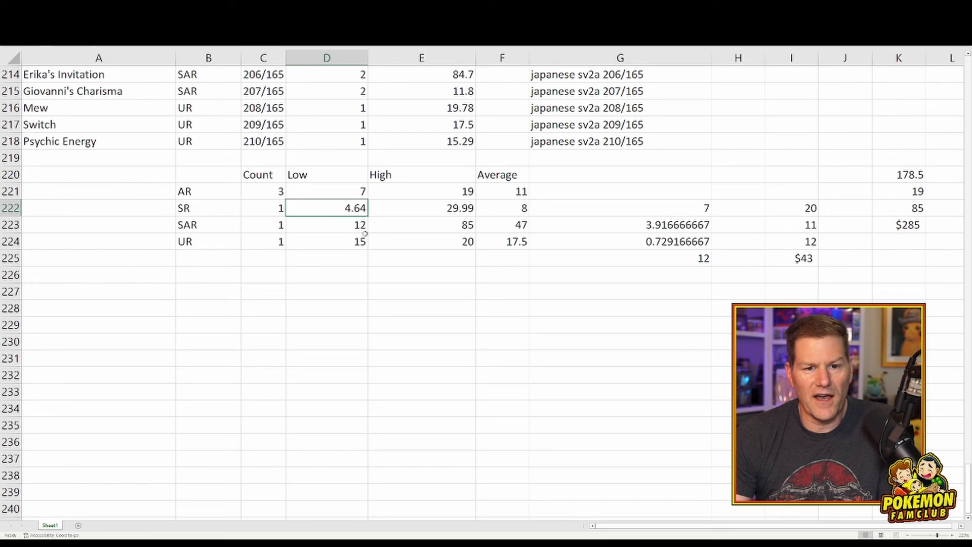
click(421, 207)
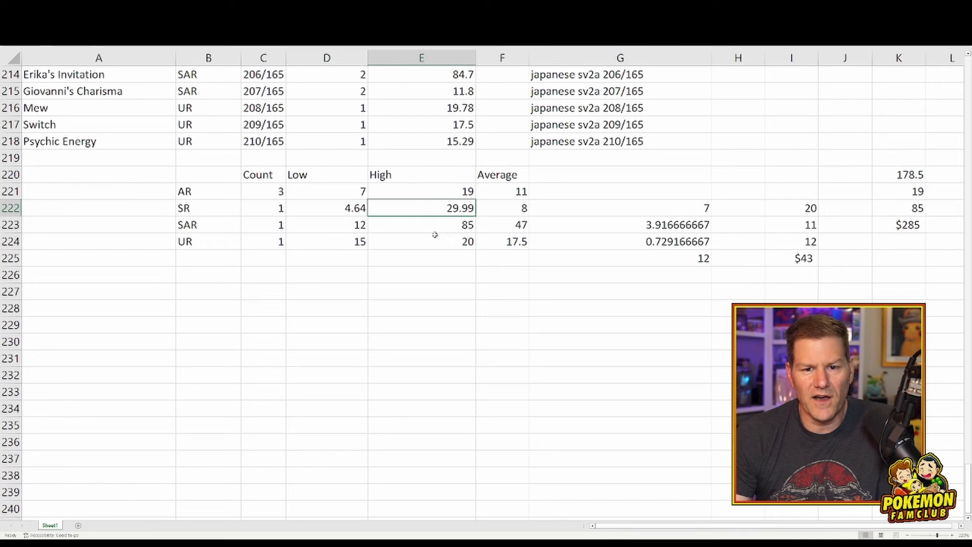
click(503, 207)
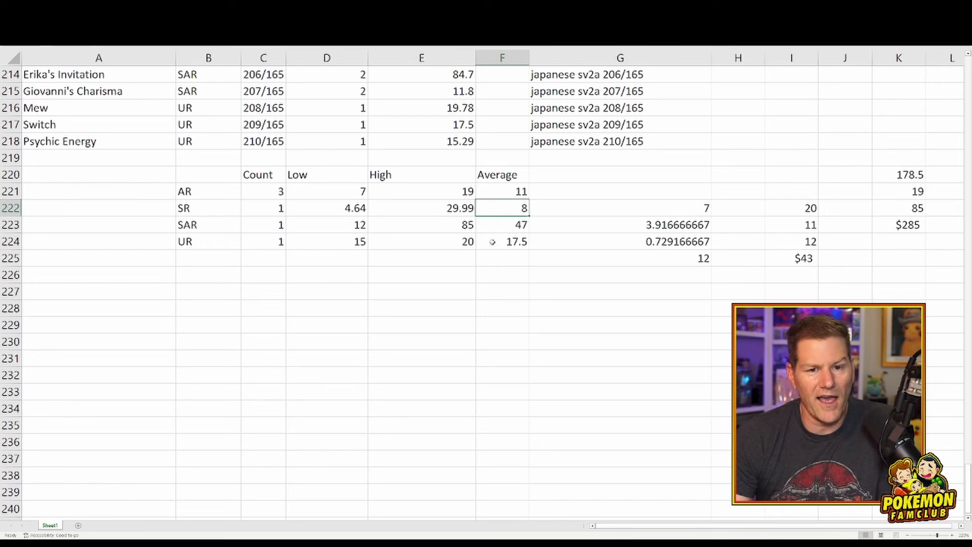
click(343, 224)
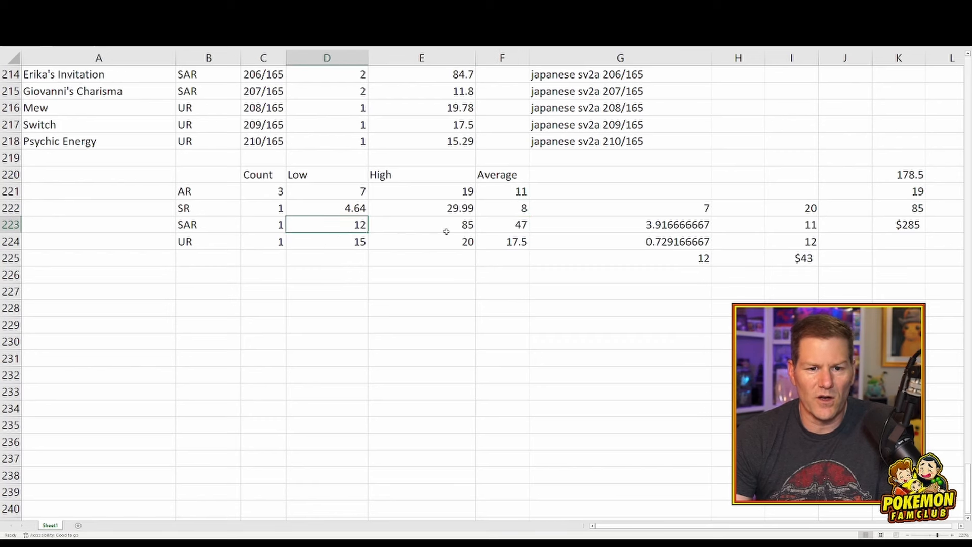
mouse_move(457, 225)
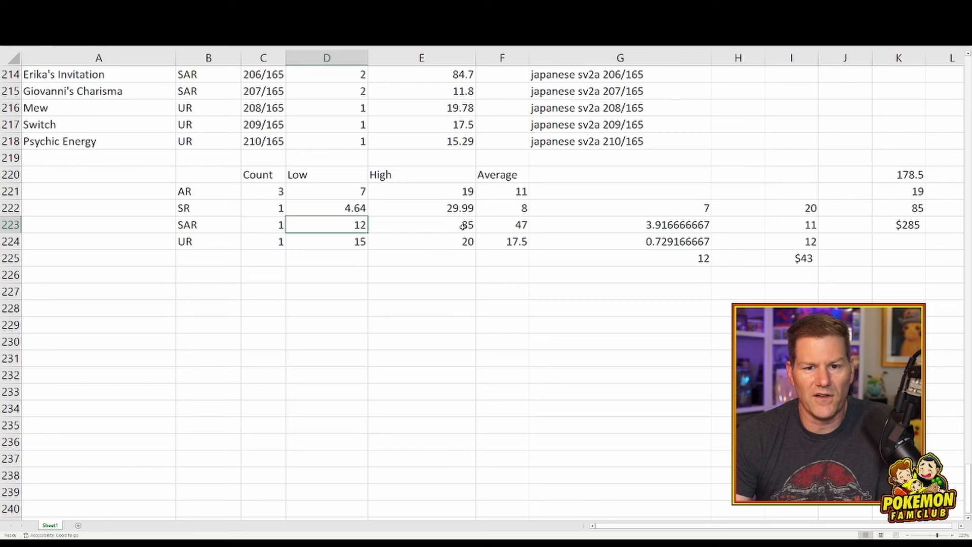
click(504, 224)
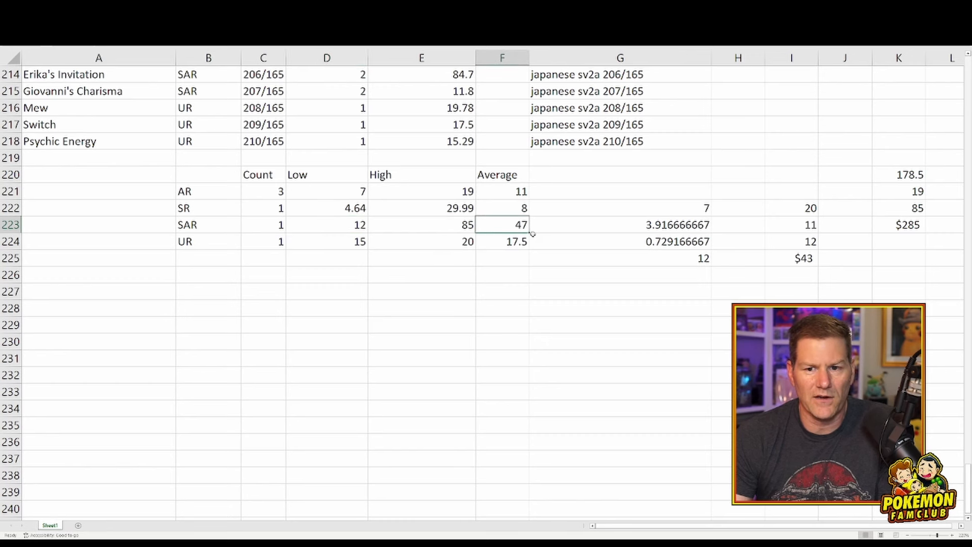
click(262, 241)
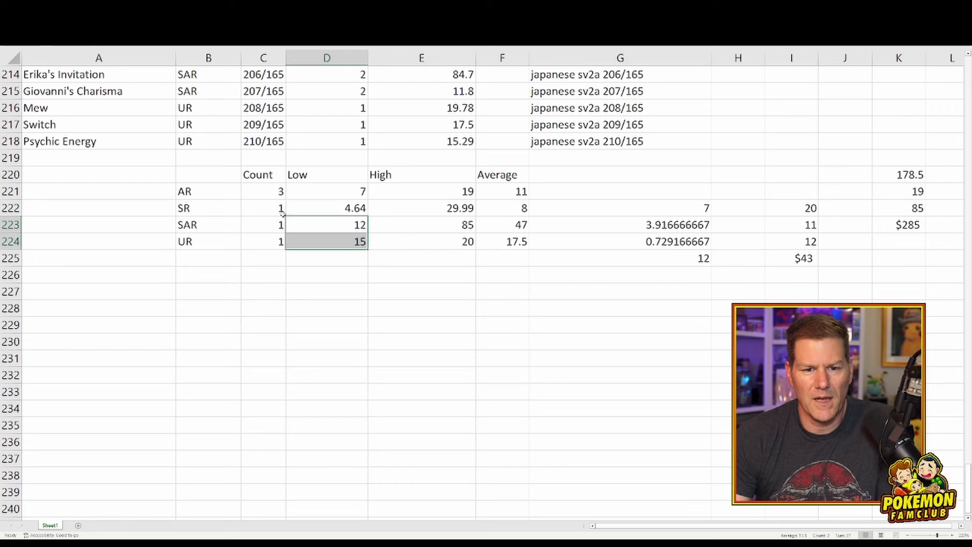
click(326, 241)
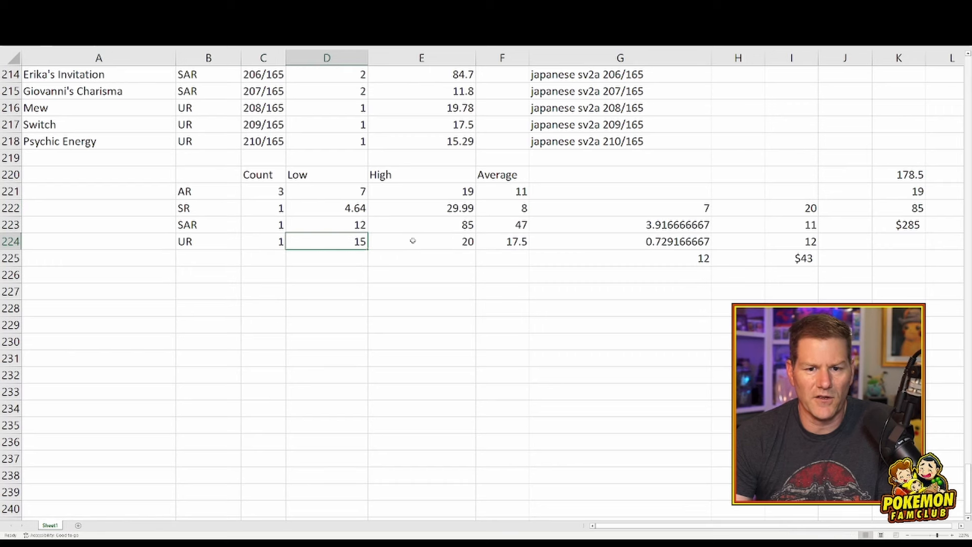
Set the column D quantities to 18 for SR cards and 4 for SAR cards.
click(503, 241)
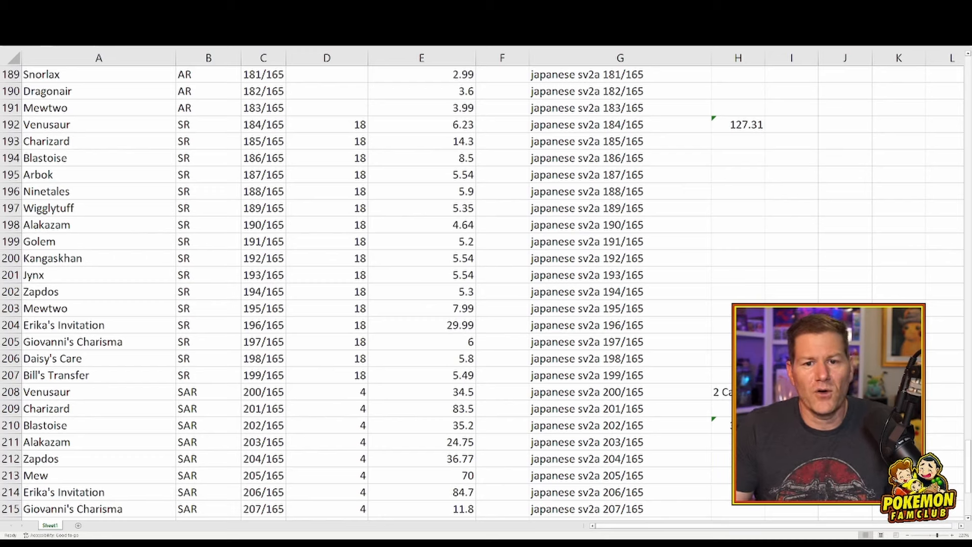
scroll(down, 3)
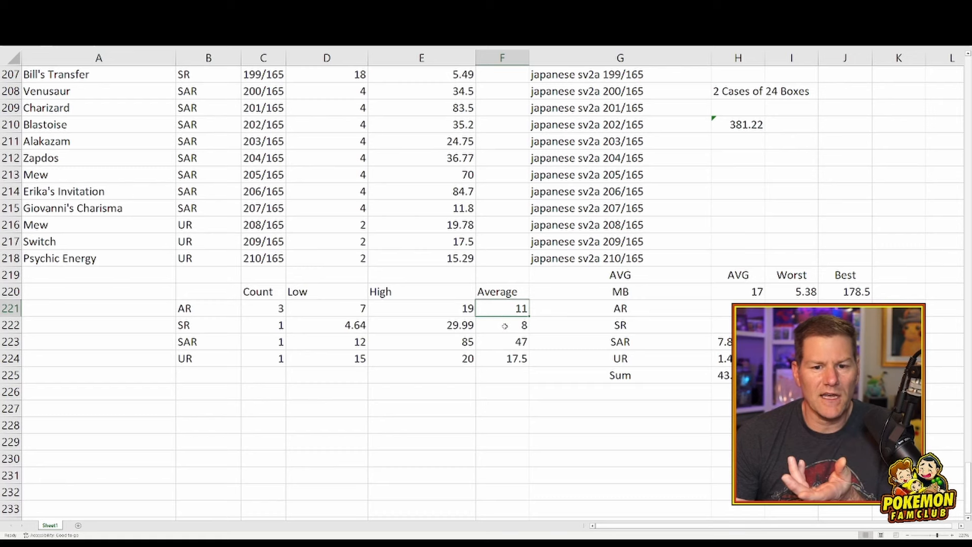
click(507, 325)
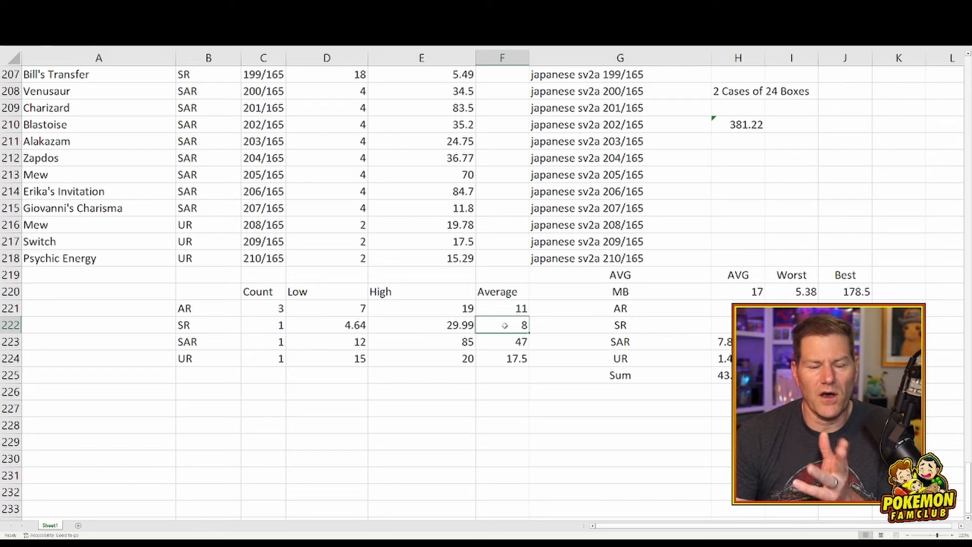
click(504, 341)
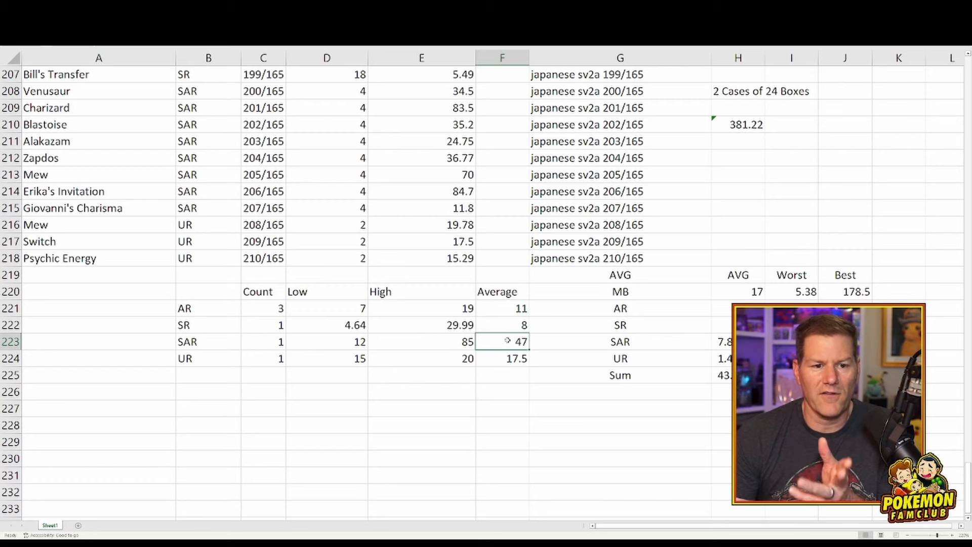
click(513, 359)
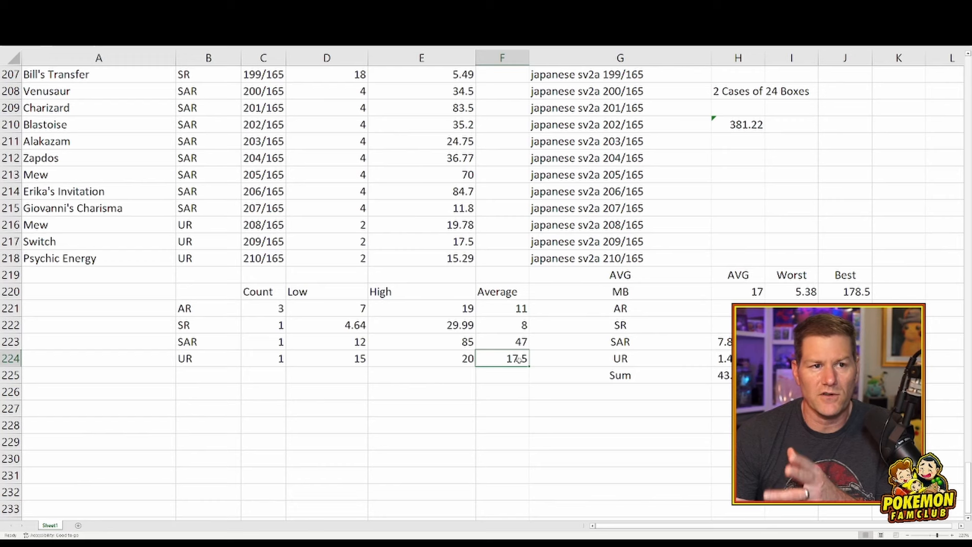
scroll(down, 3)
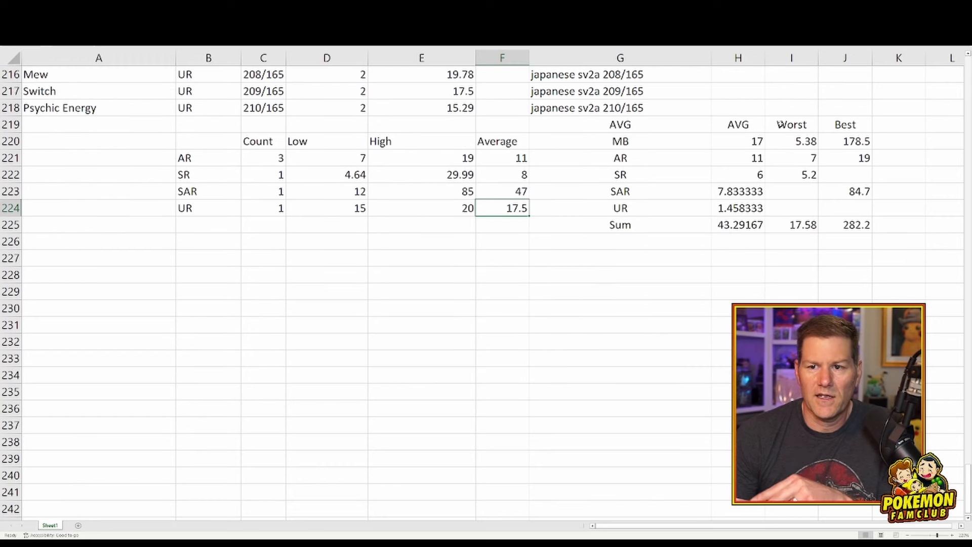
click(737, 125)
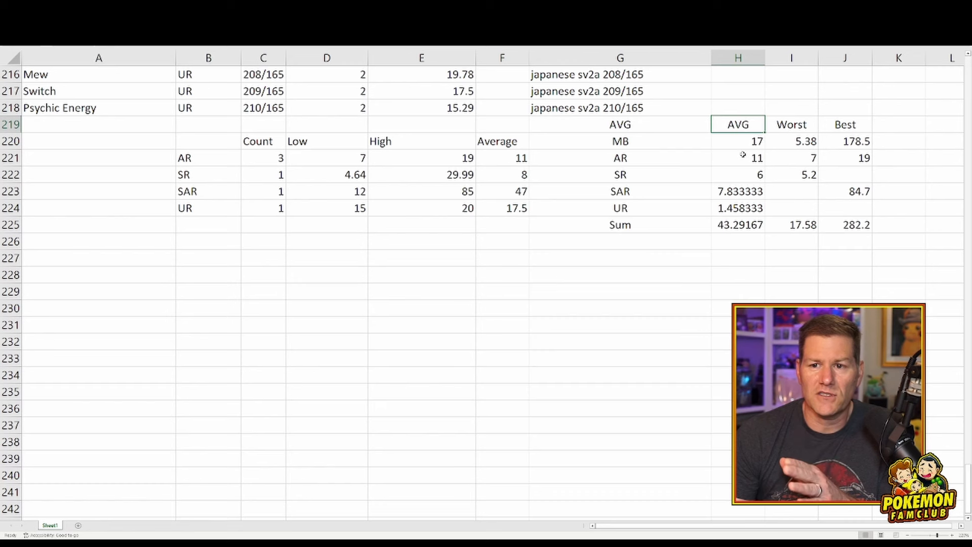
click(739, 140)
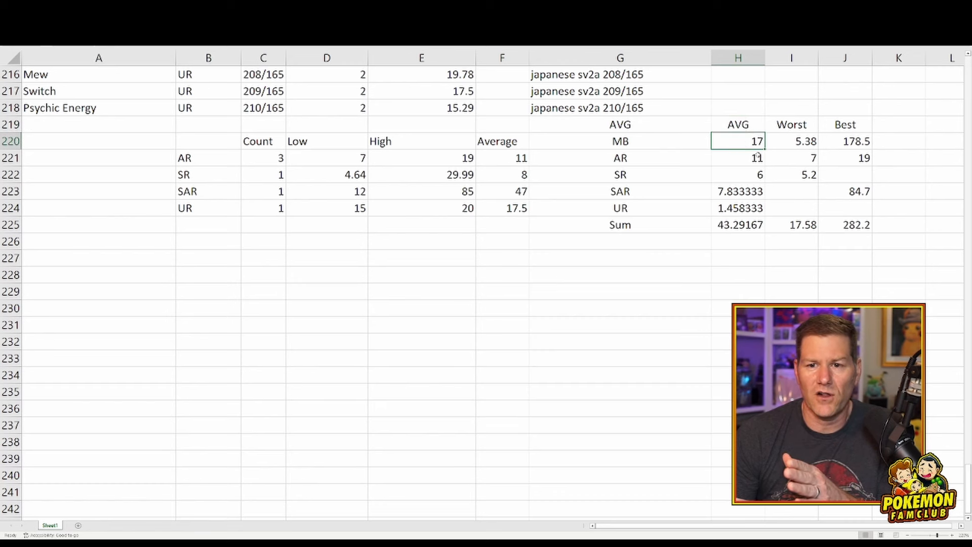
click(747, 157)
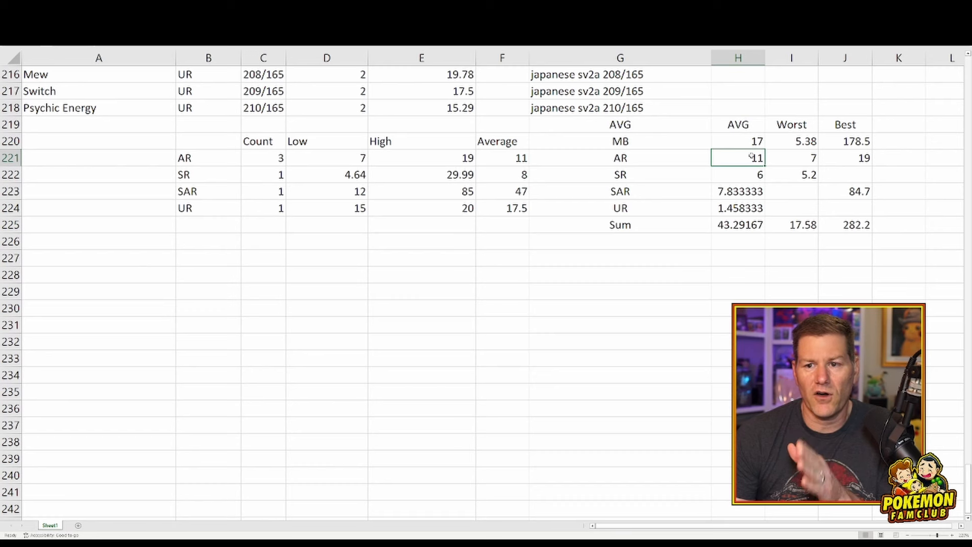
click(502, 157)
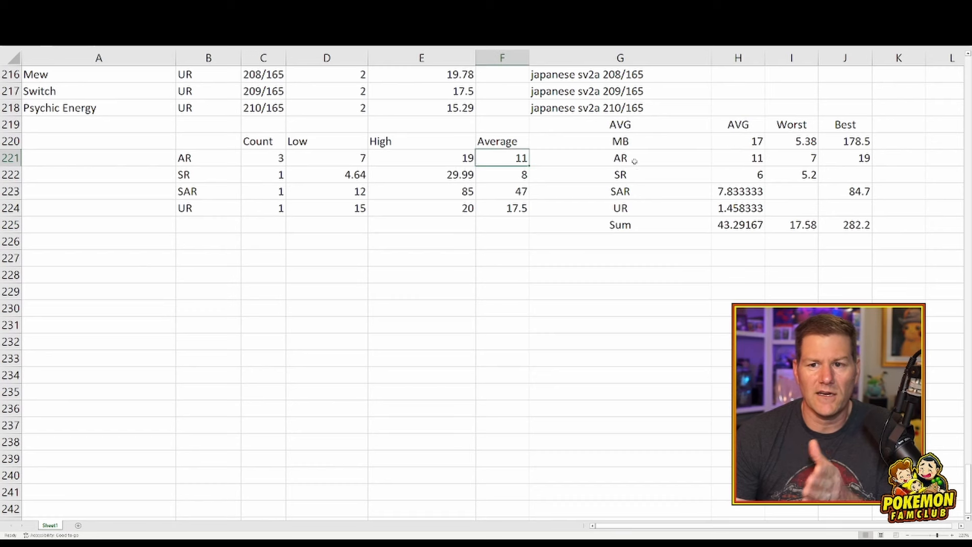
click(737, 158)
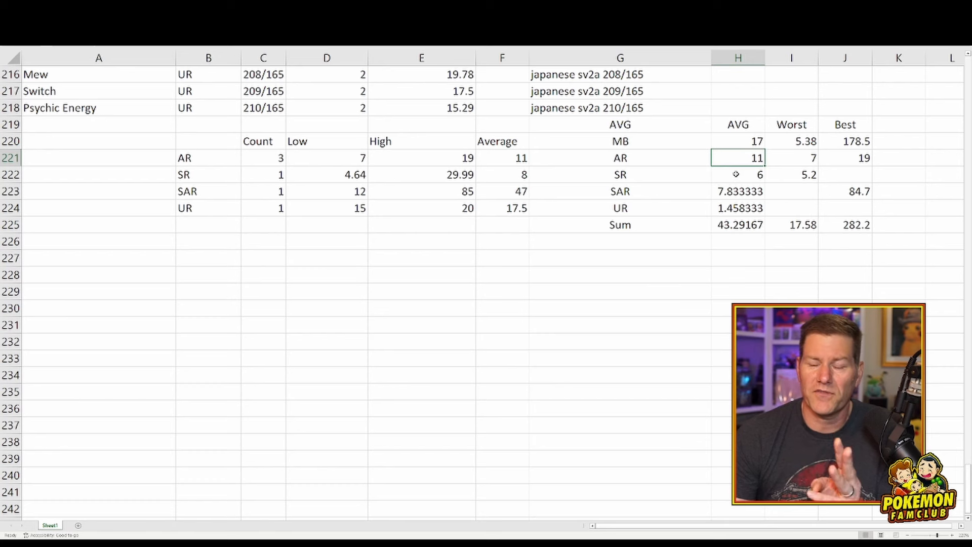
click(738, 174)
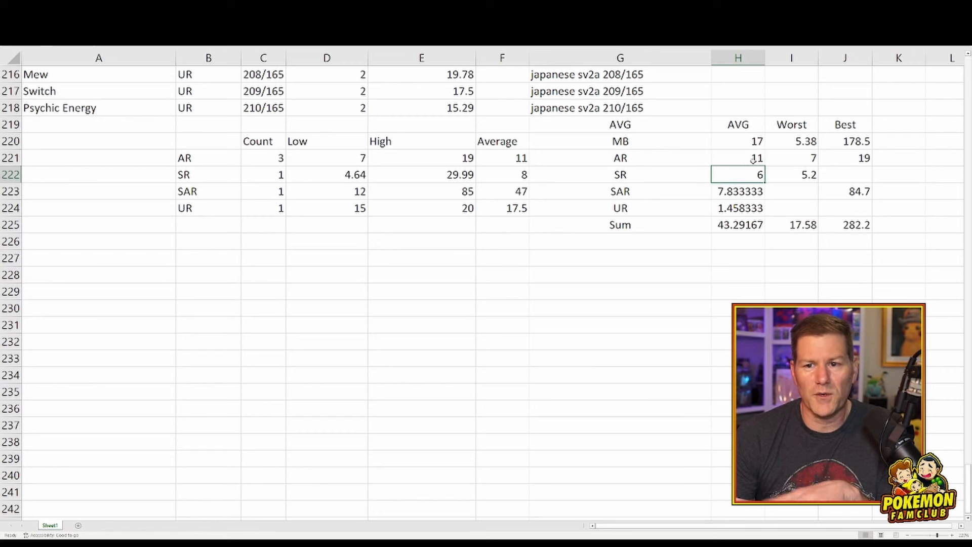
click(503, 174)
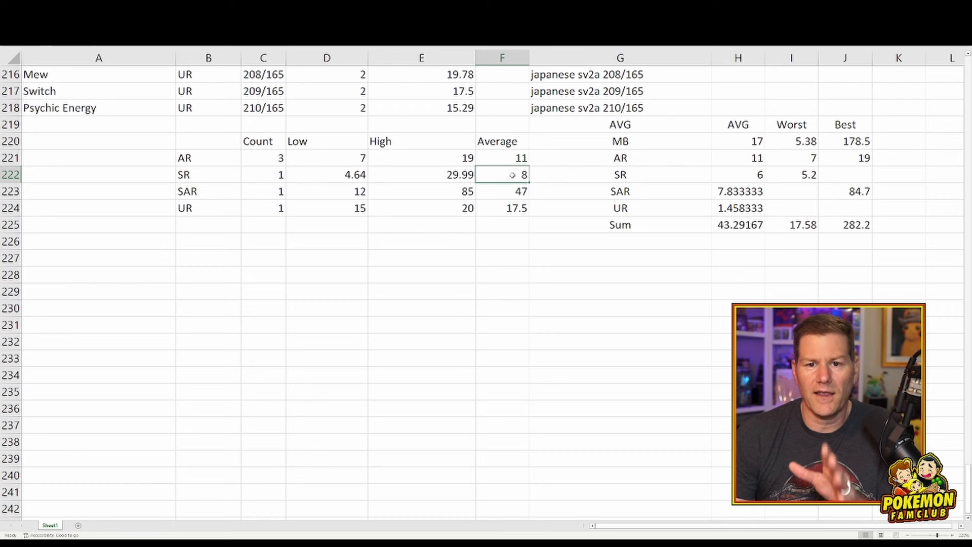
click(737, 174)
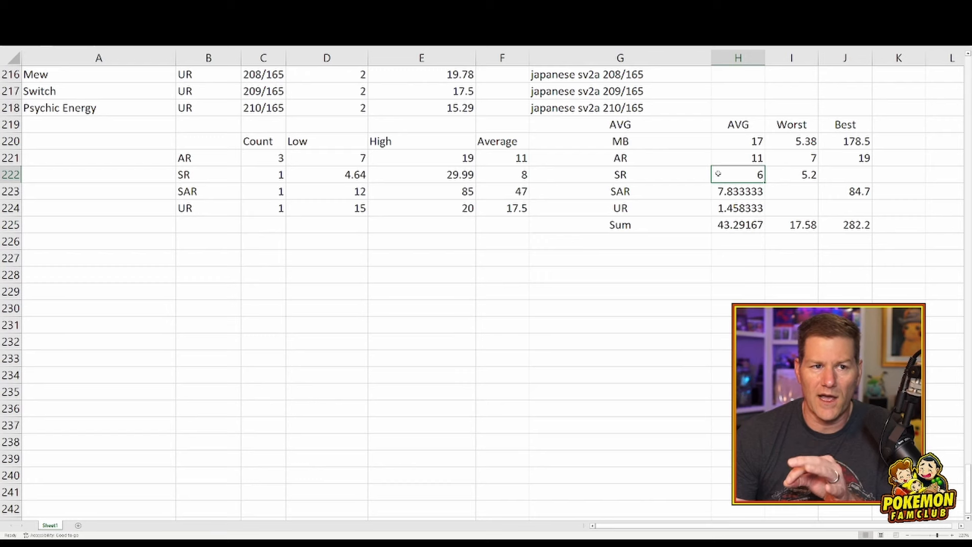
click(737, 190)
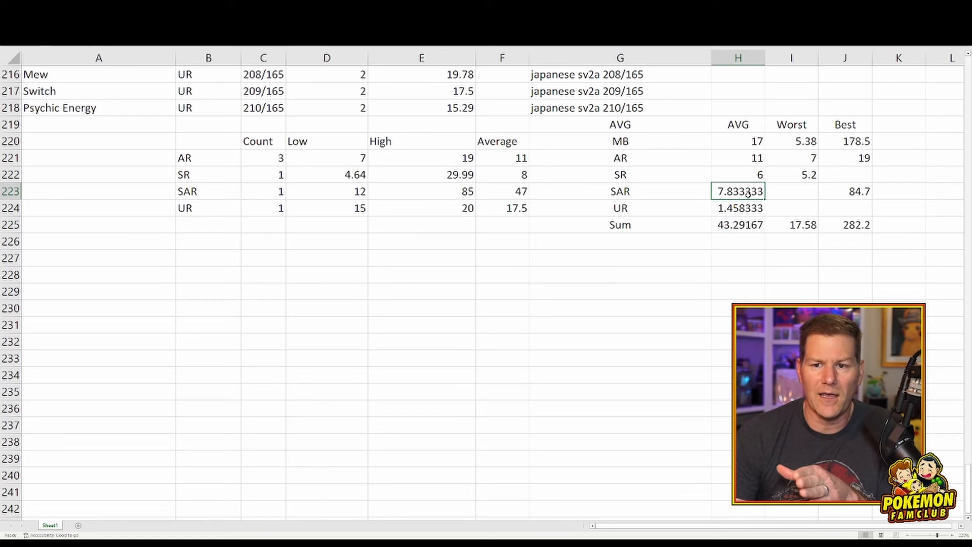
click(737, 208)
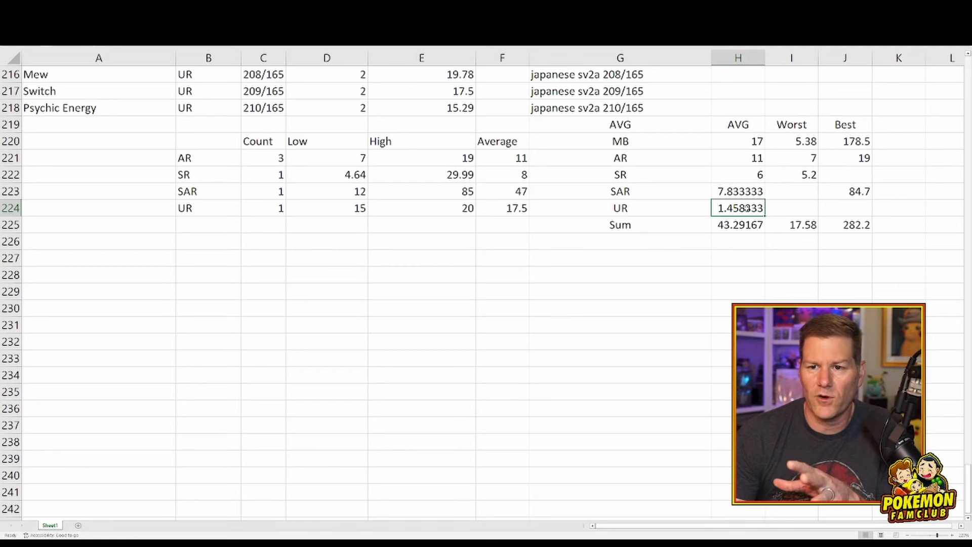
click(737, 225)
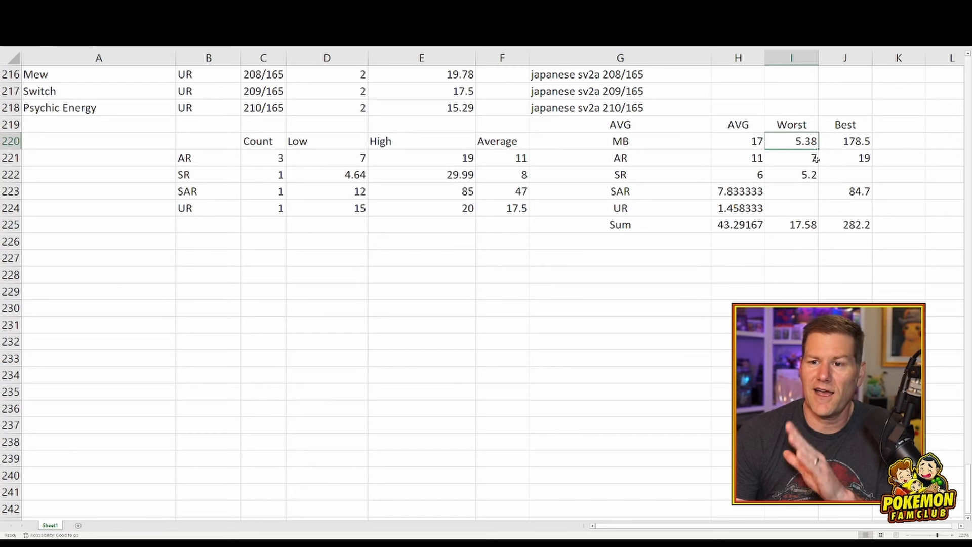
click(792, 157)
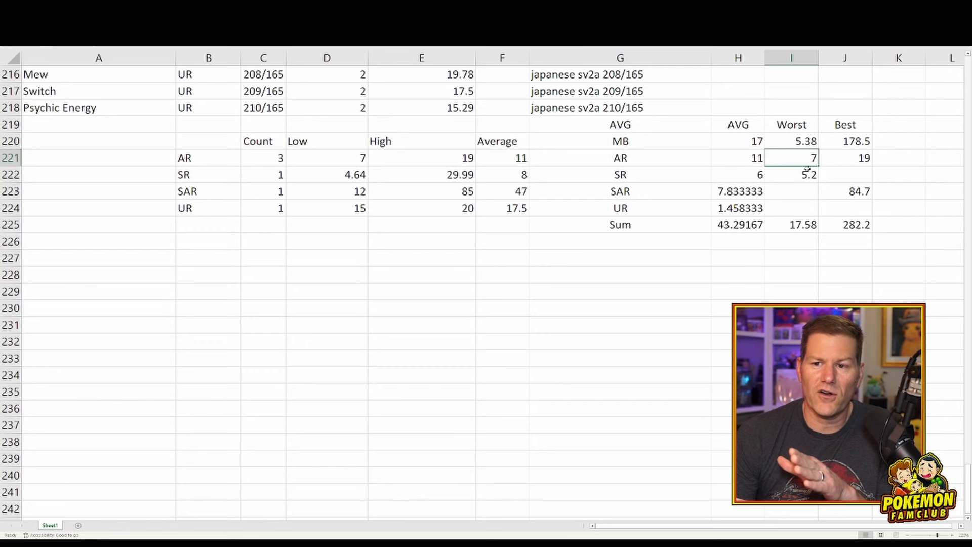
click(790, 174)
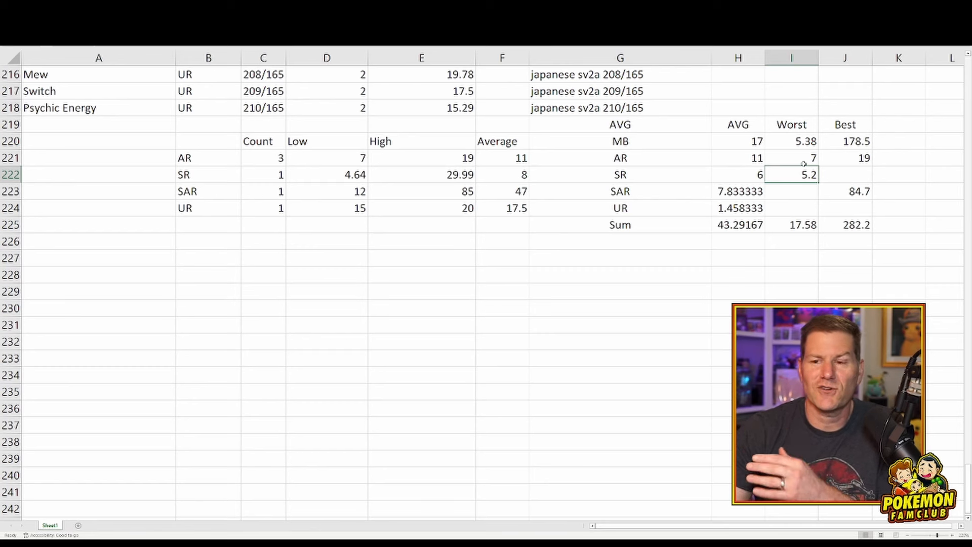
click(845, 157)
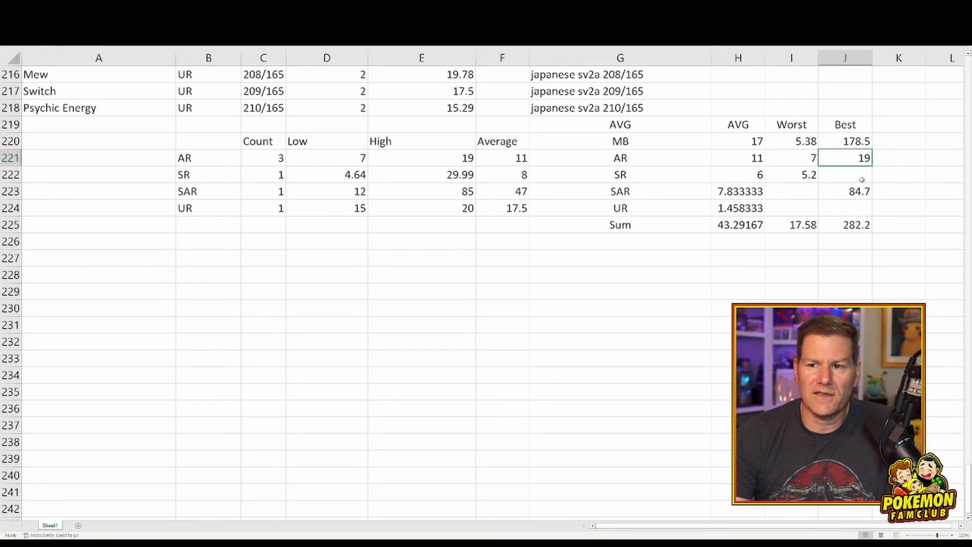
click(844, 190)
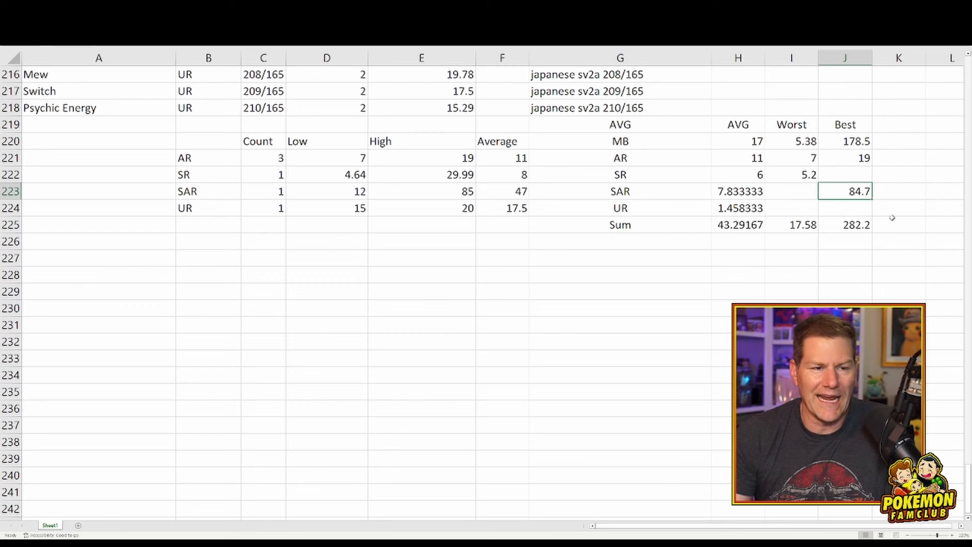
click(845, 225)
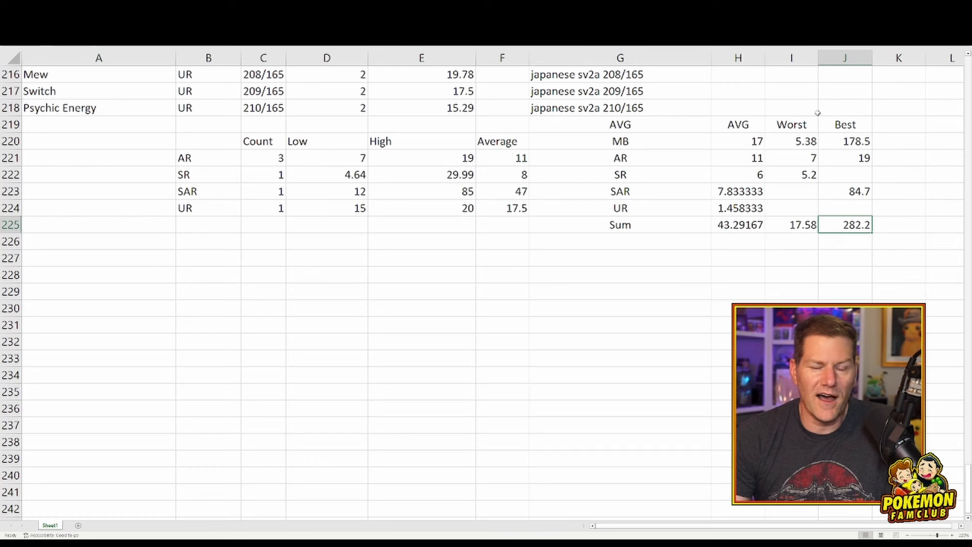
click(737, 225)
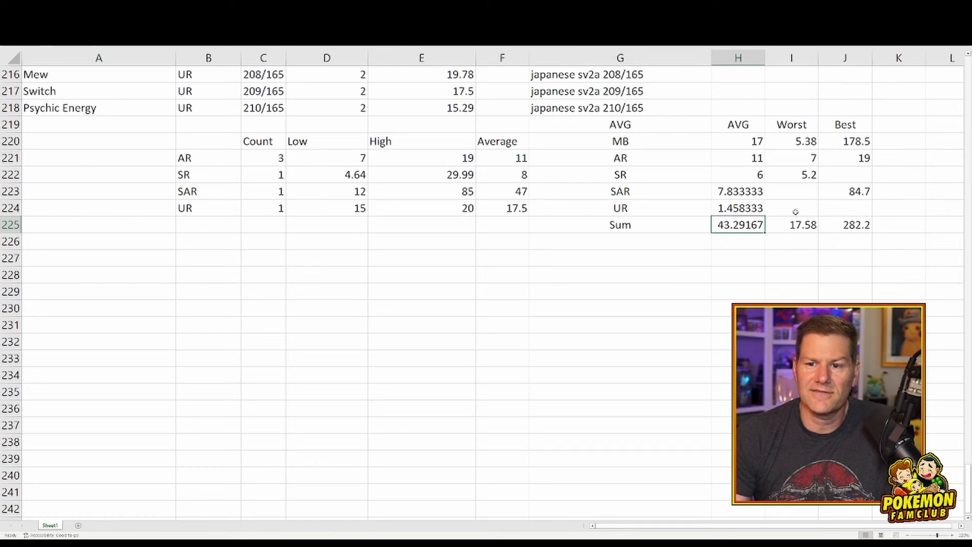
scroll(down, 3)
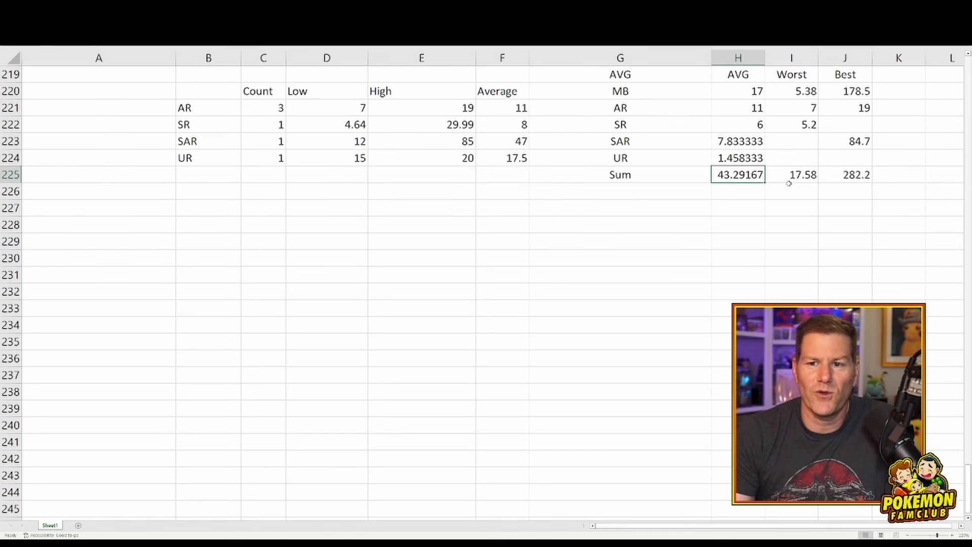
mouse_move(778, 186)
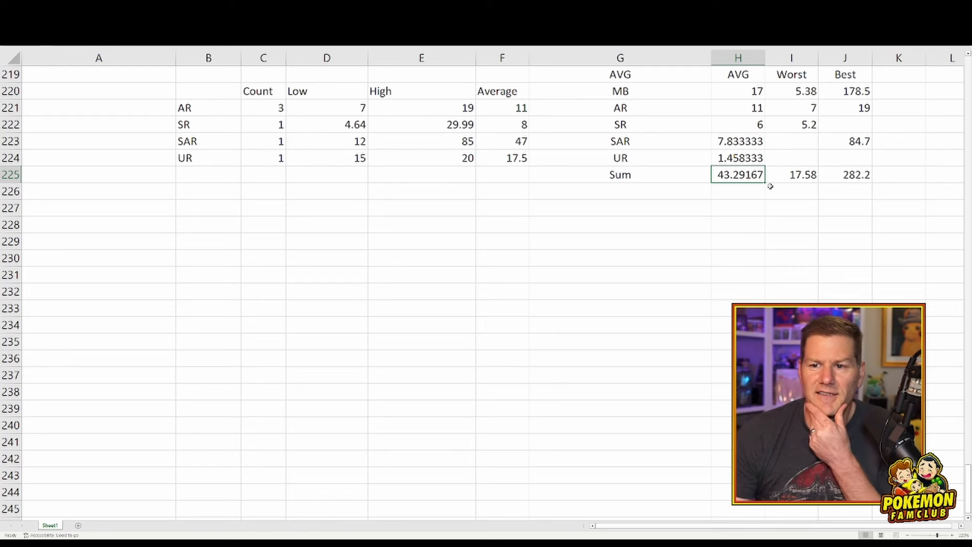
click(792, 175)
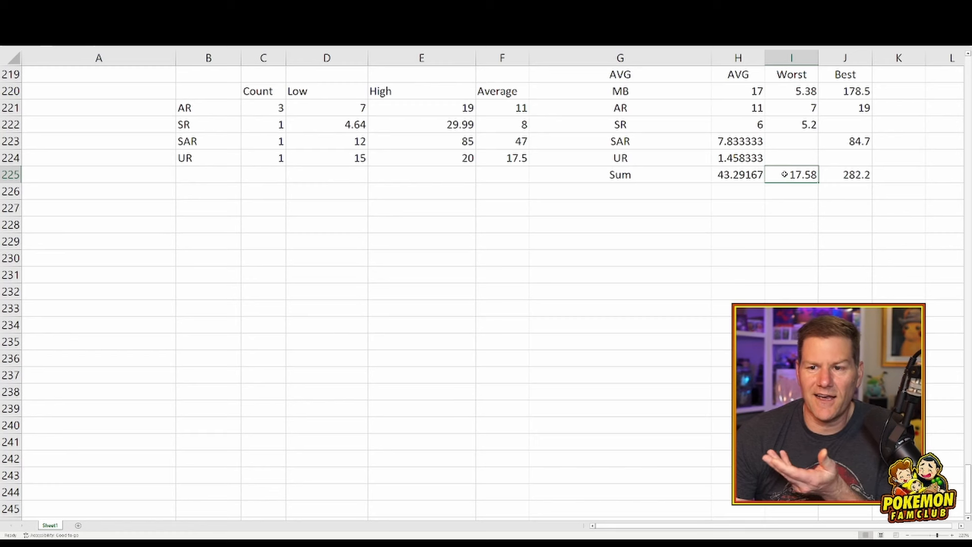